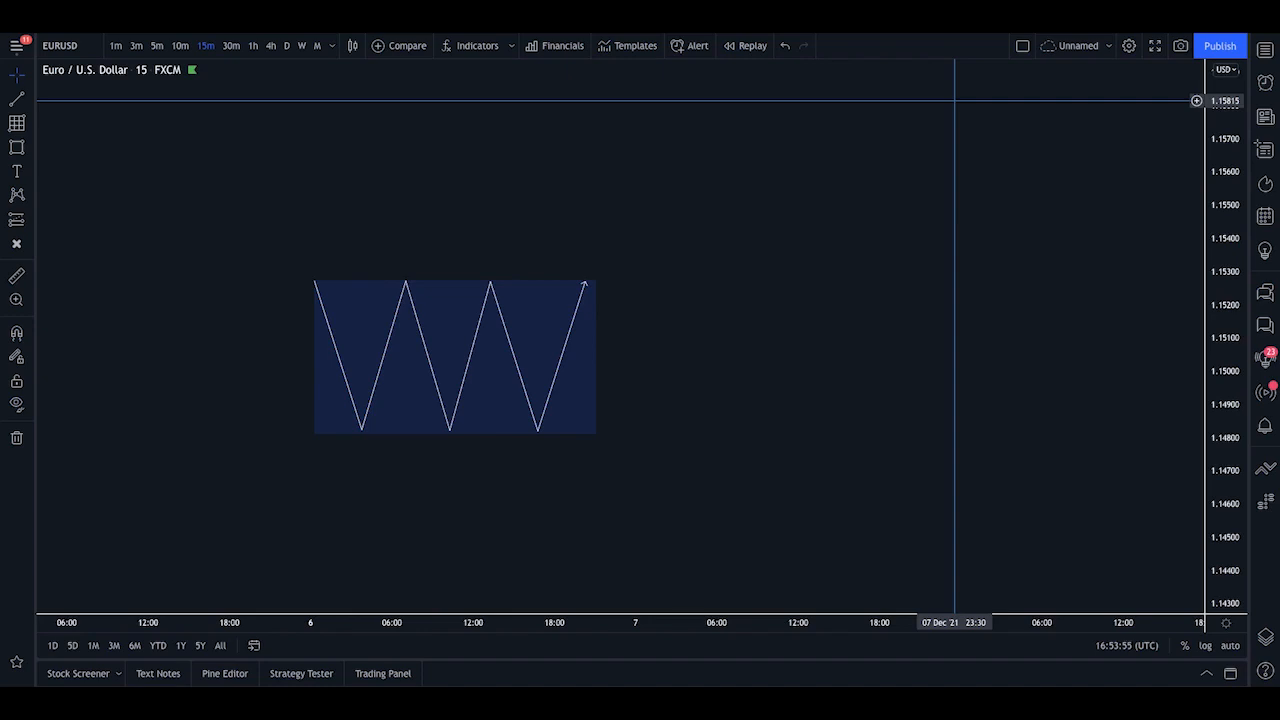
{"action": "mouse_move", "coordinate": [884, 129]}
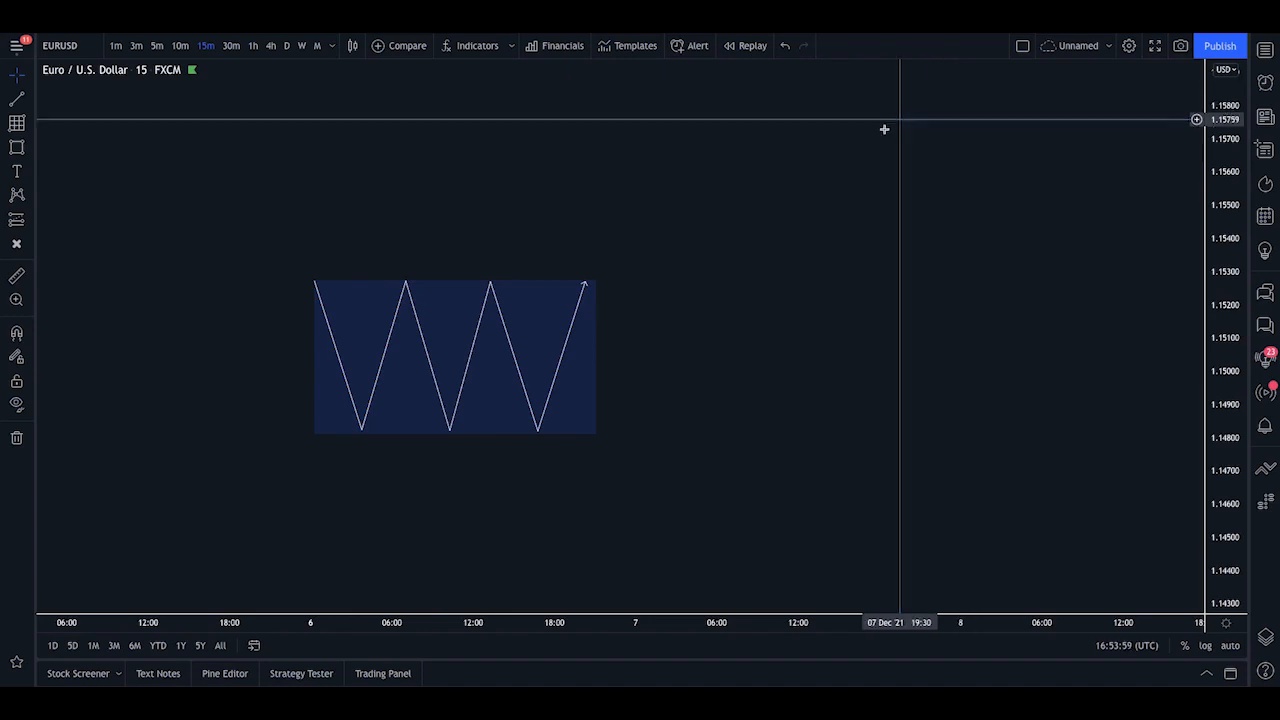
{"action": "mouse_move", "coordinate": [870, 177]}
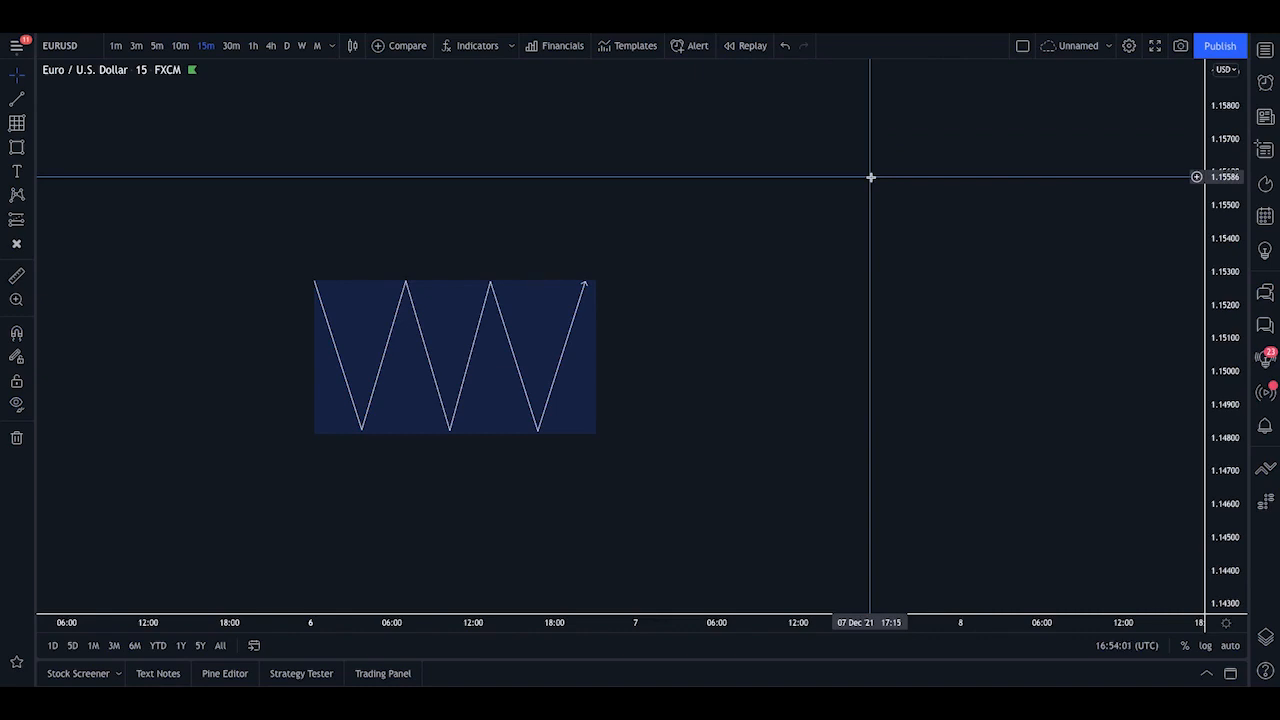
{"action": "mouse_move", "coordinate": [164, 131]}
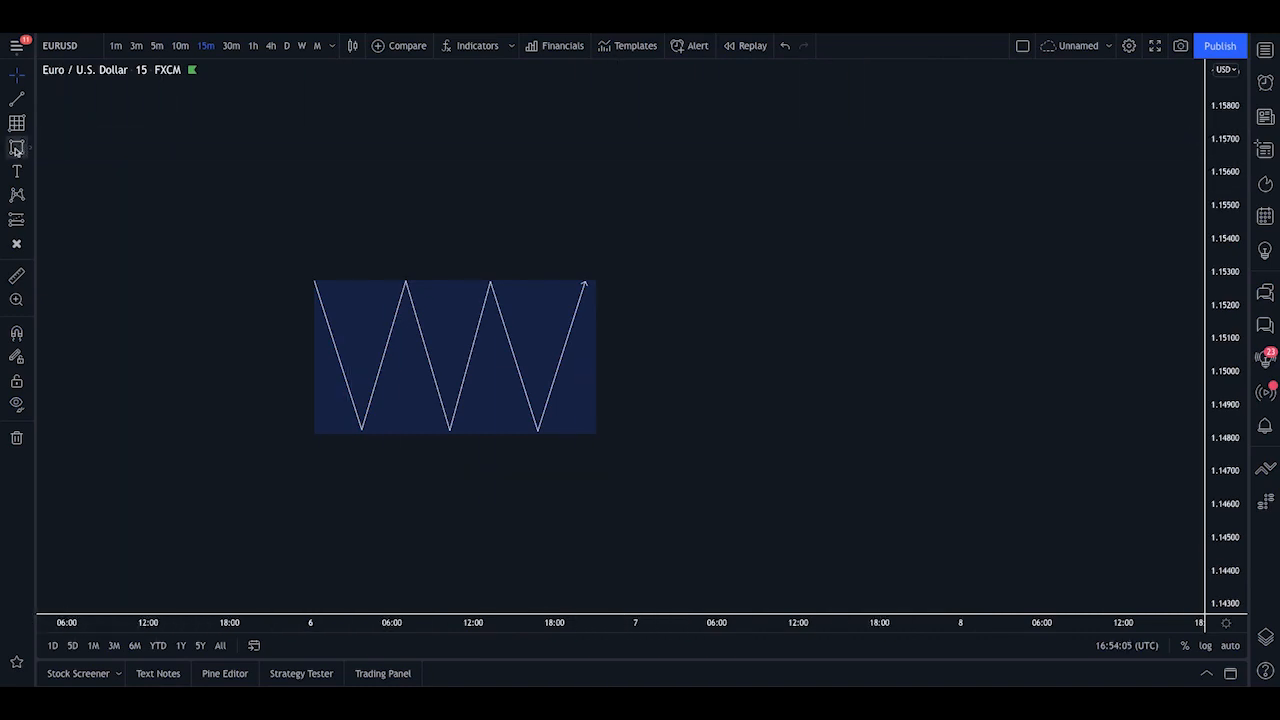
{"action": "mouse_move", "coordinate": [16, 147]}
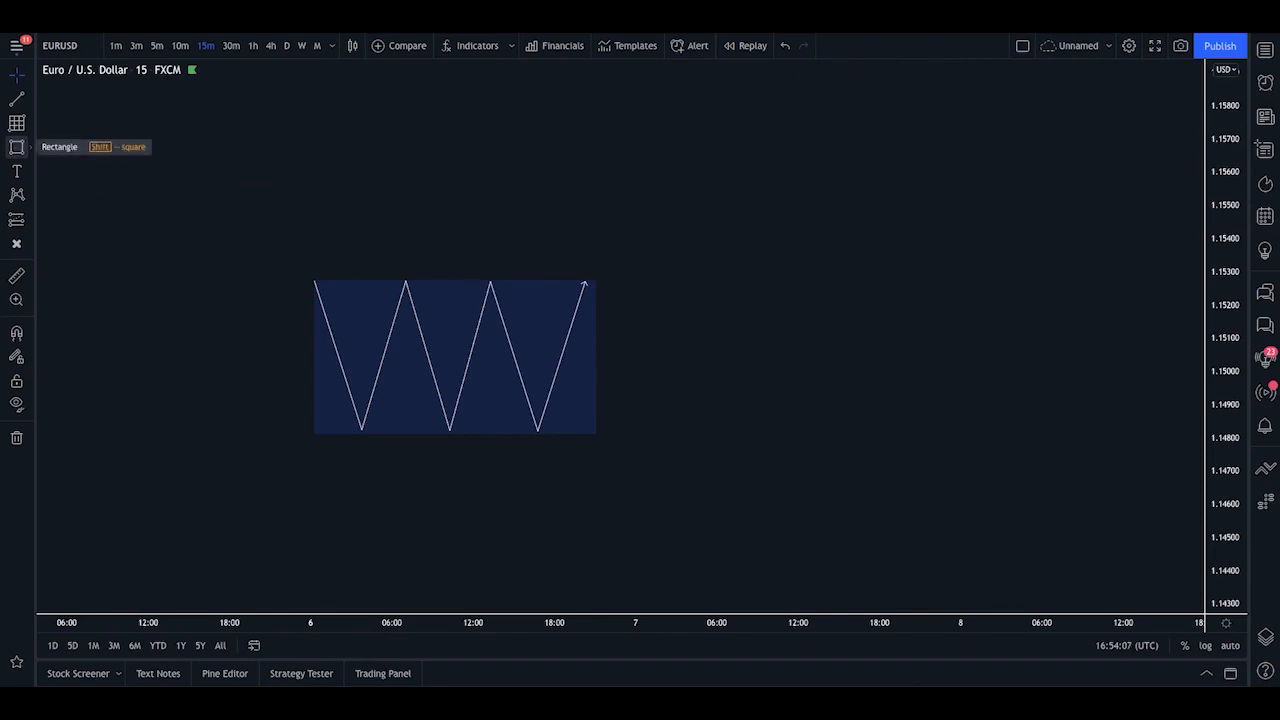
{"action": "mouse_move", "coordinate": [154, 135]}
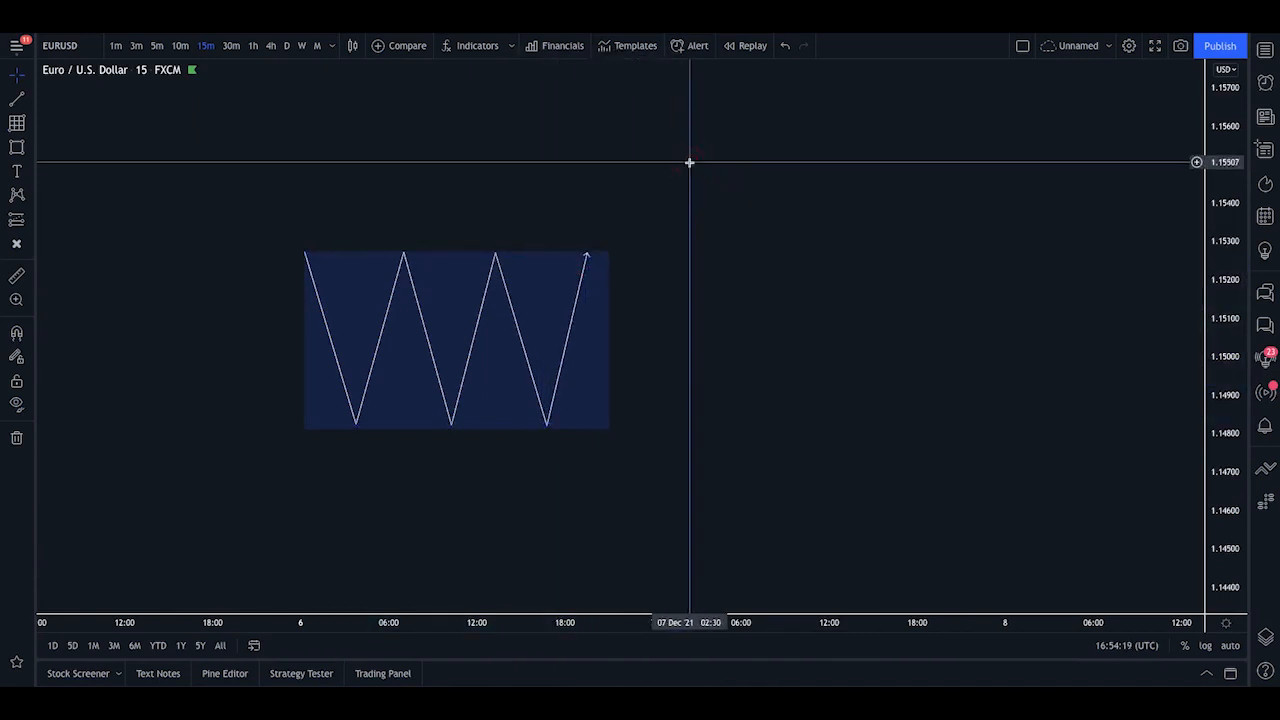
{"action": "mouse_move", "coordinate": [724, 97]}
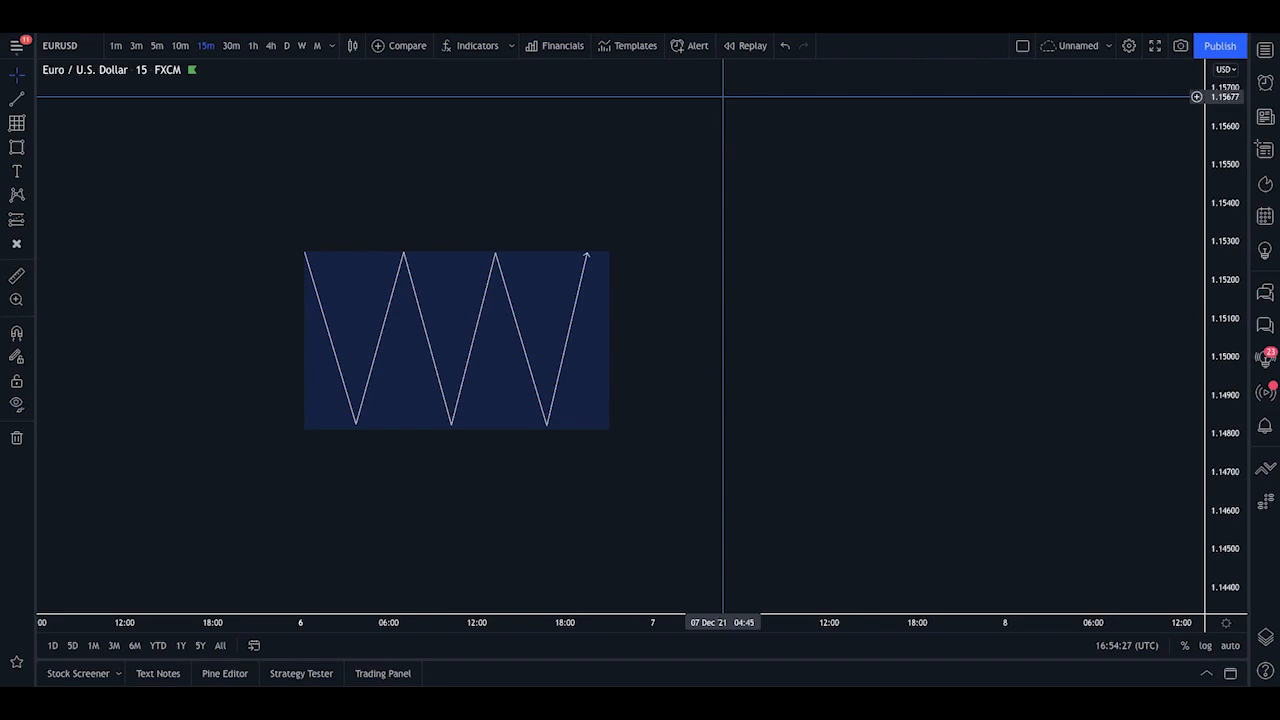
{"action": "mouse_move", "coordinate": [710, 145]}
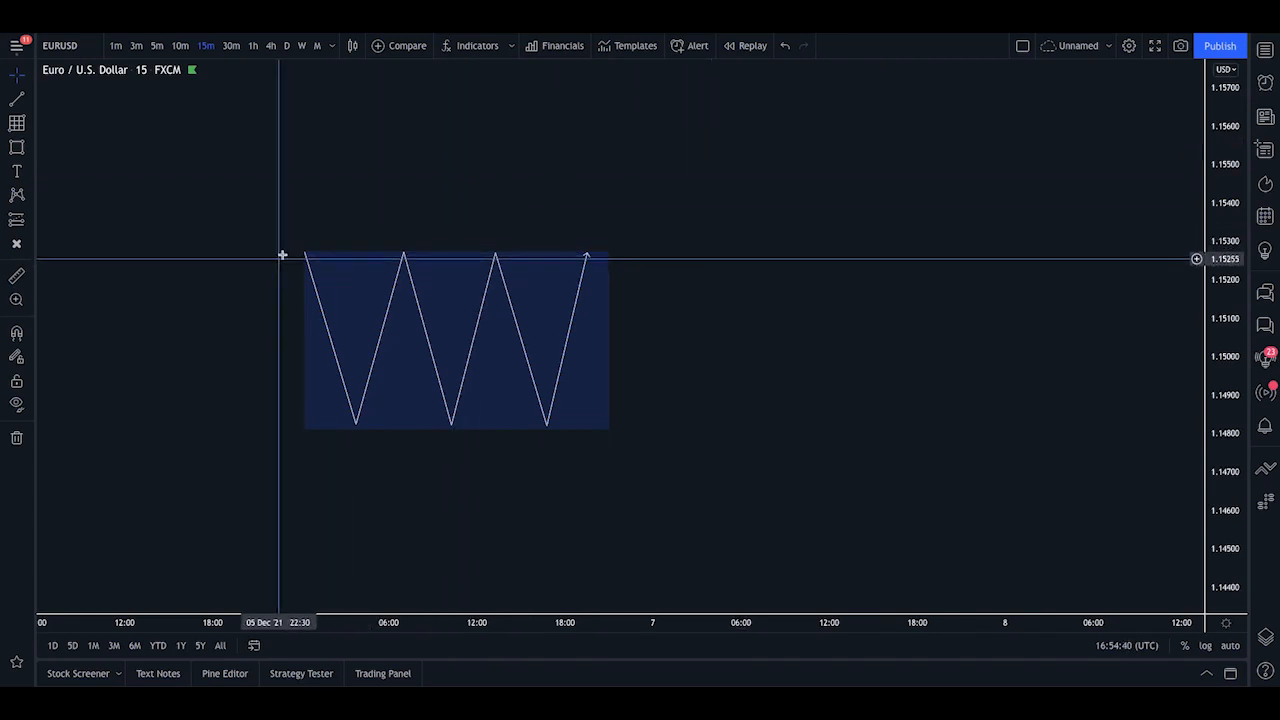
{"action": "mouse_move", "coordinate": [545, 415]}
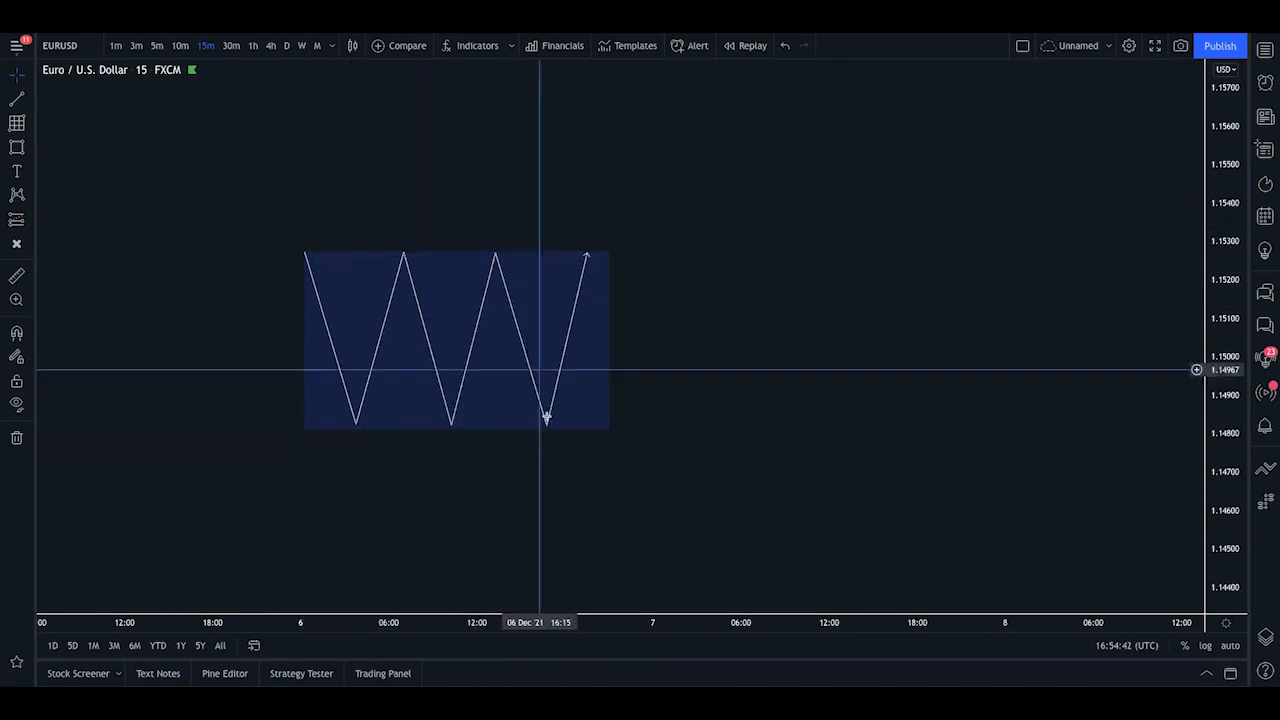
{"action": "mouse_move", "coordinate": [575, 298]}
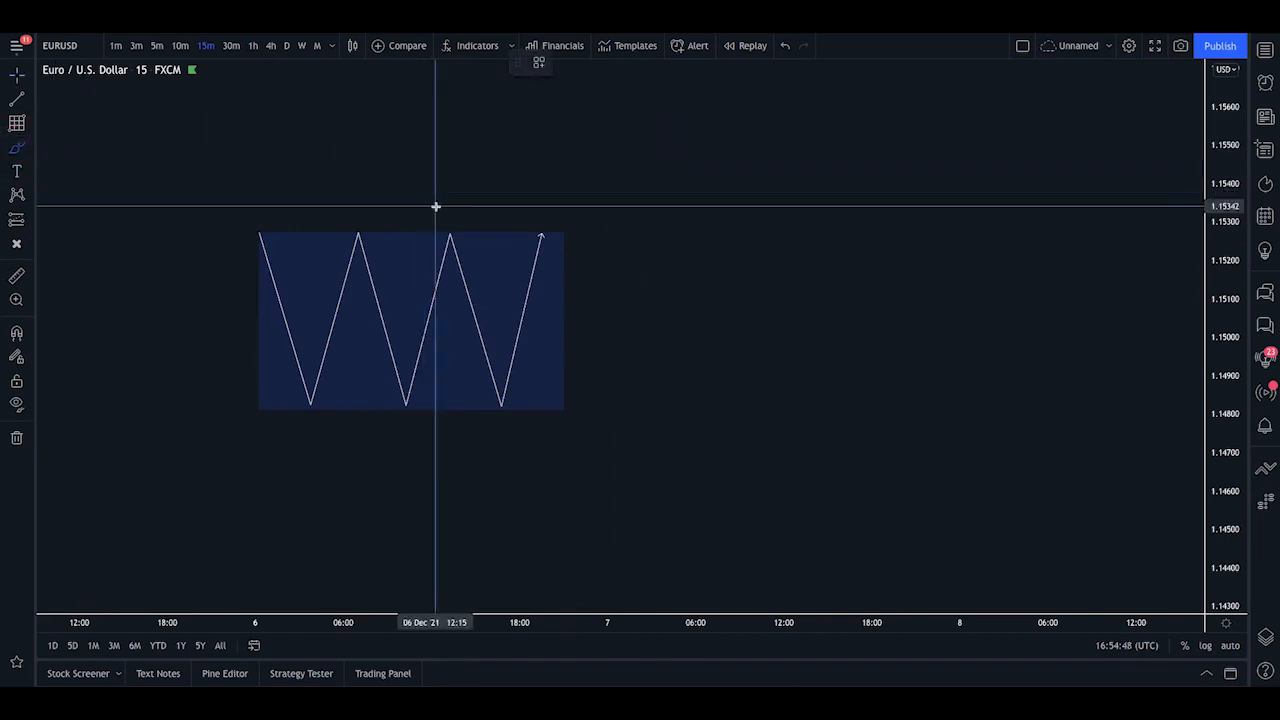
{"action": "mouse_move", "coordinate": [543, 232]}
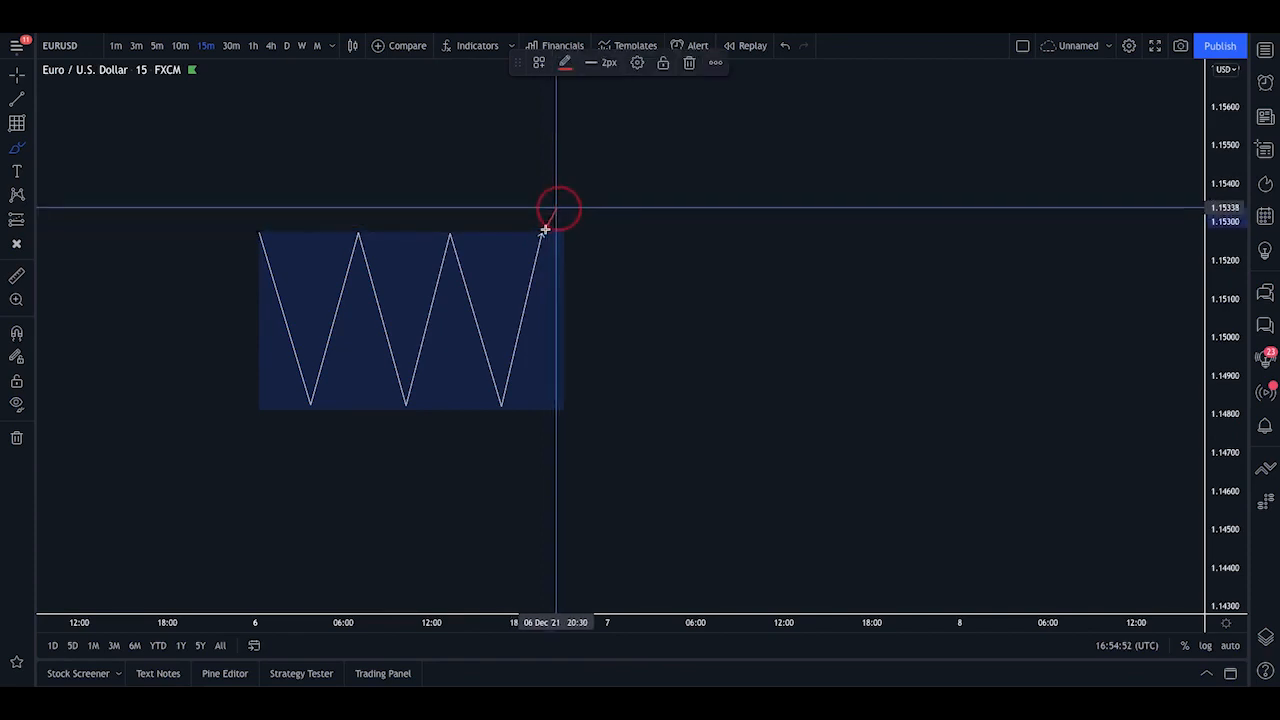
{"action": "mouse_move", "coordinate": [583, 208]}
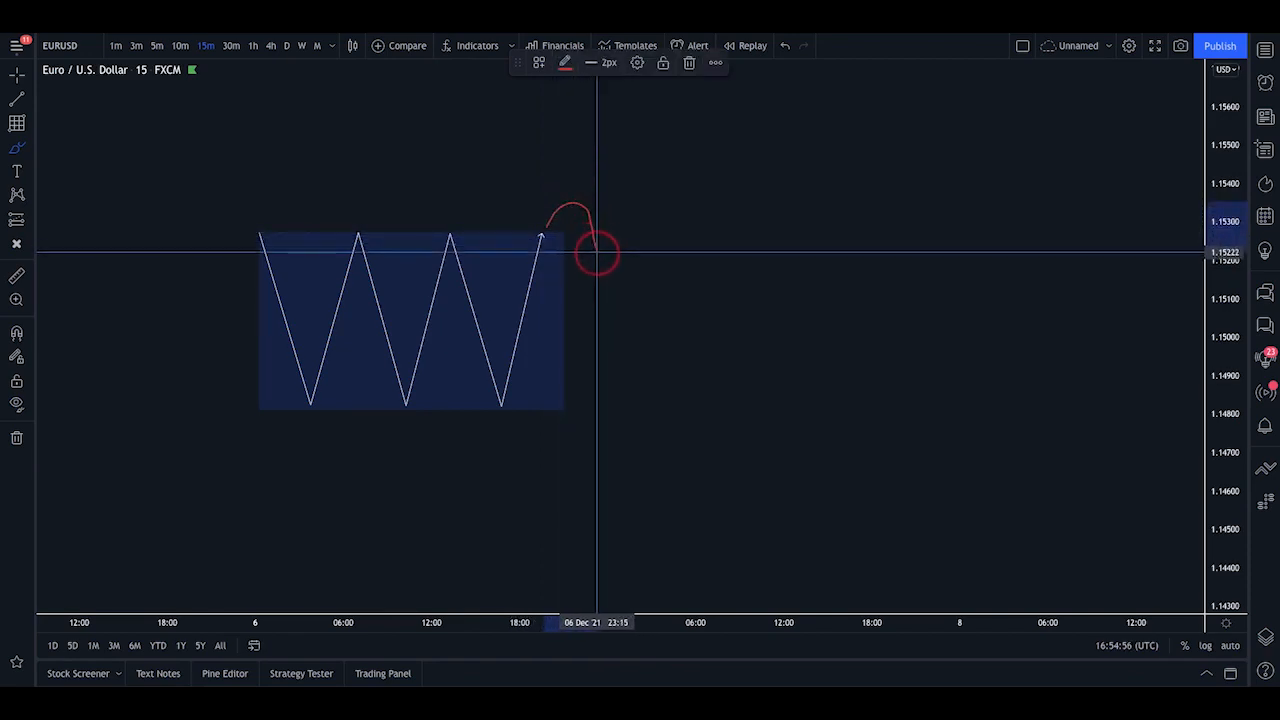
Step: Sketch a red price path spiking above then below the range, and narrow the box to the last peak
{"action": "left_click_drag", "start_coordinate": [600, 250], "coordinate": [635, 407]}
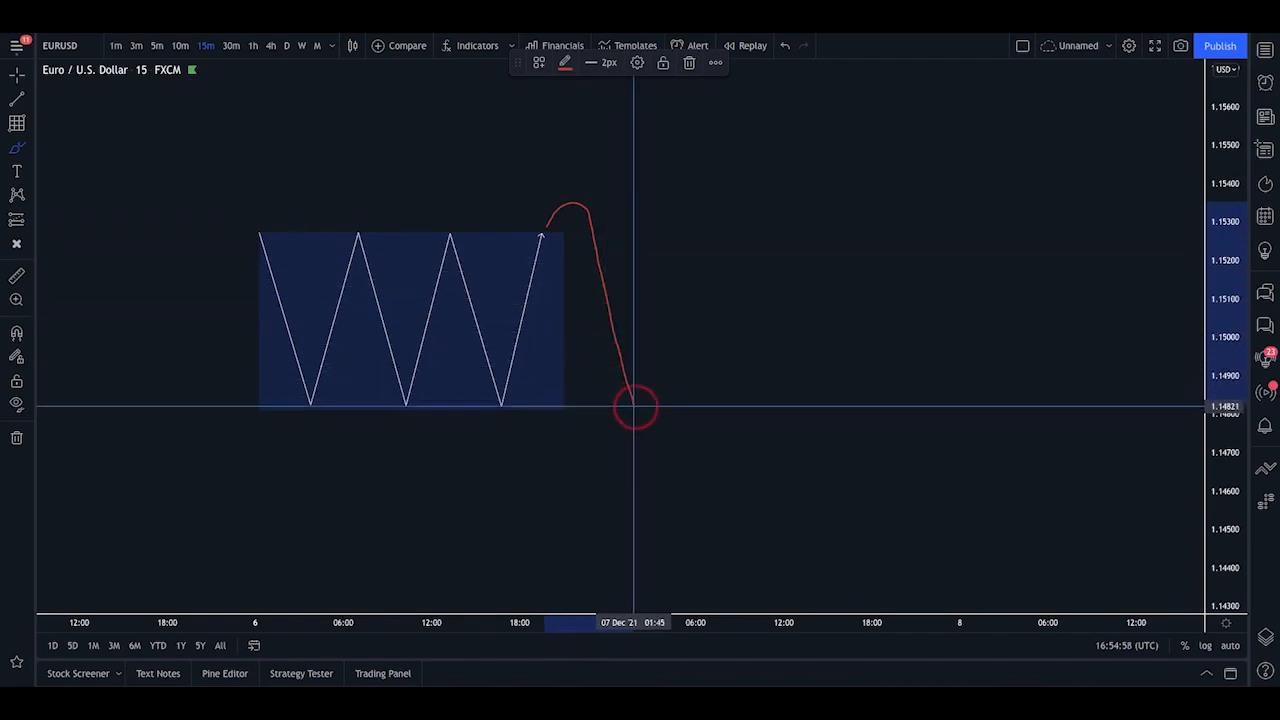
{"action": "mouse_move", "coordinate": [655, 405]}
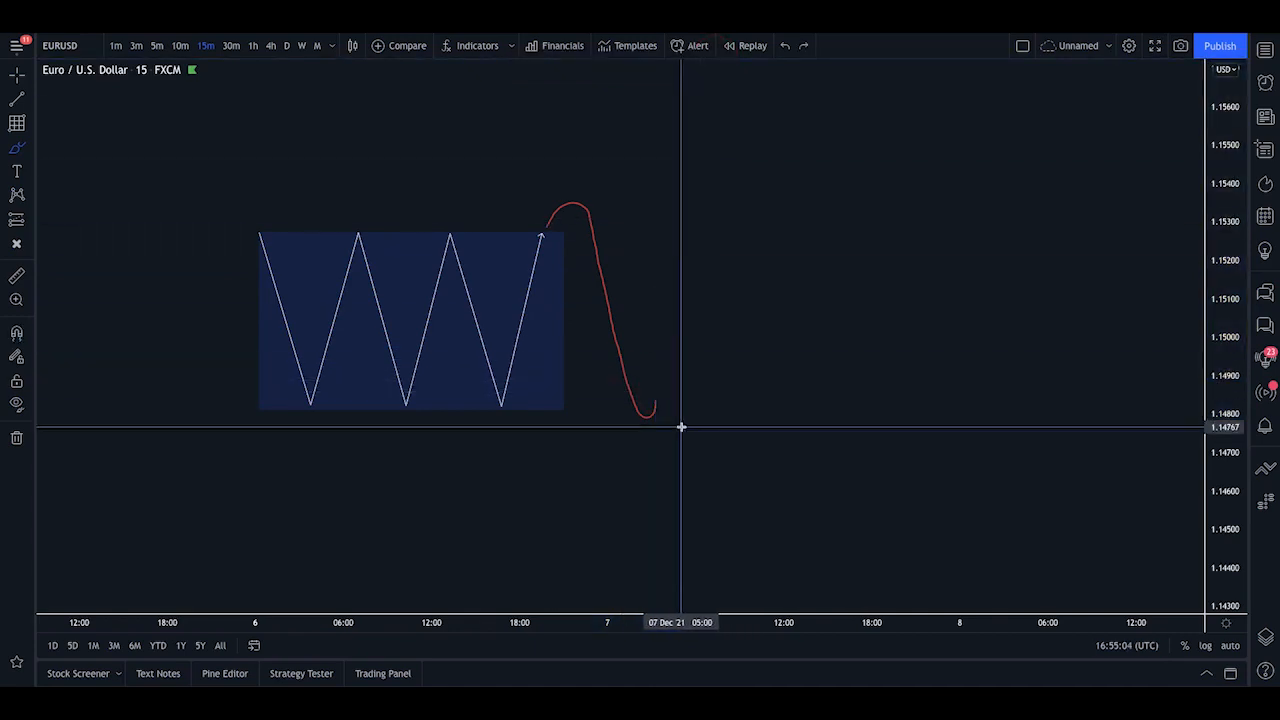
{"action": "left_click_drag", "start_coordinate": [655, 410], "coordinate": [753, 587]}
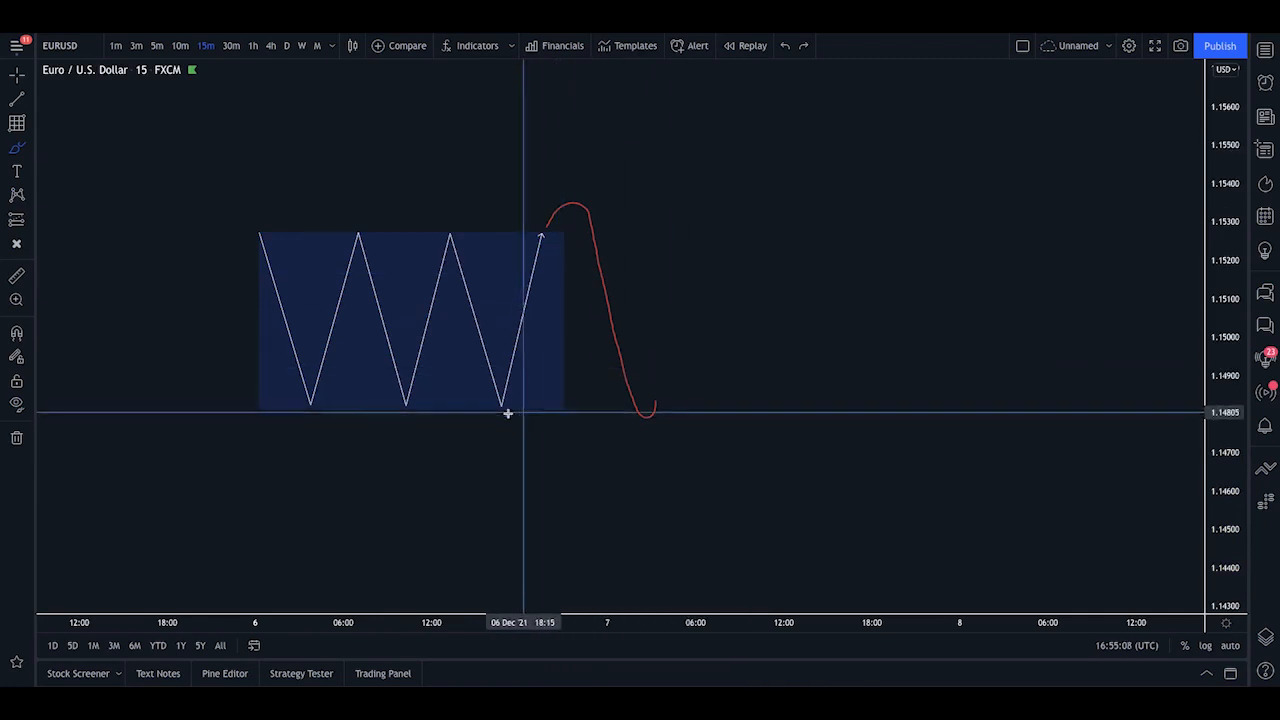
{"action": "mouse_move", "coordinate": [504, 410]}
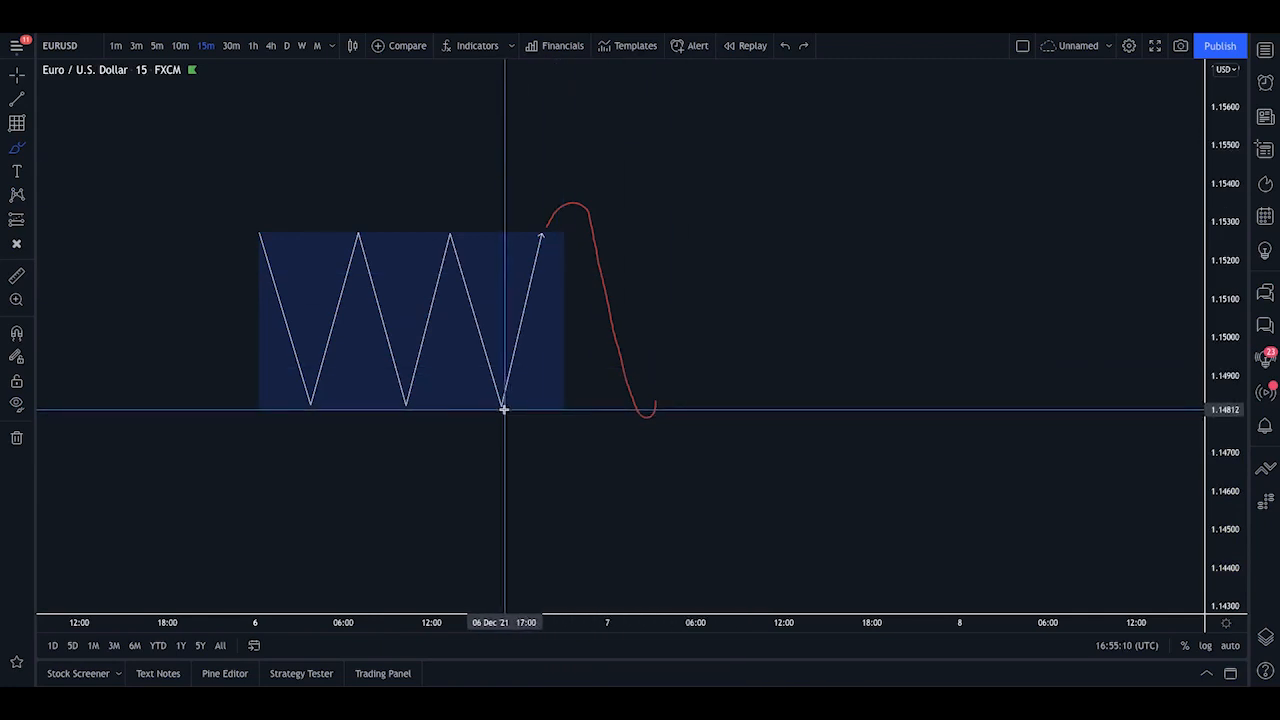
{"action": "mouse_move", "coordinate": [745, 45]}
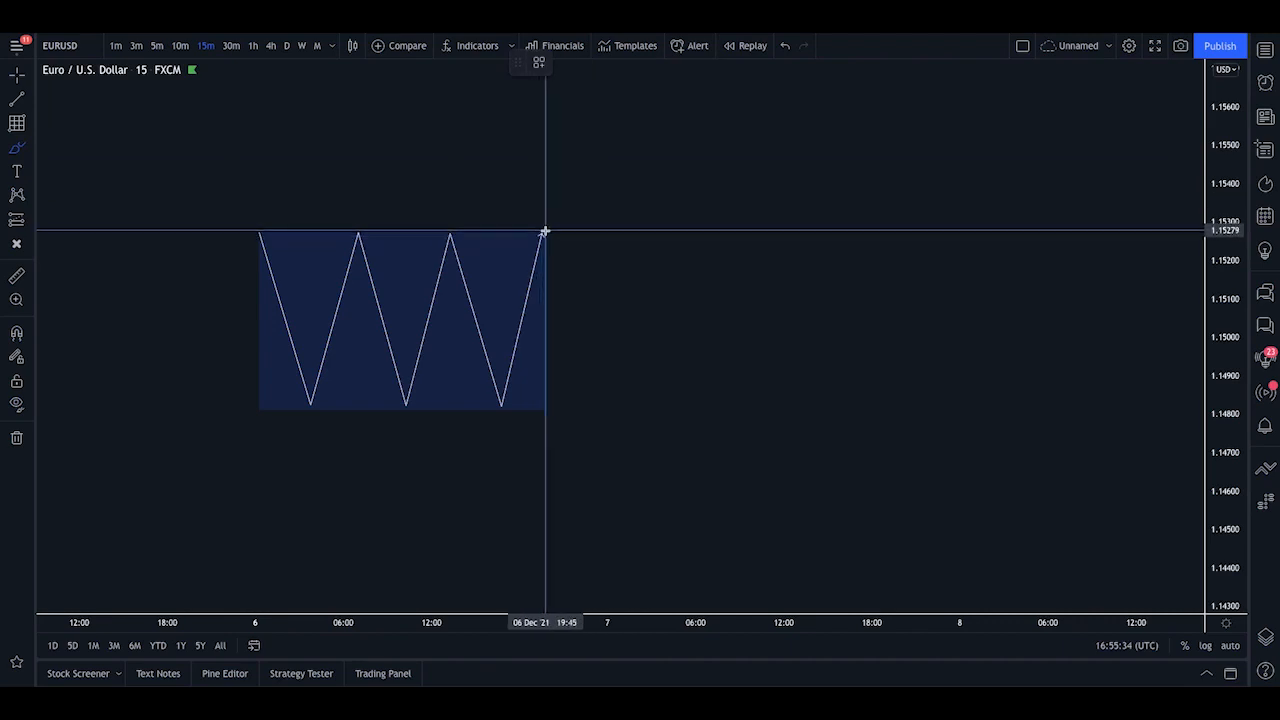
Step: Adjust the range drawing and mark the Asian range low as a horizontal level
{"action": "left_click_drag", "start_coordinate": [545, 210], "coordinate": [600, 390]}
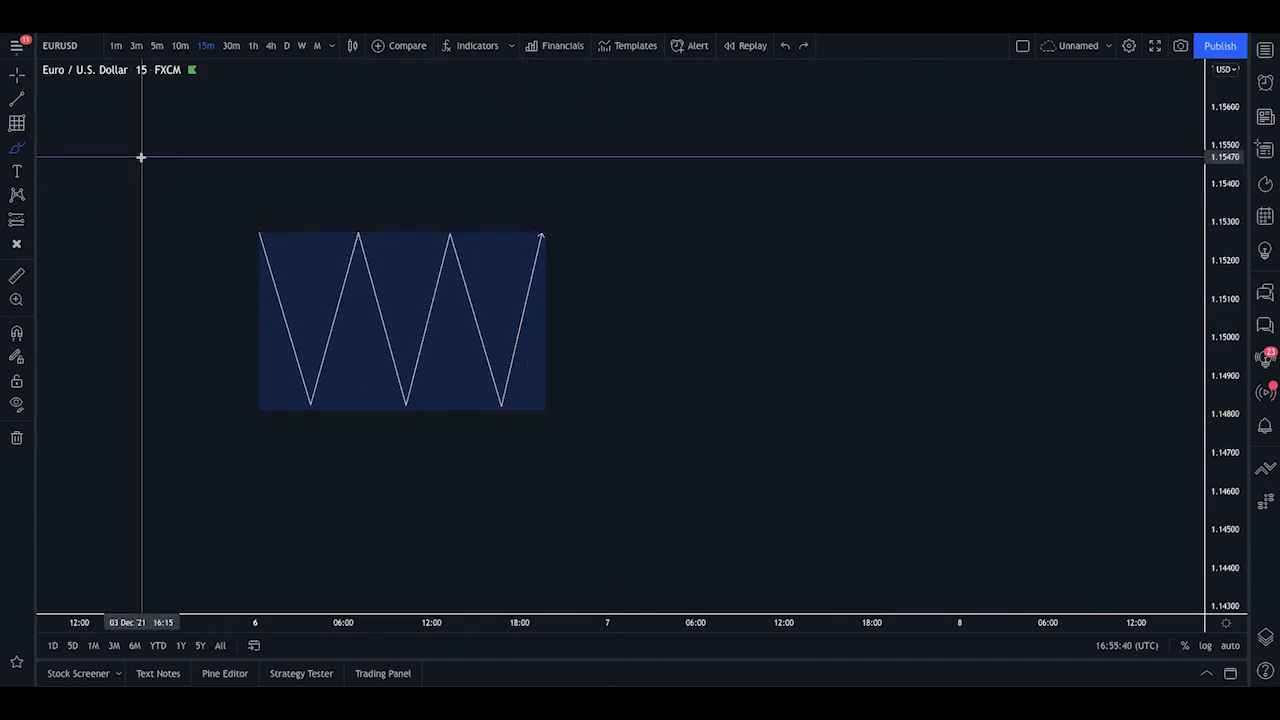
{"action": "mouse_move", "coordinate": [315, 265]}
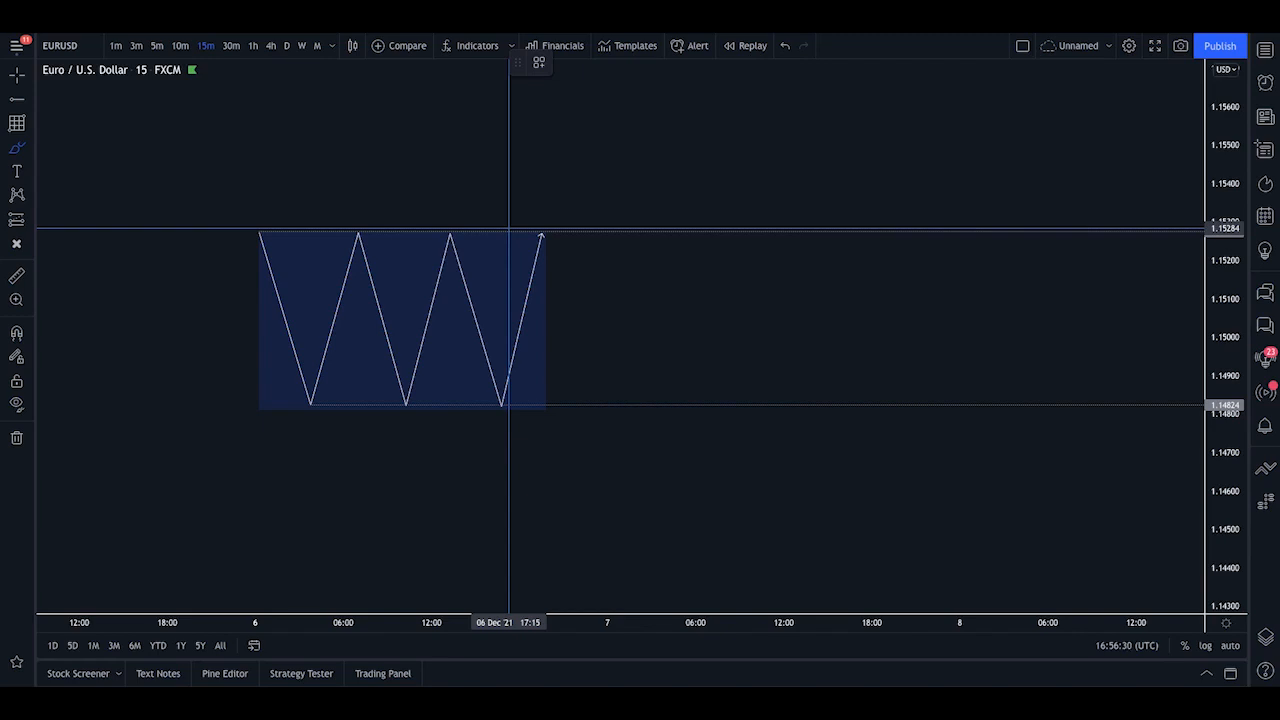
{"action": "left_click", "coordinate": [543, 227]}
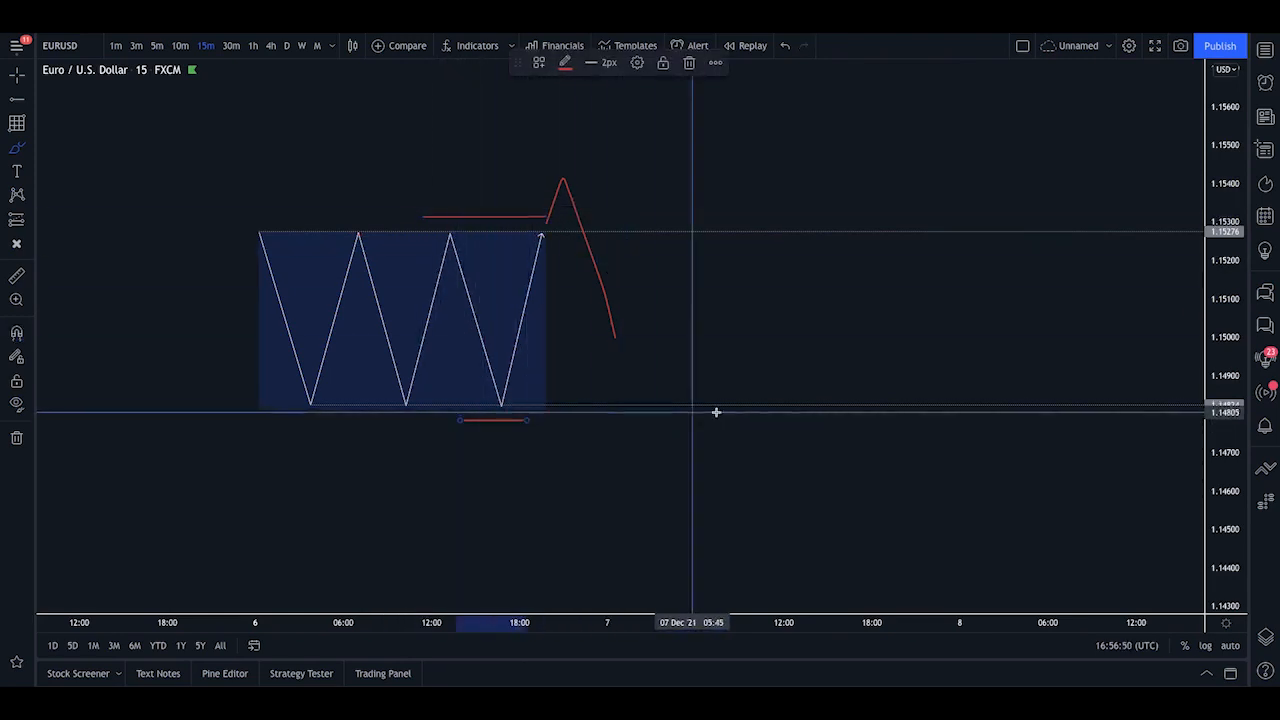
{"action": "mouse_move", "coordinate": [563, 183]}
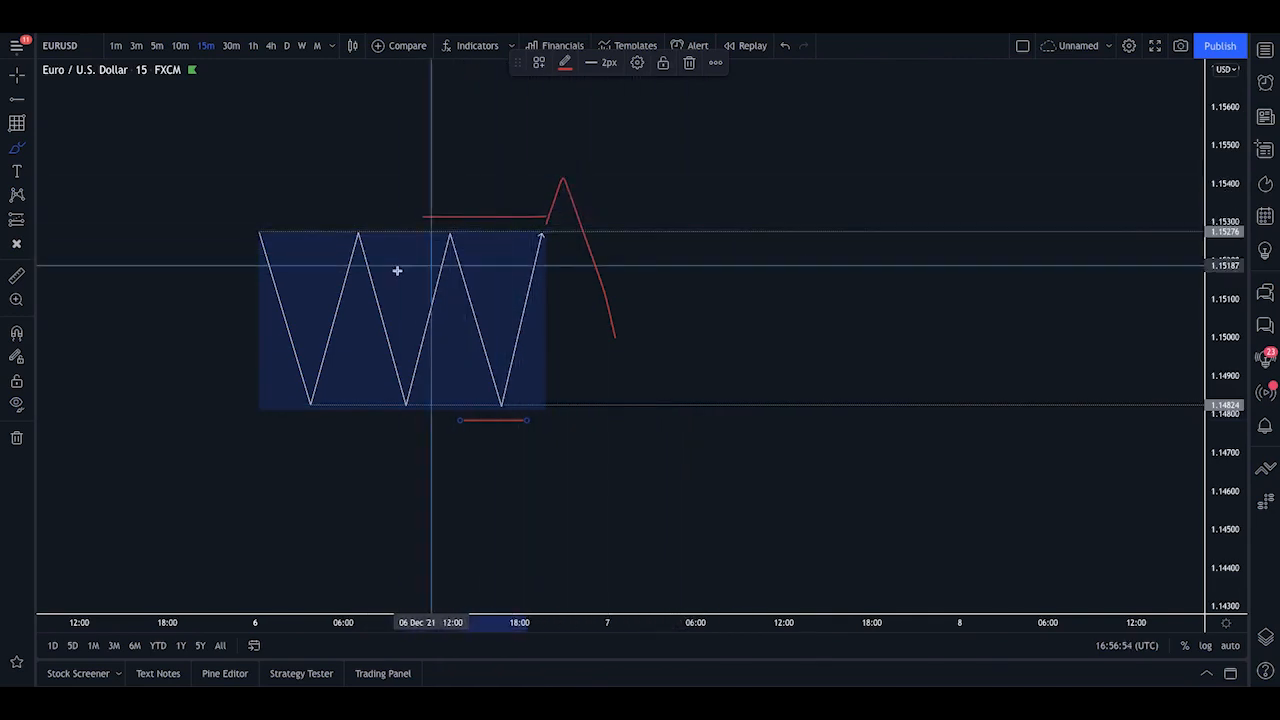
{"action": "mouse_move", "coordinate": [612, 342]}
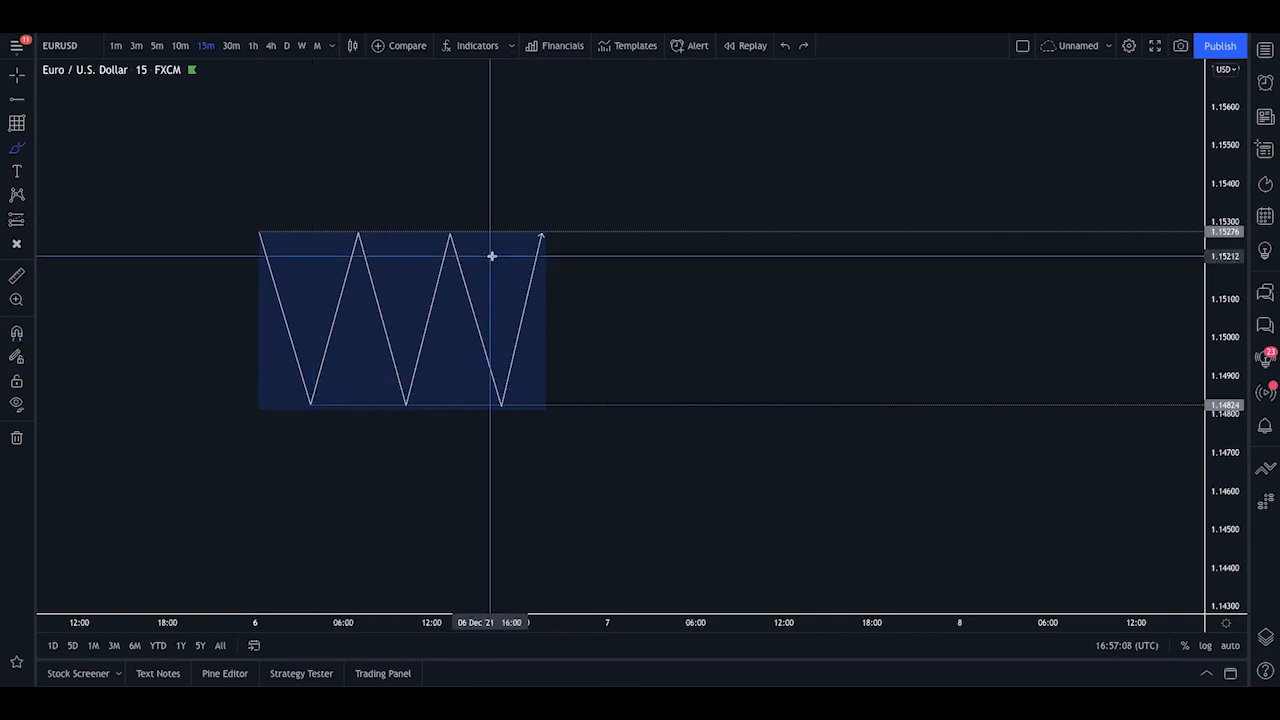
{"action": "mouse_move", "coordinate": [405, 334]}
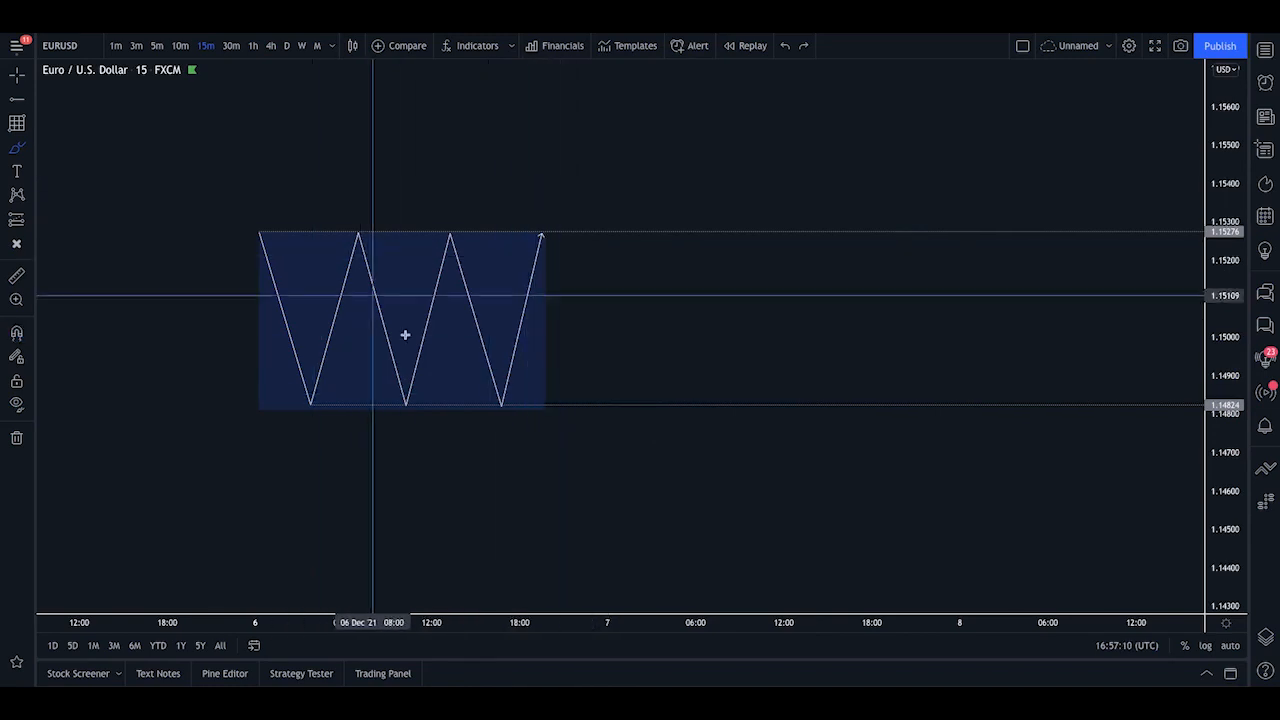
{"action": "mouse_move", "coordinate": [404, 191]}
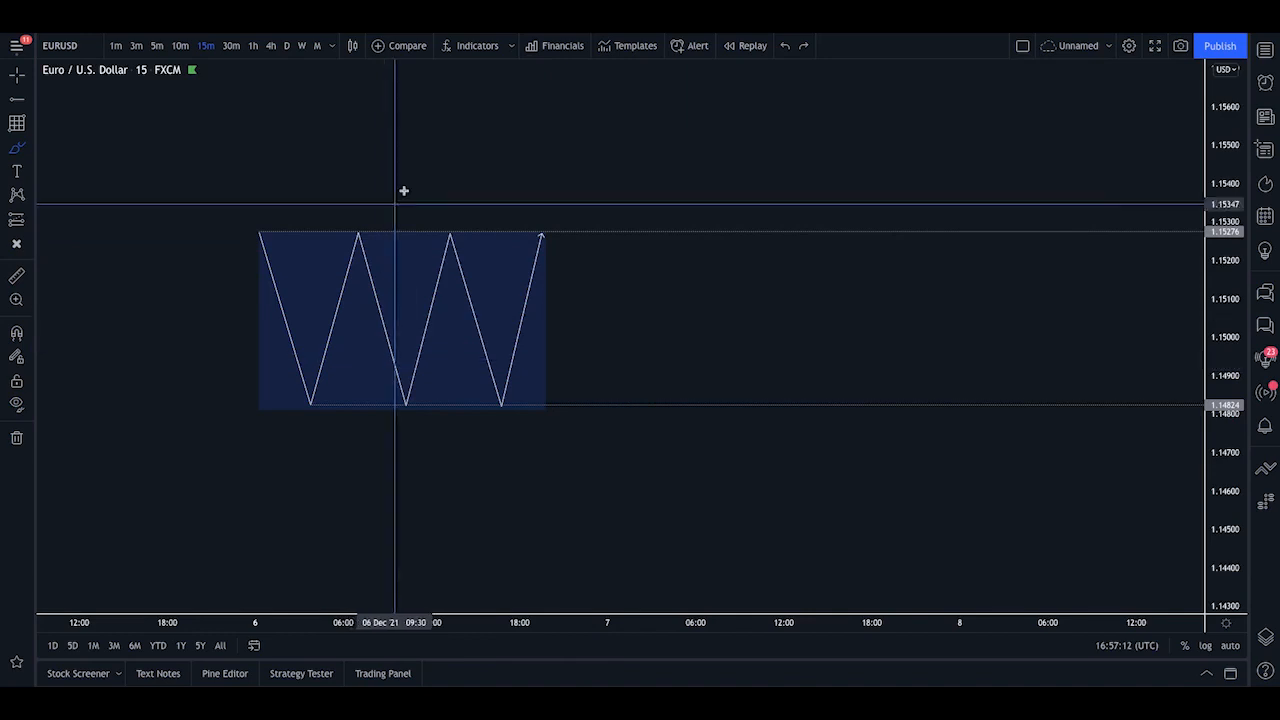
{"action": "mouse_move", "coordinate": [411, 190]}
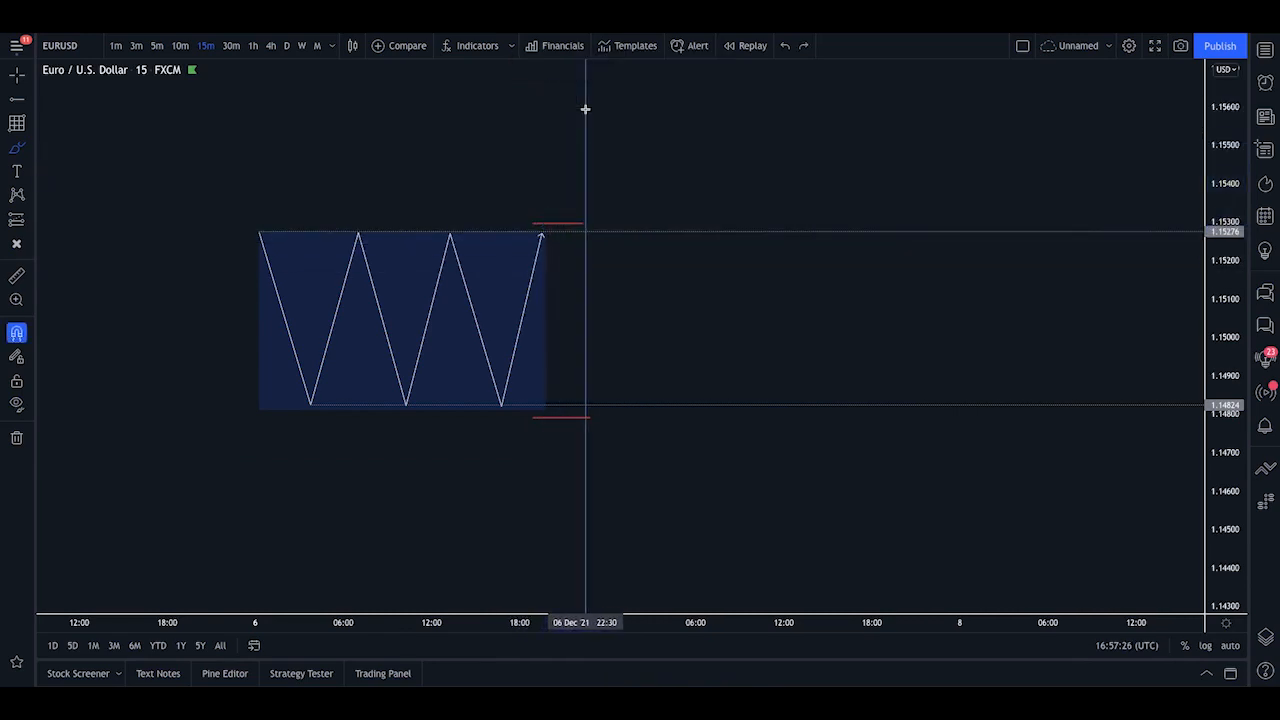
{"action": "left_click", "coordinate": [543, 233]}
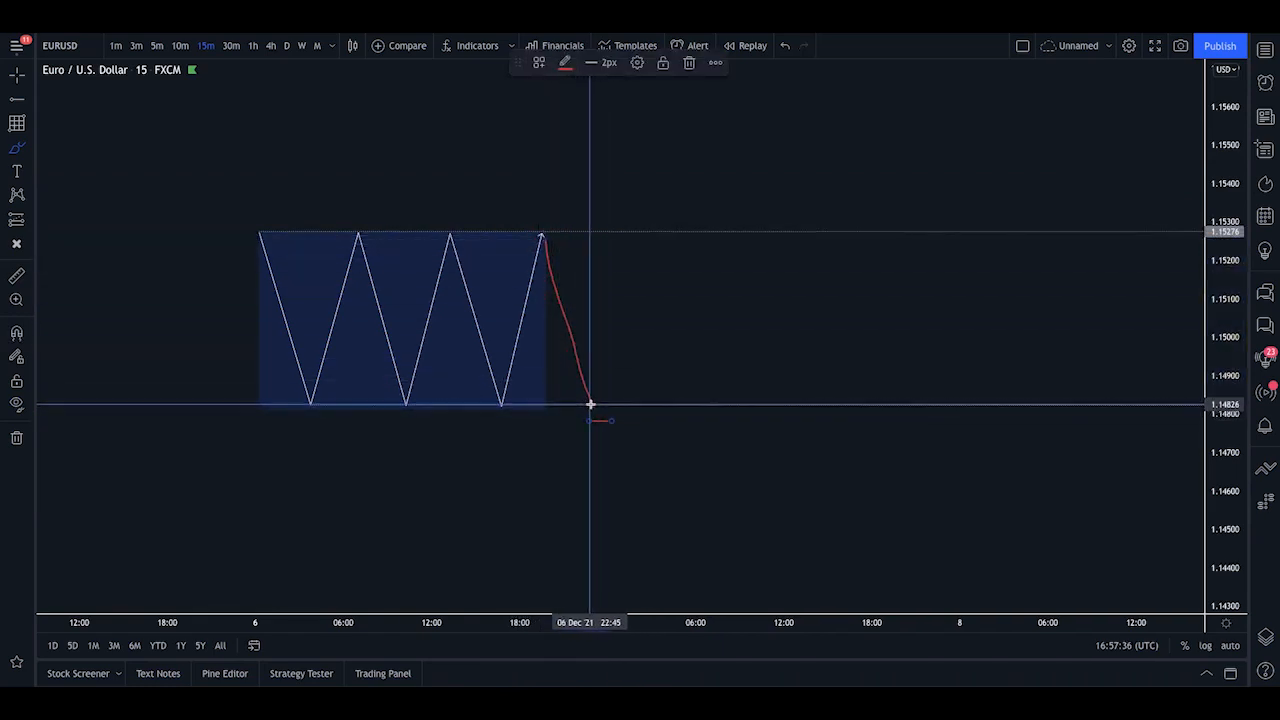
{"action": "left_click_drag", "start_coordinate": [590, 420], "coordinate": [670, 457]}
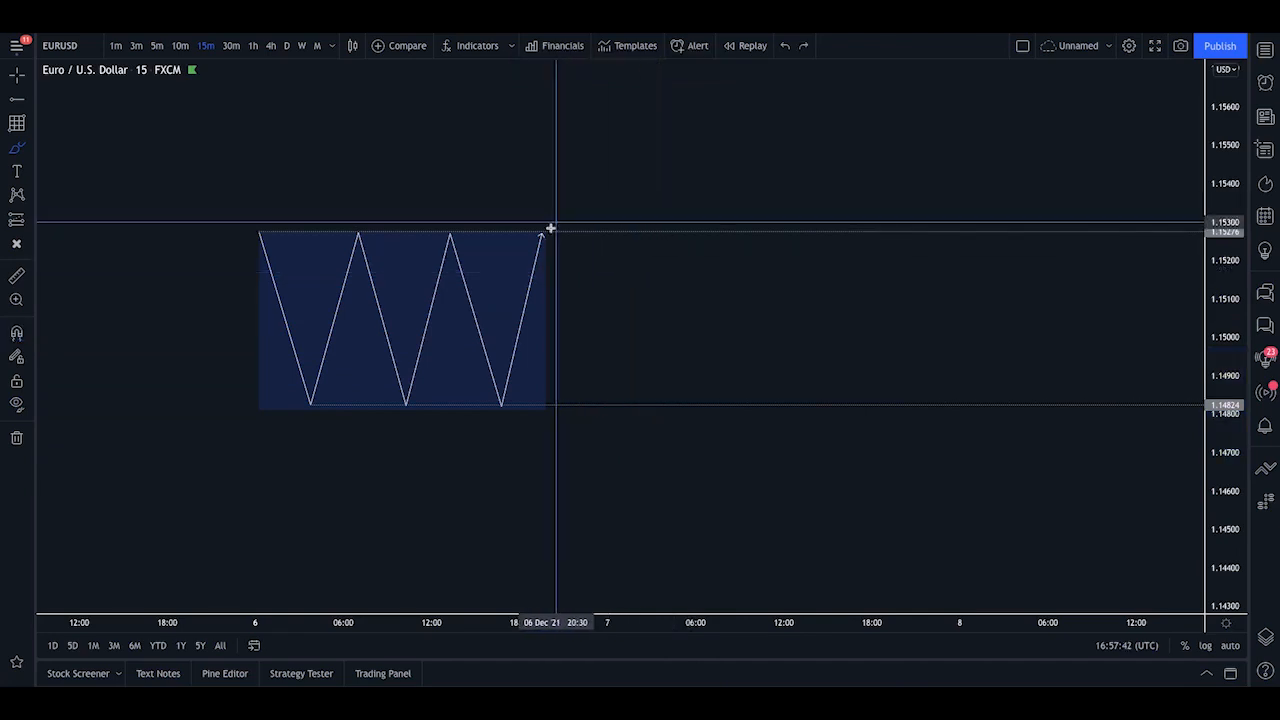
{"action": "mouse_move", "coordinate": [537, 222]}
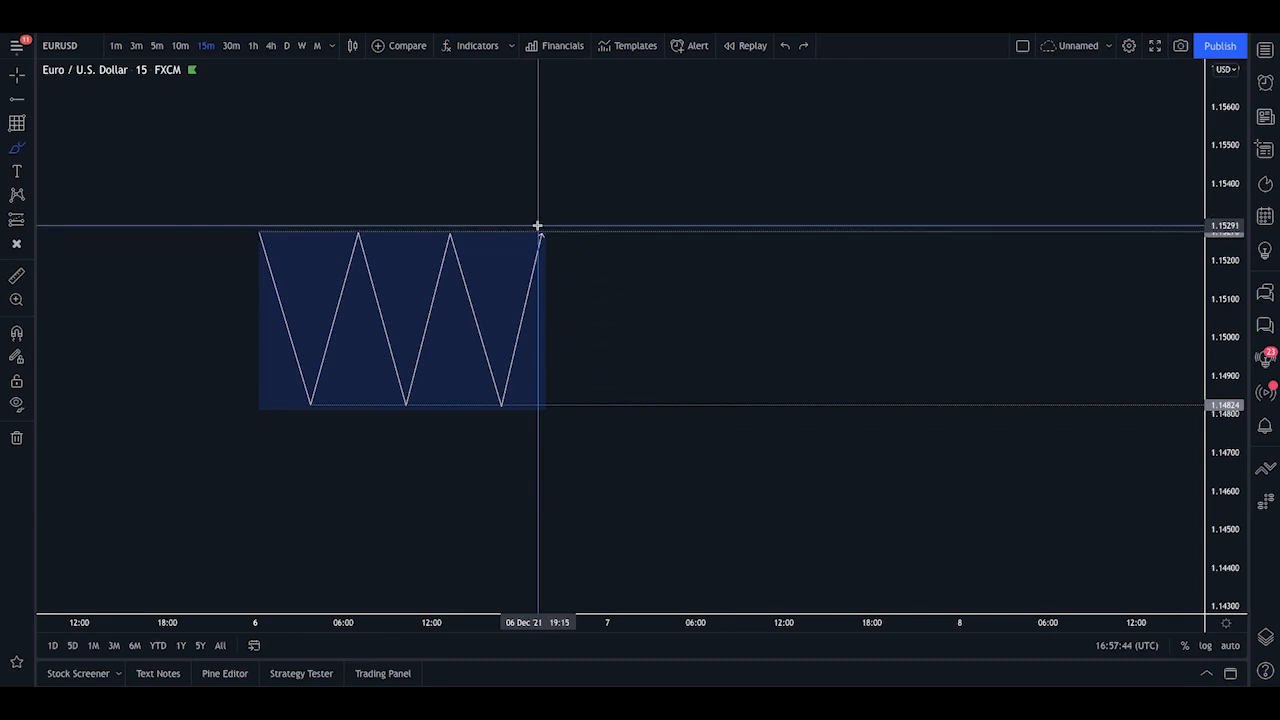
{"action": "left_click", "coordinate": [538, 224]}
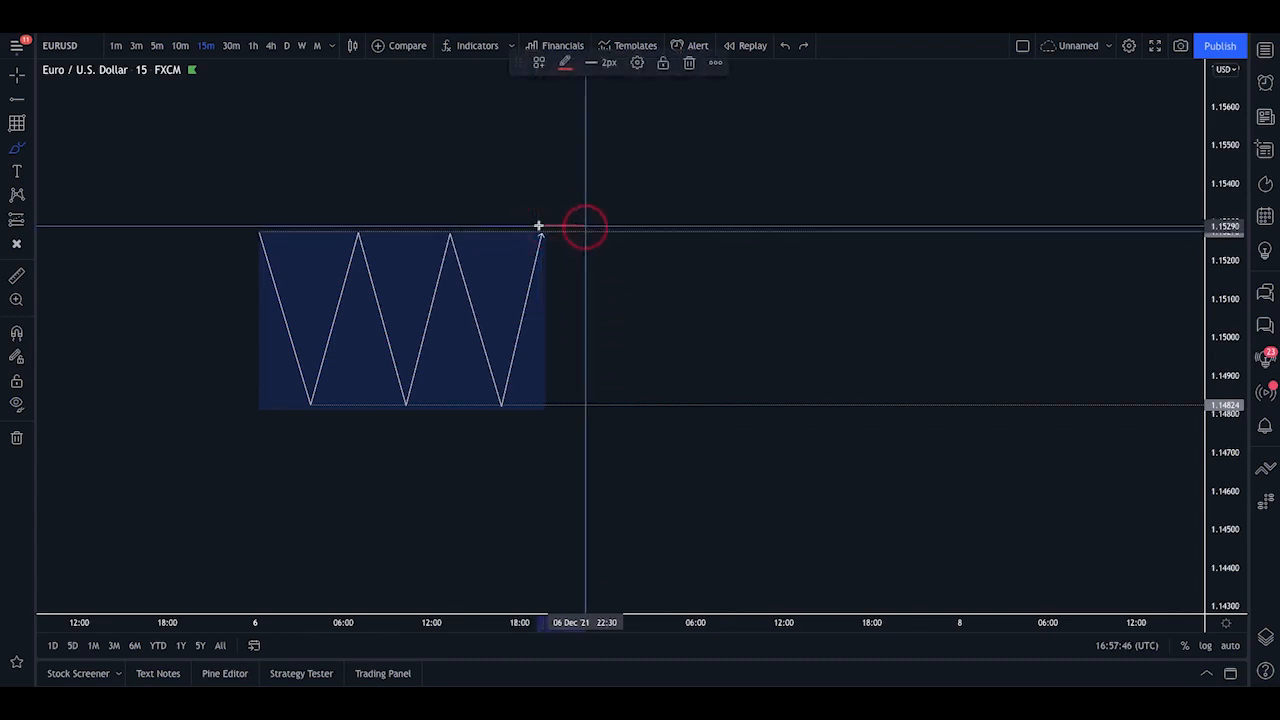
{"action": "mouse_move", "coordinate": [556, 207]}
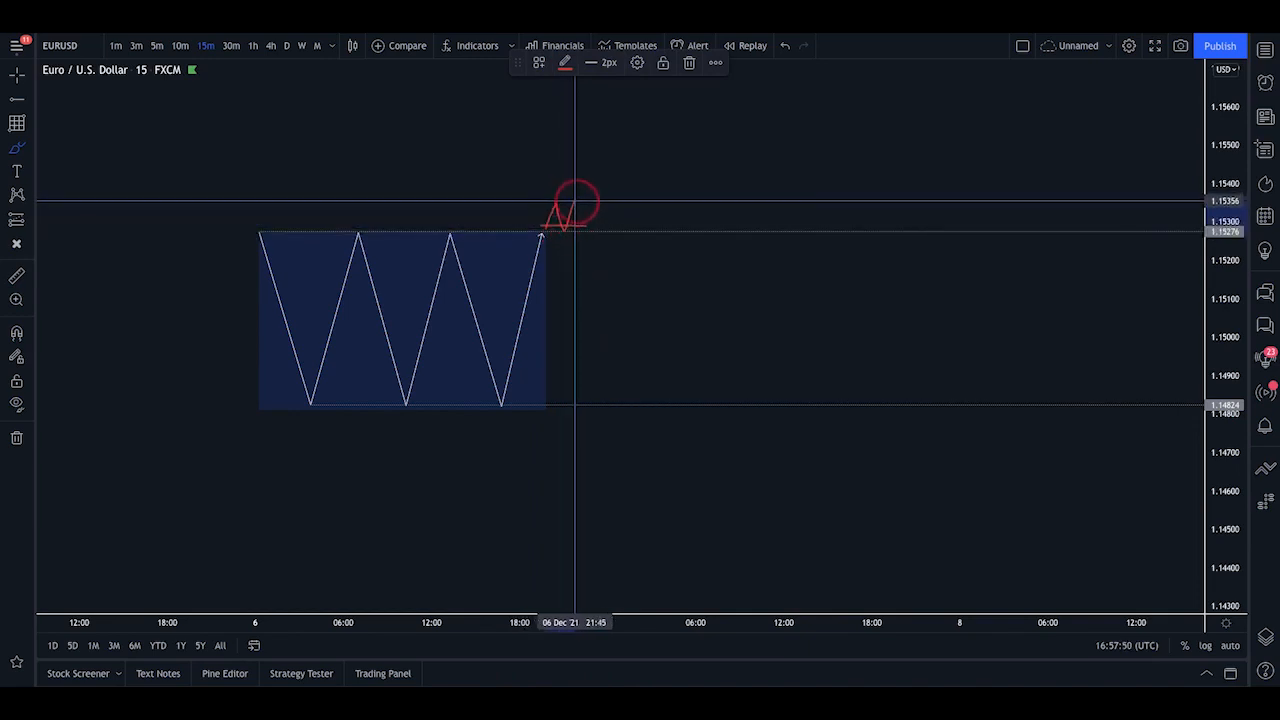
{"action": "left_click_drag", "start_coordinate": [575, 205], "coordinate": [640, 365]}
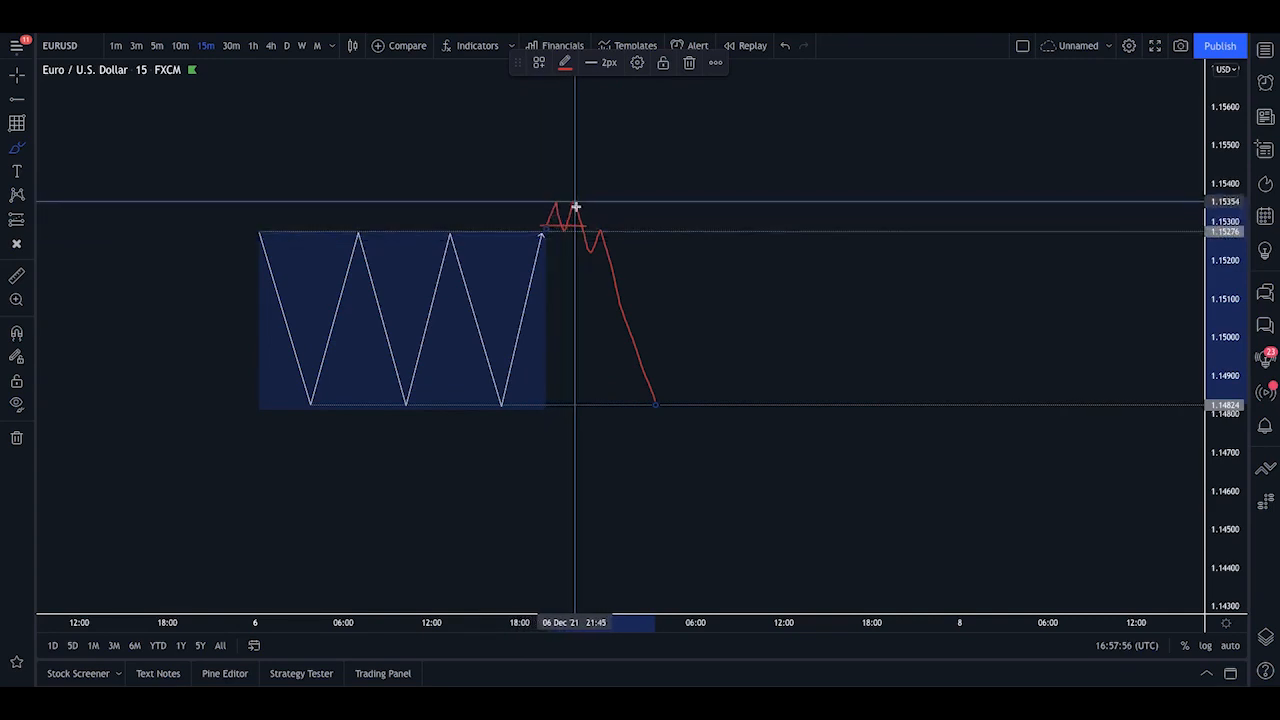
{"action": "mouse_move", "coordinate": [598, 237]}
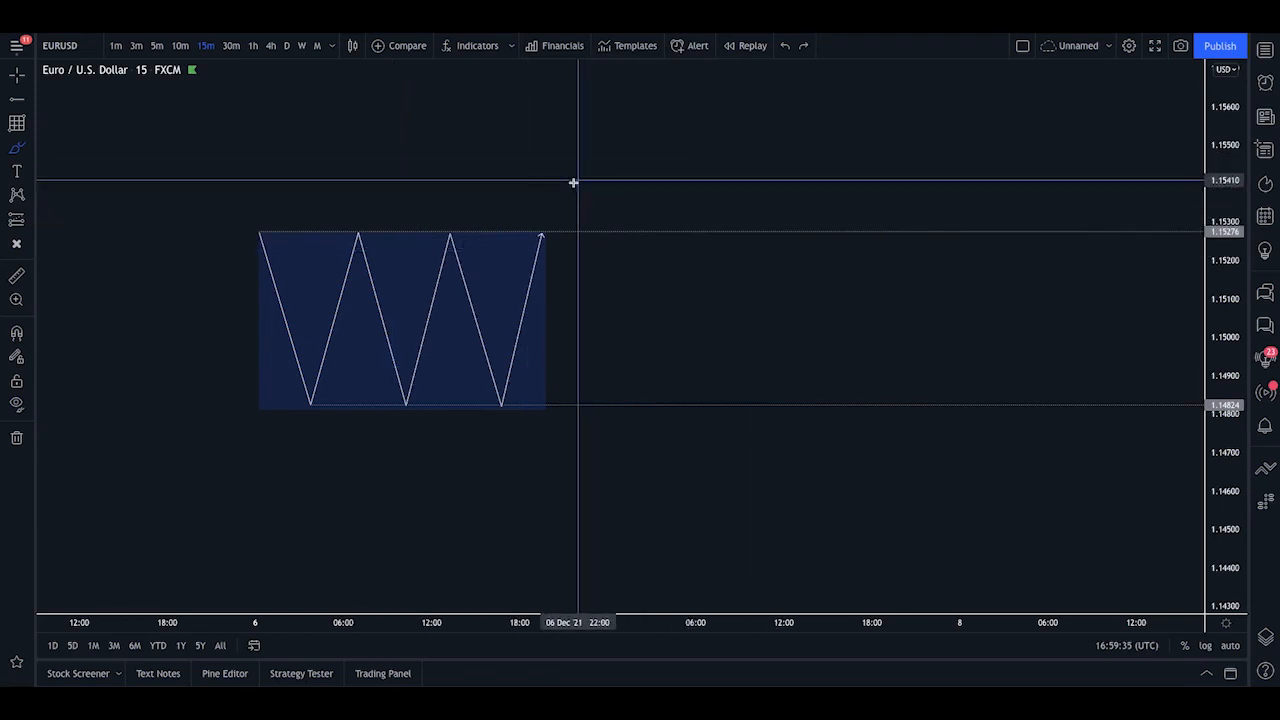
{"action": "mouse_move", "coordinate": [595, 157]}
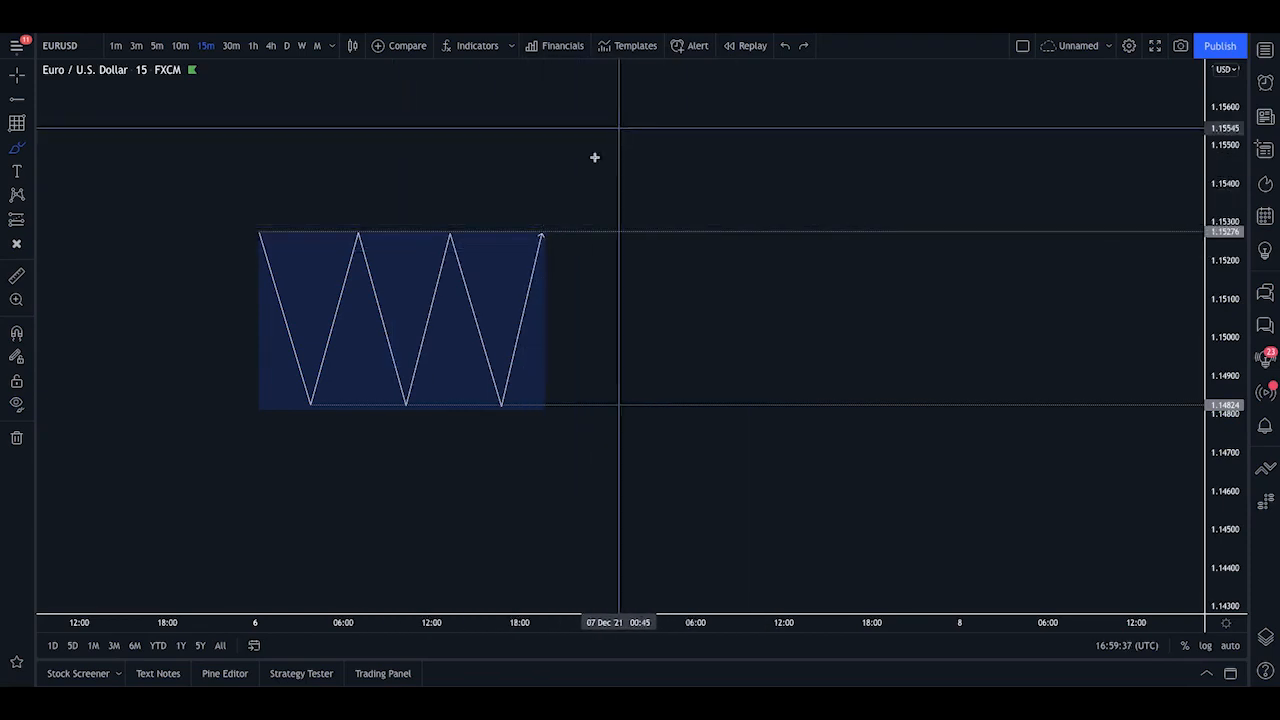
{"action": "mouse_move", "coordinate": [543, 233]}
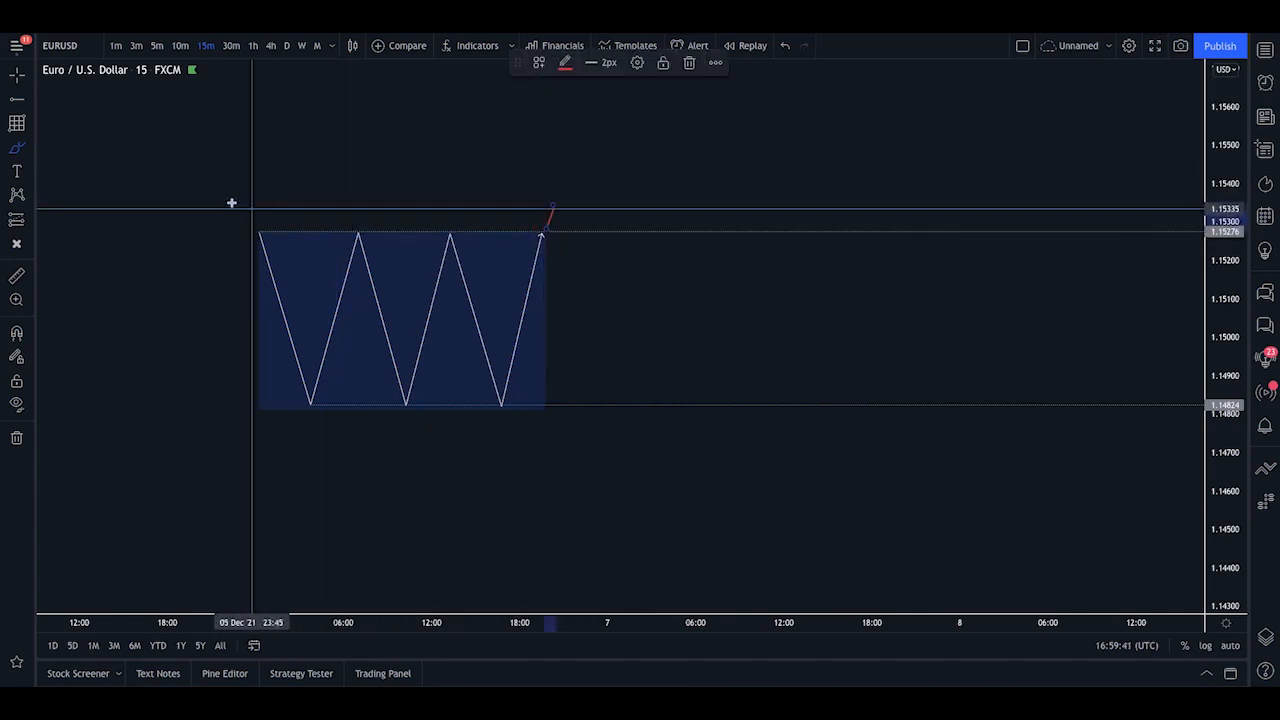
{"action": "mouse_move", "coordinate": [645, 233]}
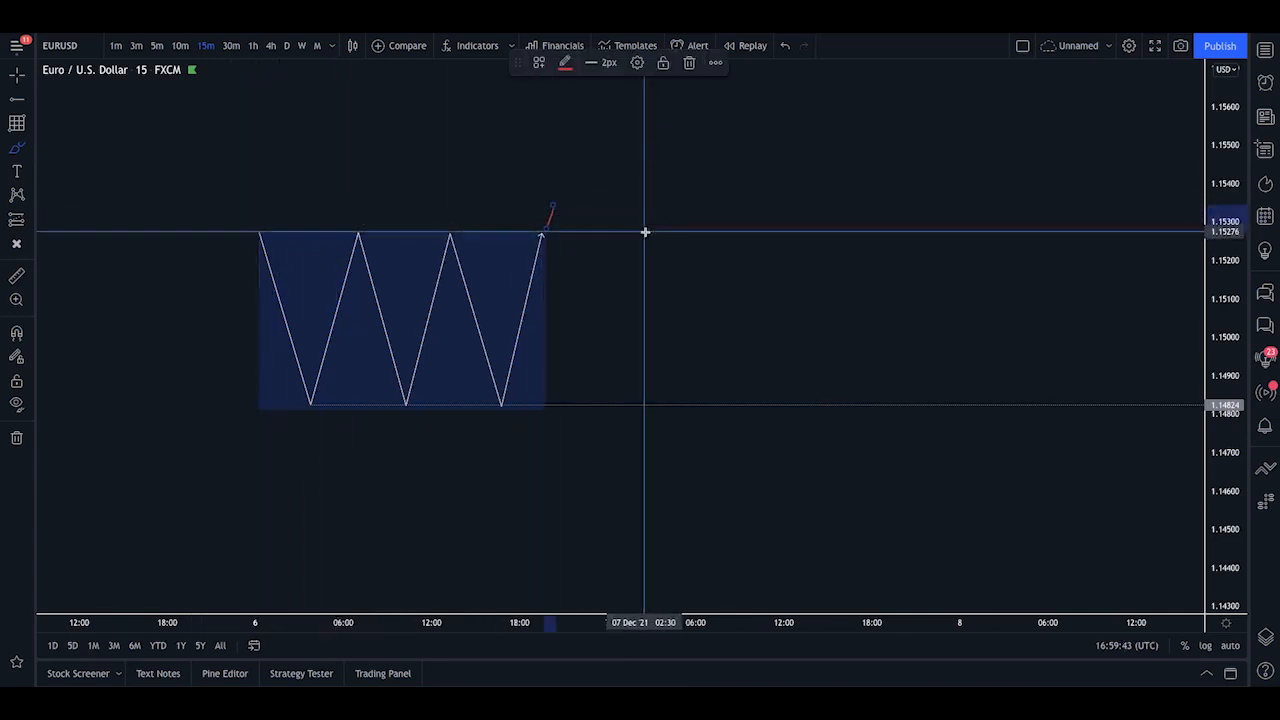
{"action": "mouse_move", "coordinate": [347, 430]}
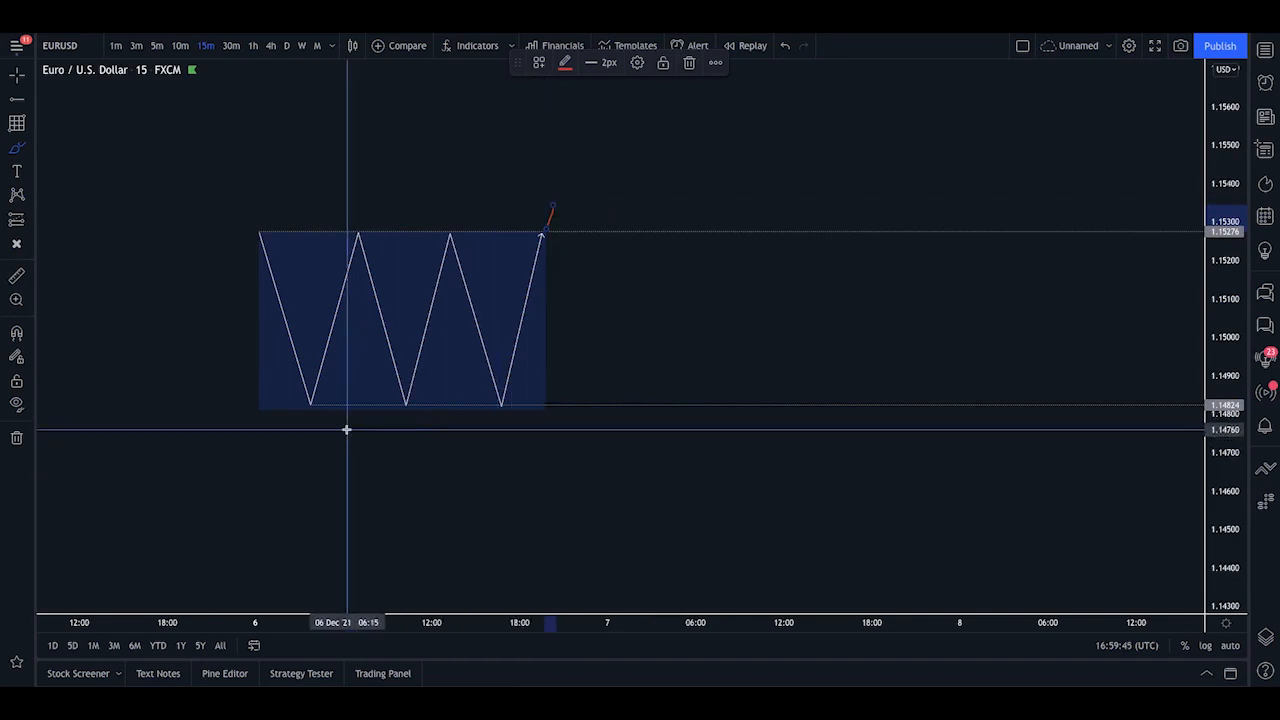
{"action": "mouse_move", "coordinate": [553, 207]}
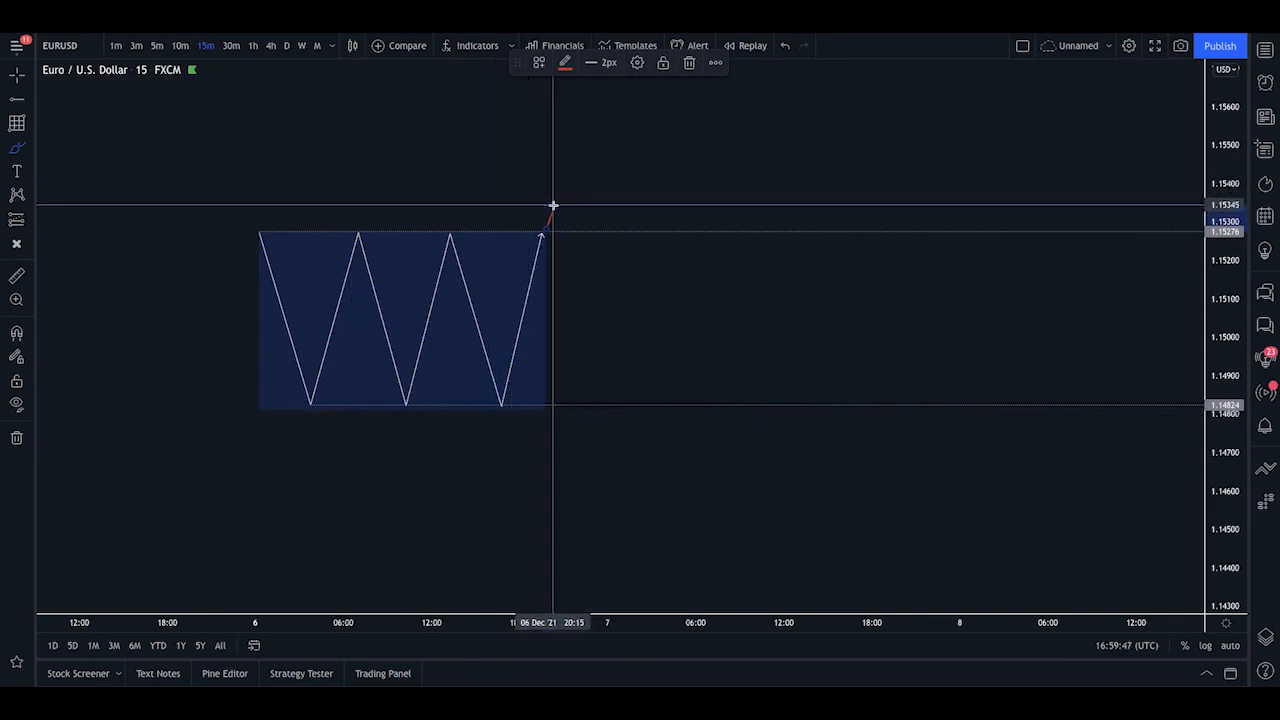
Step: Sketch a path below the range, undo it, and redraw one dipping below the low then rallying
{"action": "left_click_drag", "start_coordinate": [555, 205], "coordinate": [630, 450]}
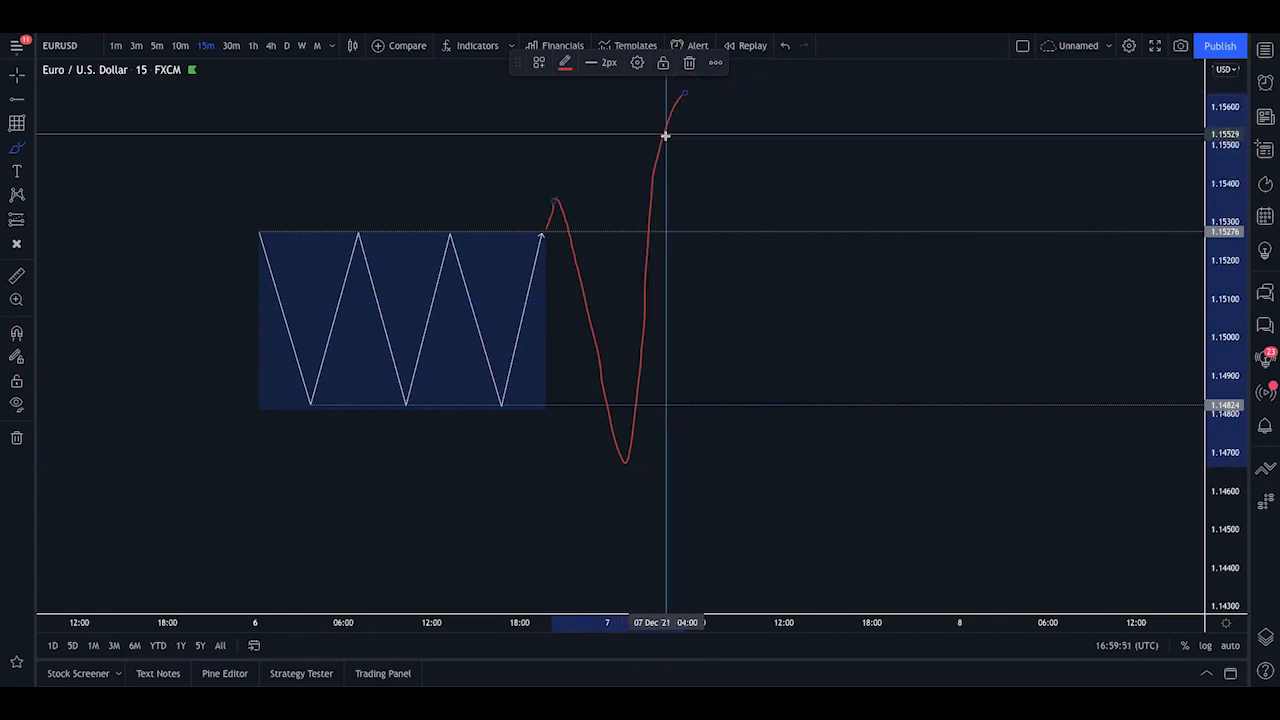
{"action": "left_click", "coordinate": [689, 63]}
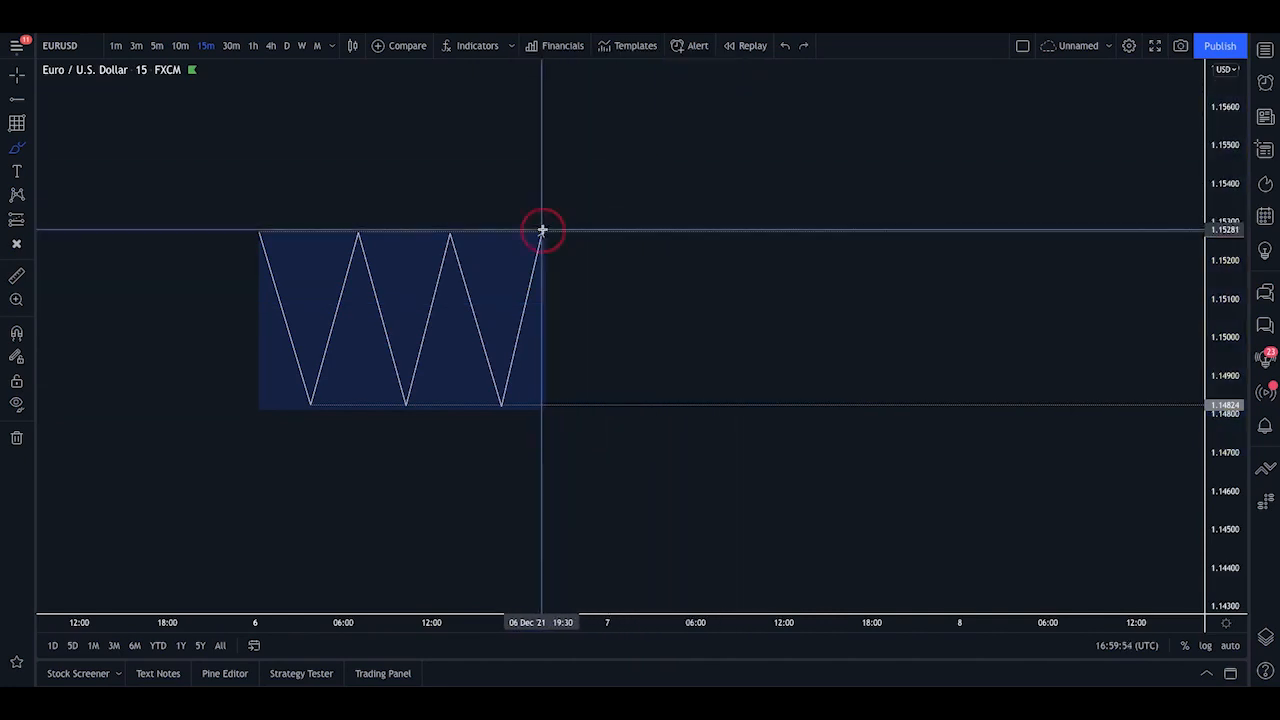
{"action": "left_click_drag", "start_coordinate": [545, 225], "coordinate": [643, 95]}
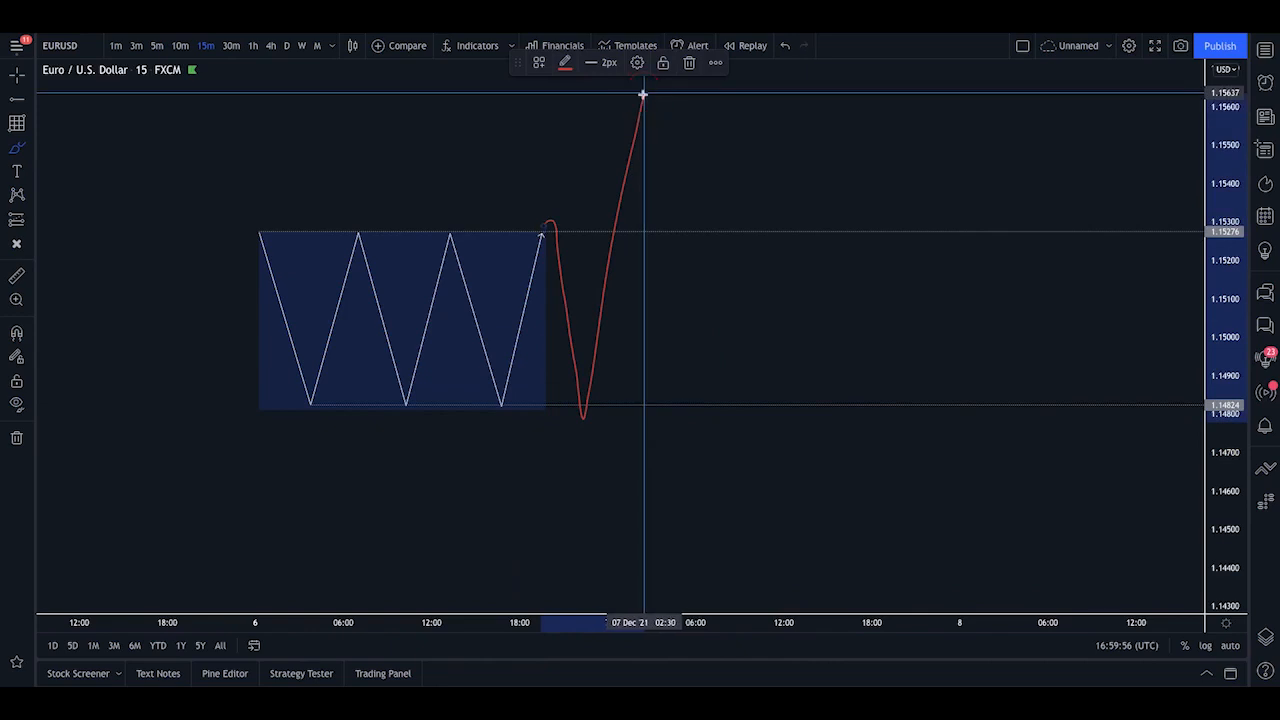
{"action": "mouse_move", "coordinate": [535, 318]}
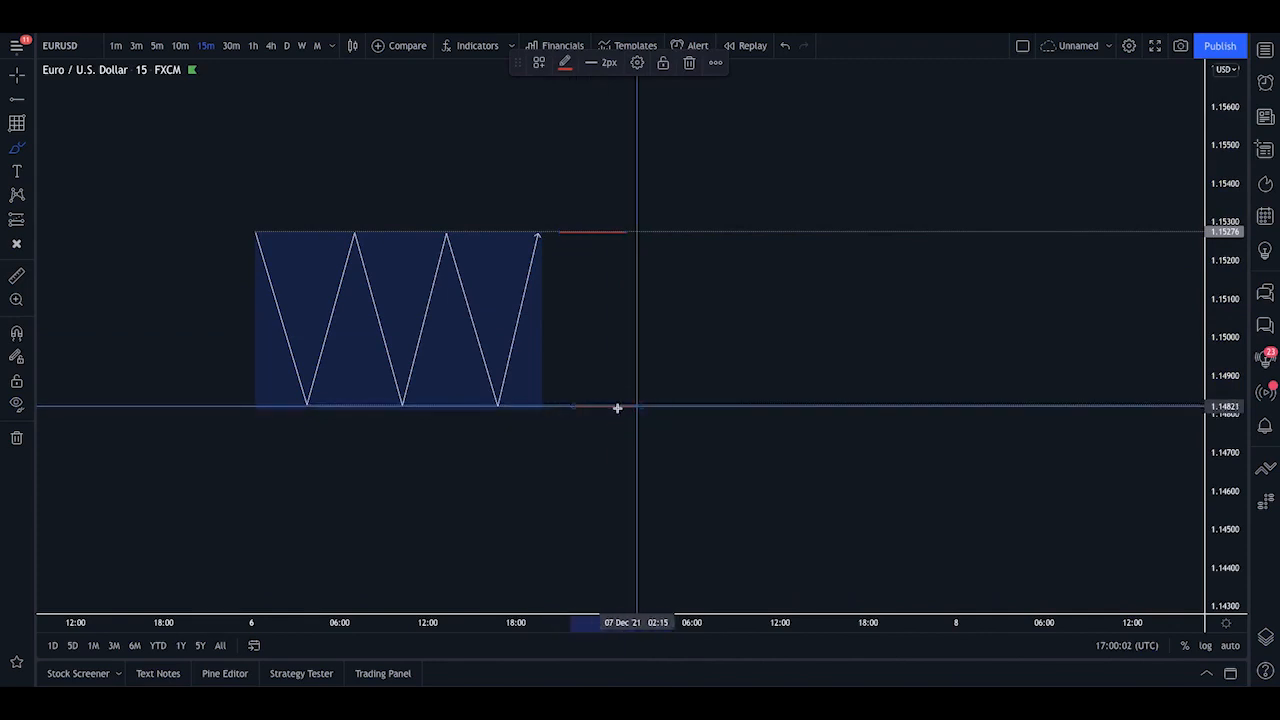
{"action": "mouse_move", "coordinate": [569, 283]}
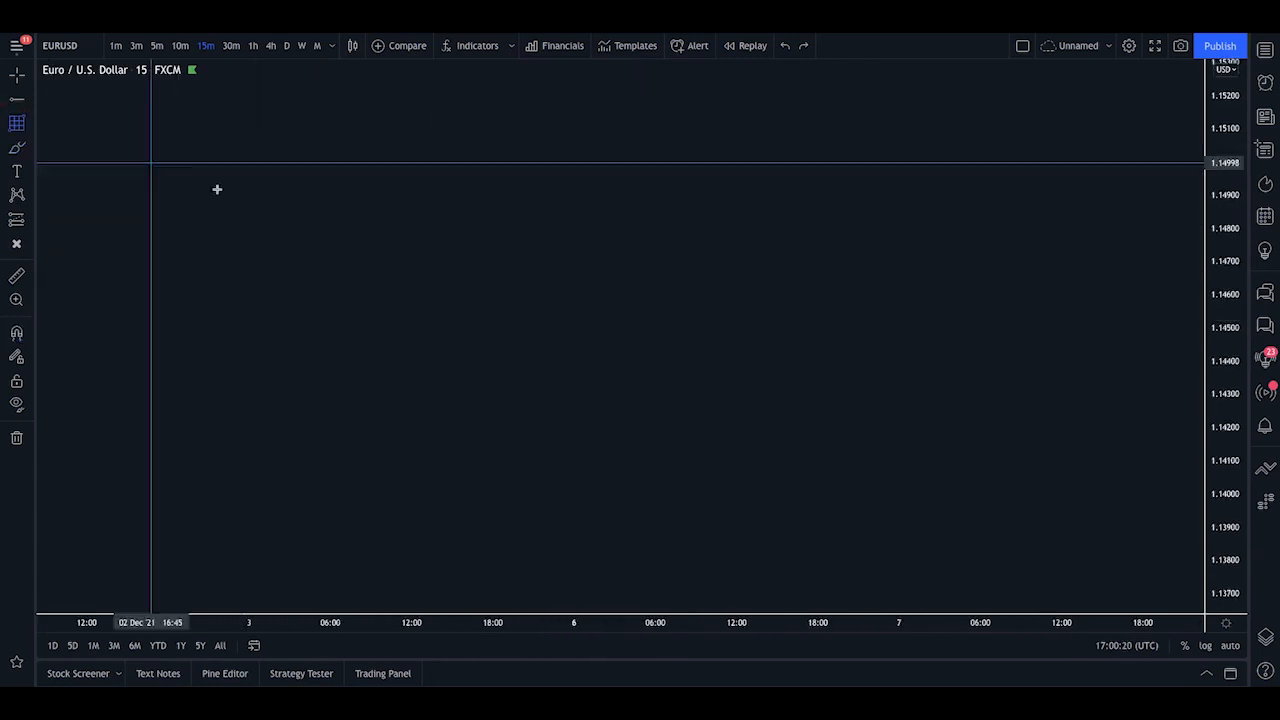
{"action": "mouse_move", "coordinate": [351, 333]}
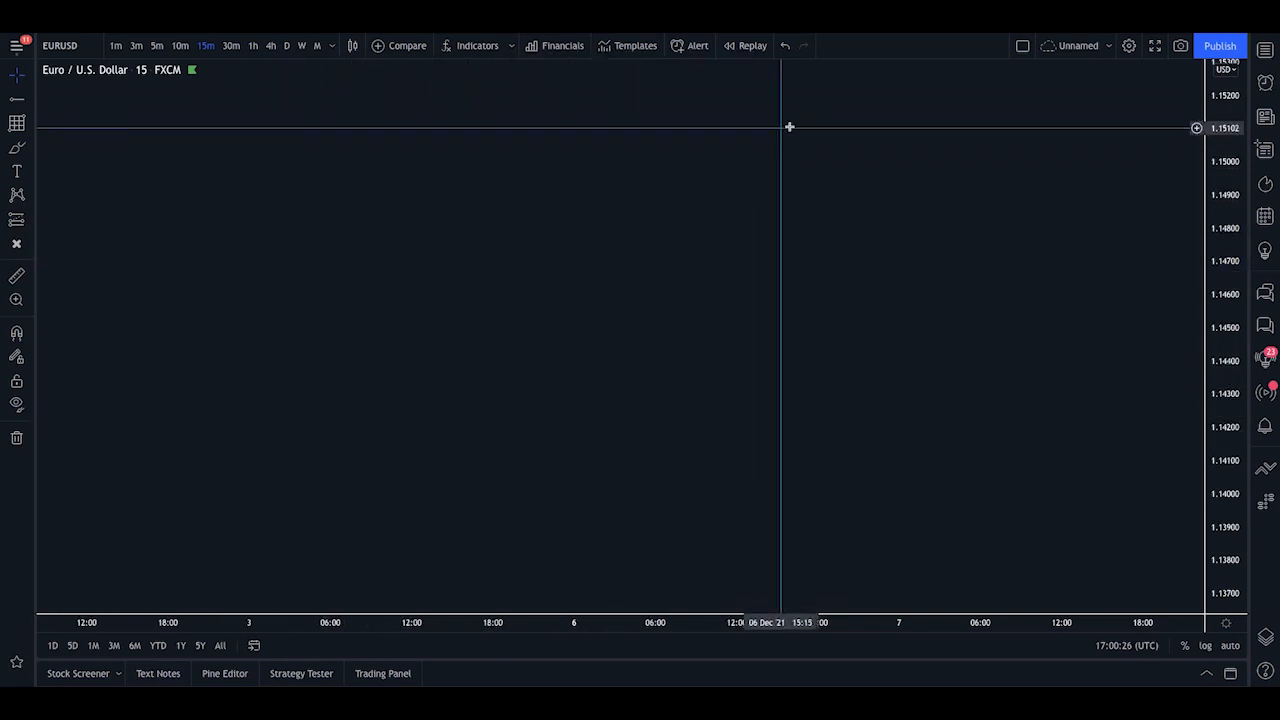
Step: Load the 19–22 November EUR/USD 15-minute bar replay with session boxes
{"action": "left_click", "coordinate": [751, 45]}
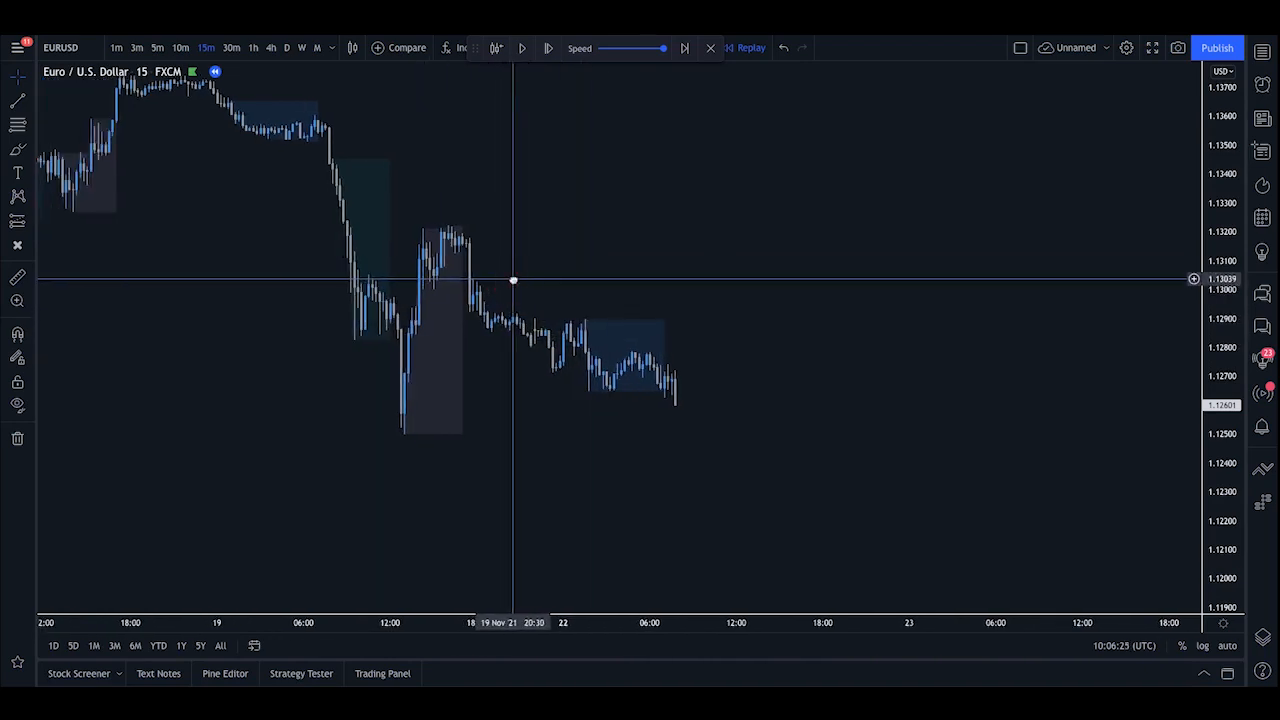
{"action": "mouse_move", "coordinate": [390, 293]}
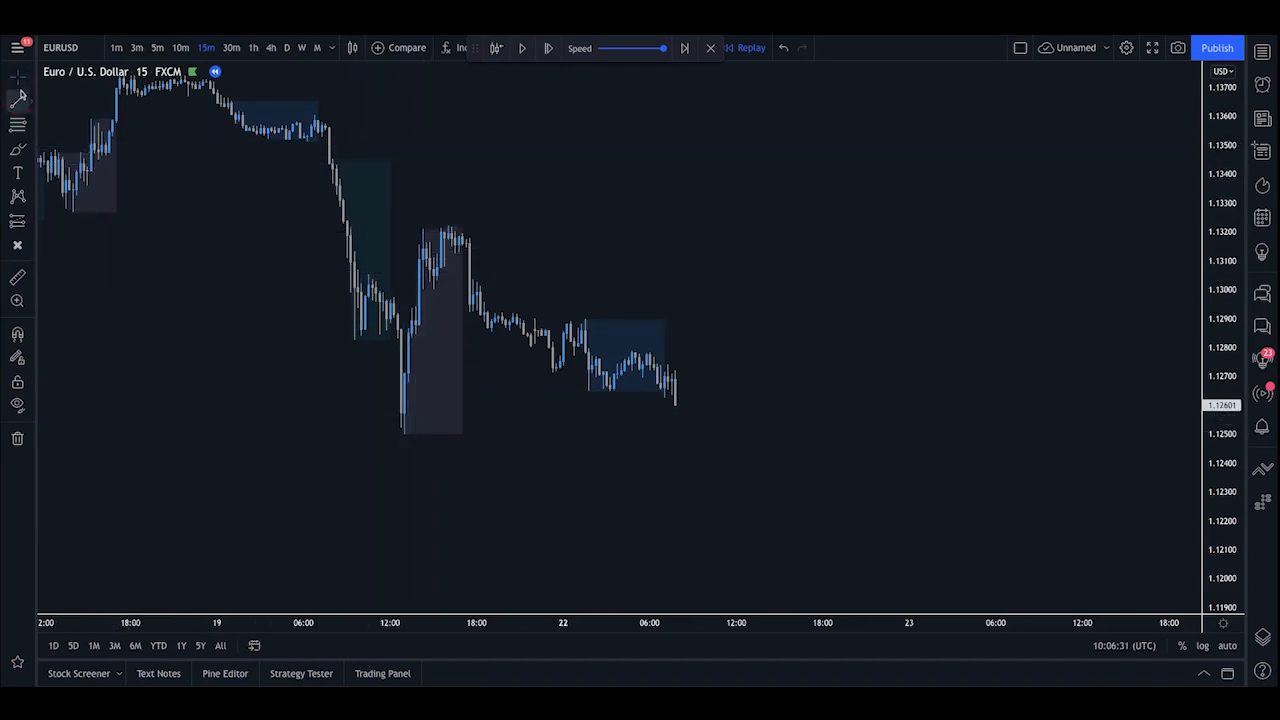
Step: Inspect the replayed lows and Asian box, then bring up the line drawing tools
{"action": "left_click", "coordinate": [369, 275]}
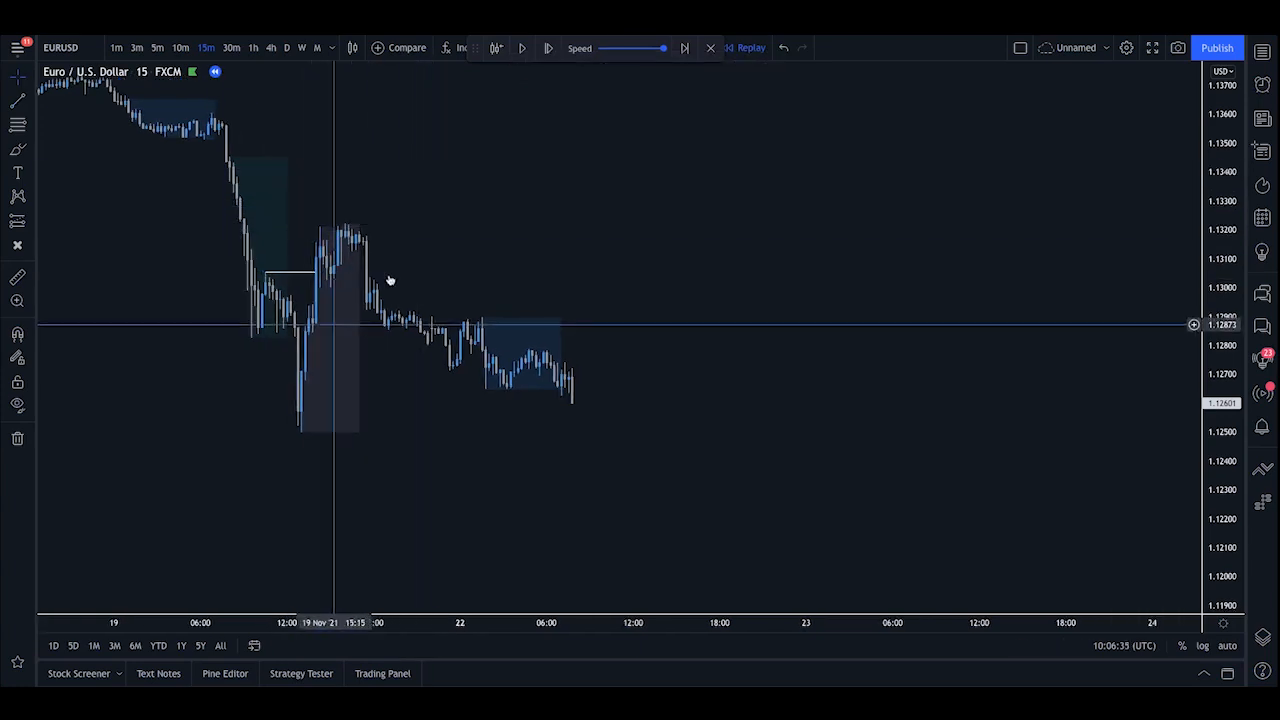
{"action": "mouse_move", "coordinate": [572, 337]}
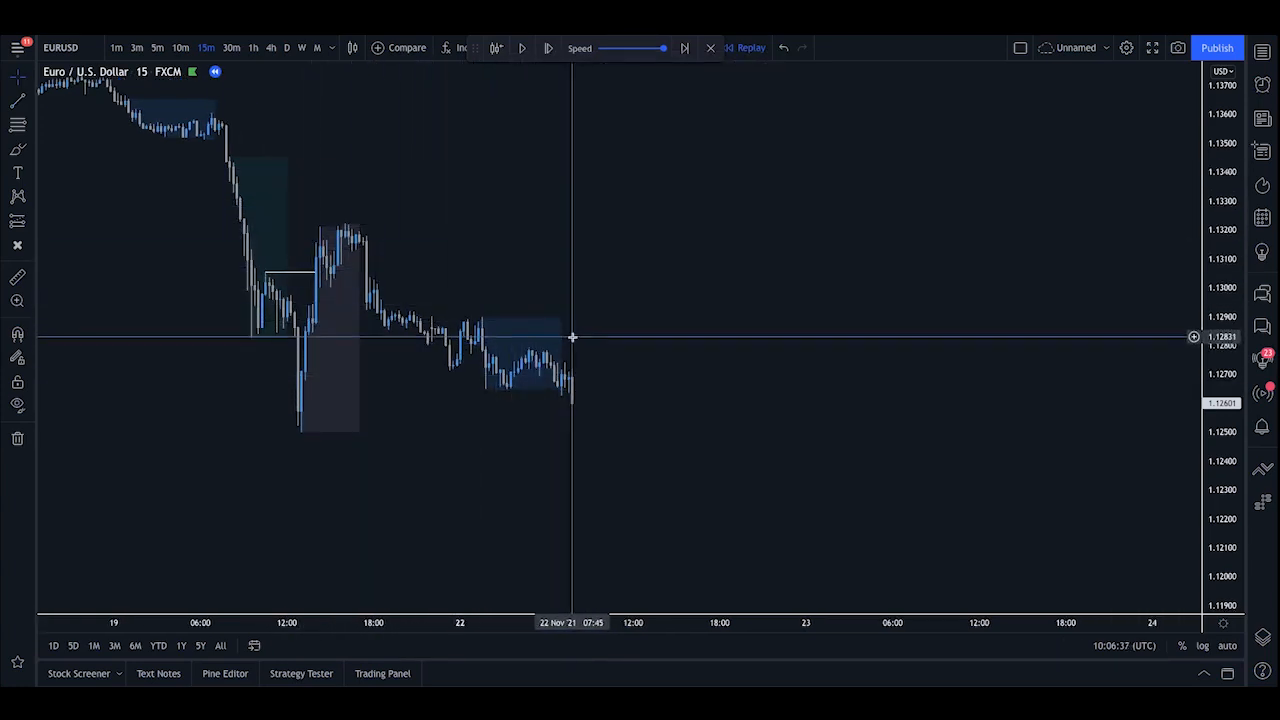
{"action": "mouse_move", "coordinate": [516, 391]}
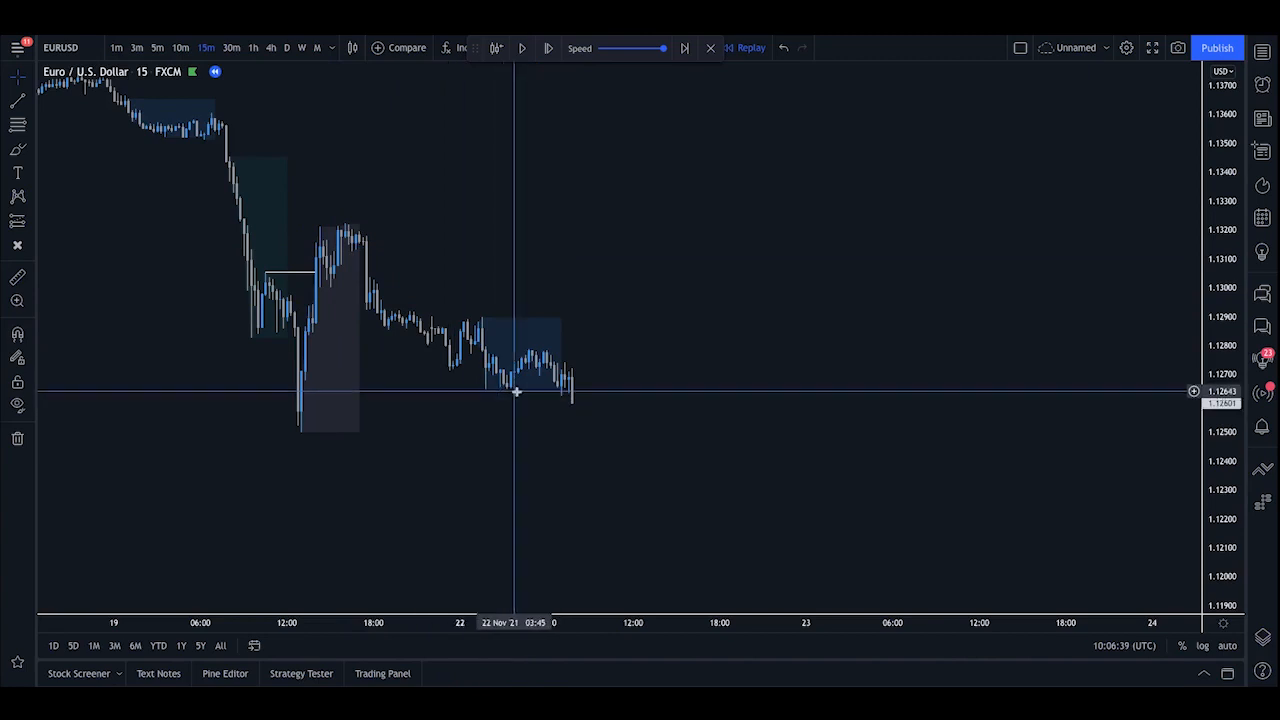
{"action": "mouse_move", "coordinate": [309, 399]}
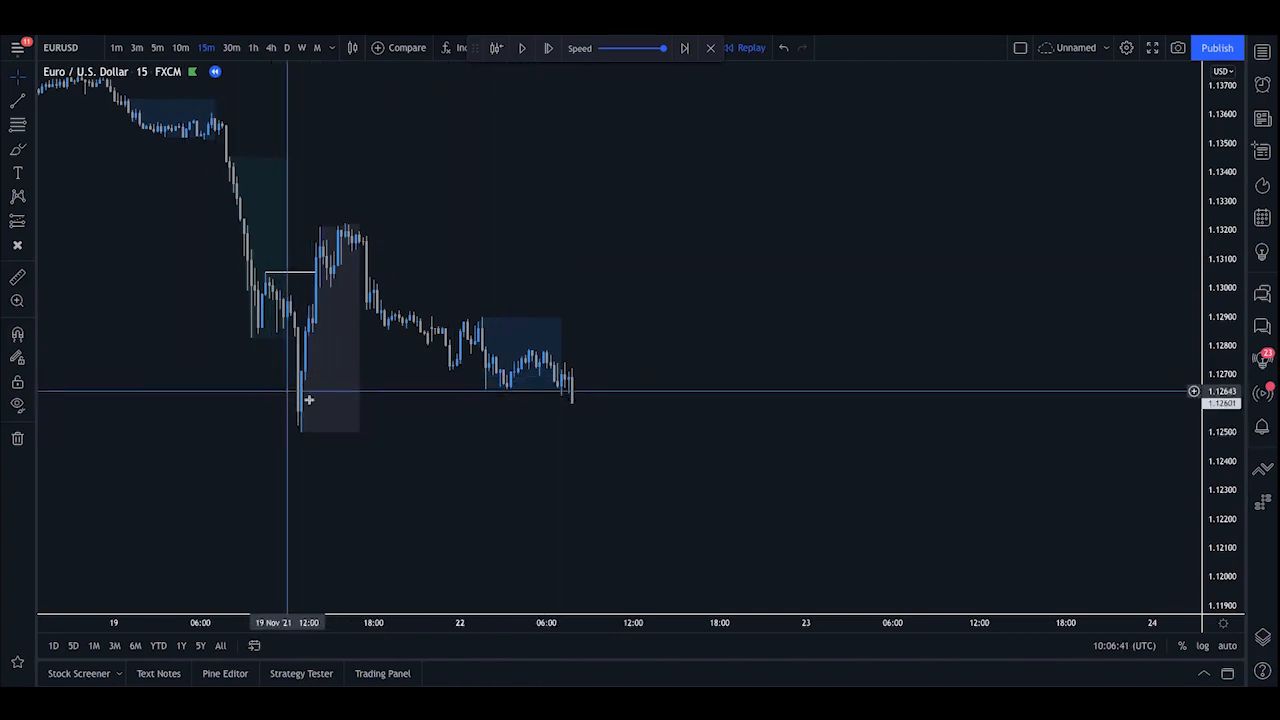
{"action": "mouse_move", "coordinate": [343, 390]}
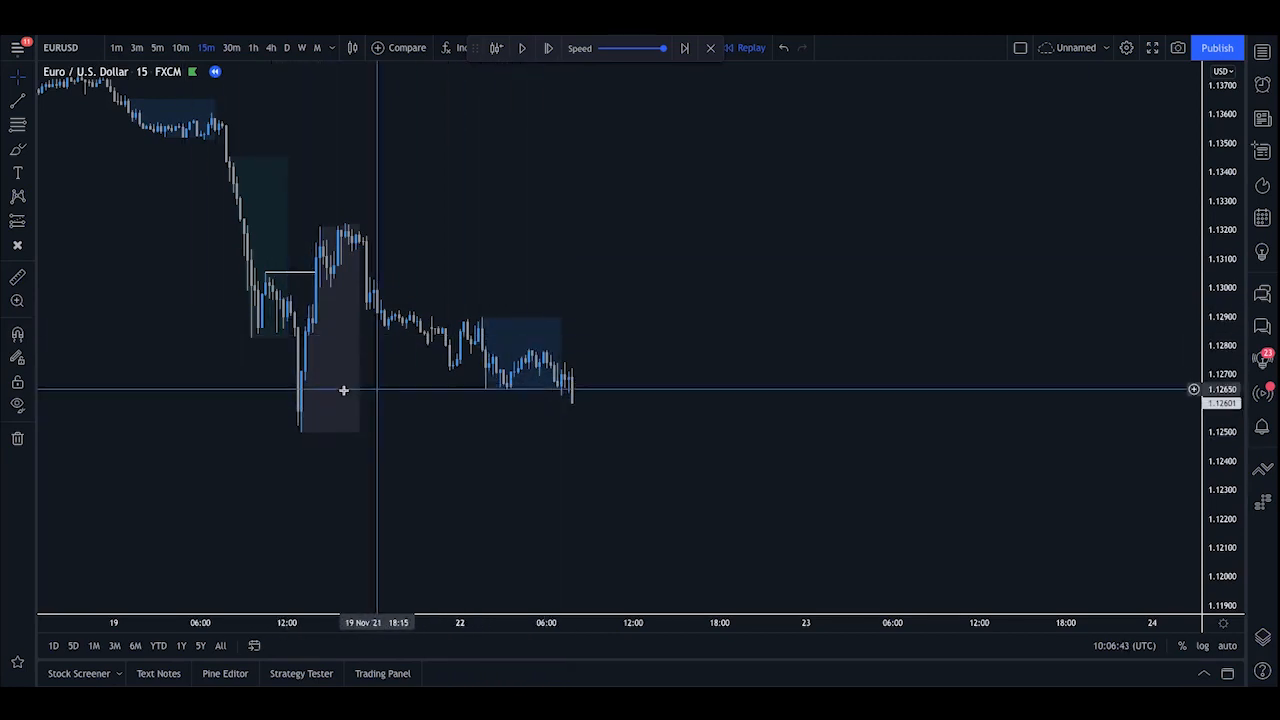
{"action": "mouse_move", "coordinate": [565, 378]}
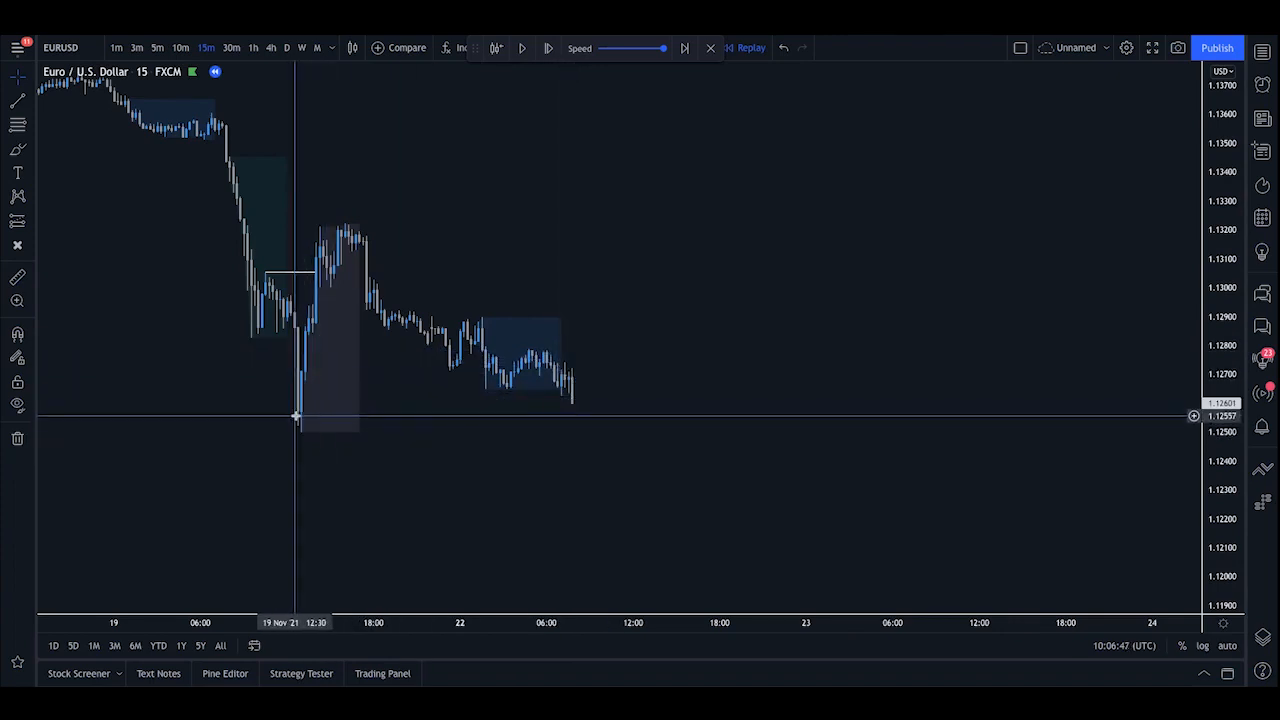
{"action": "mouse_move", "coordinate": [308, 405]}
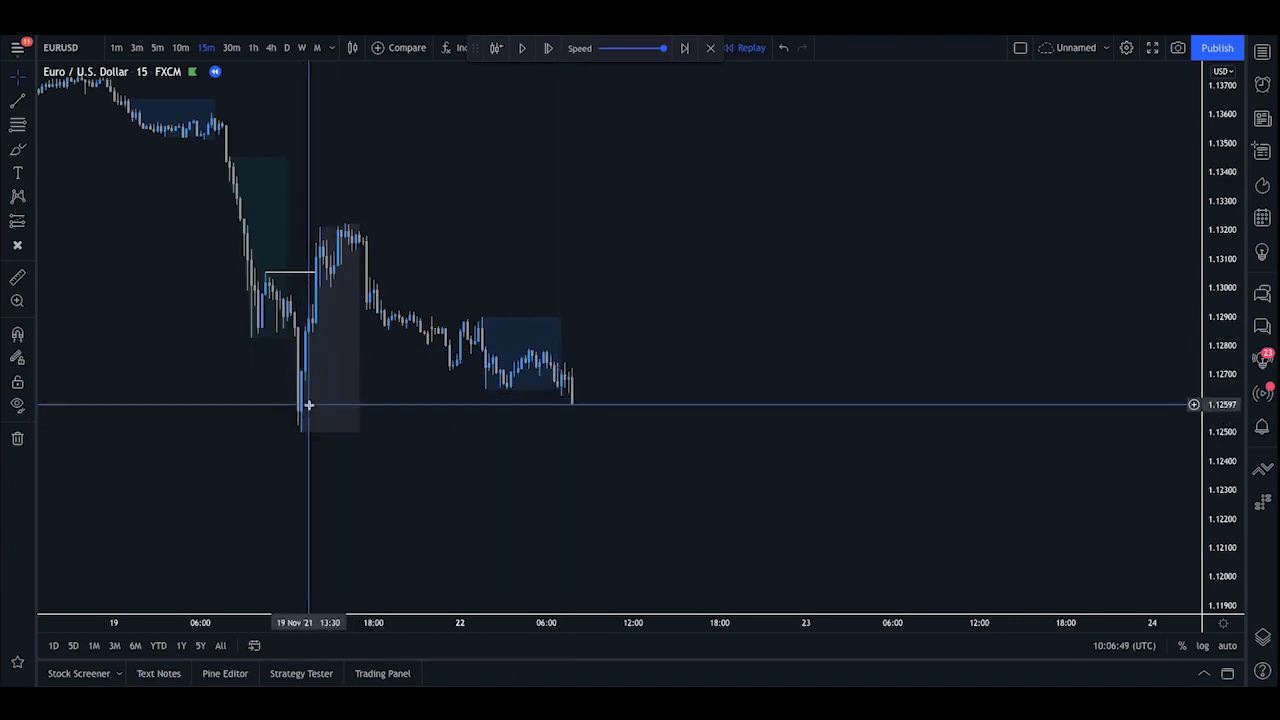
{"action": "mouse_move", "coordinate": [306, 433]}
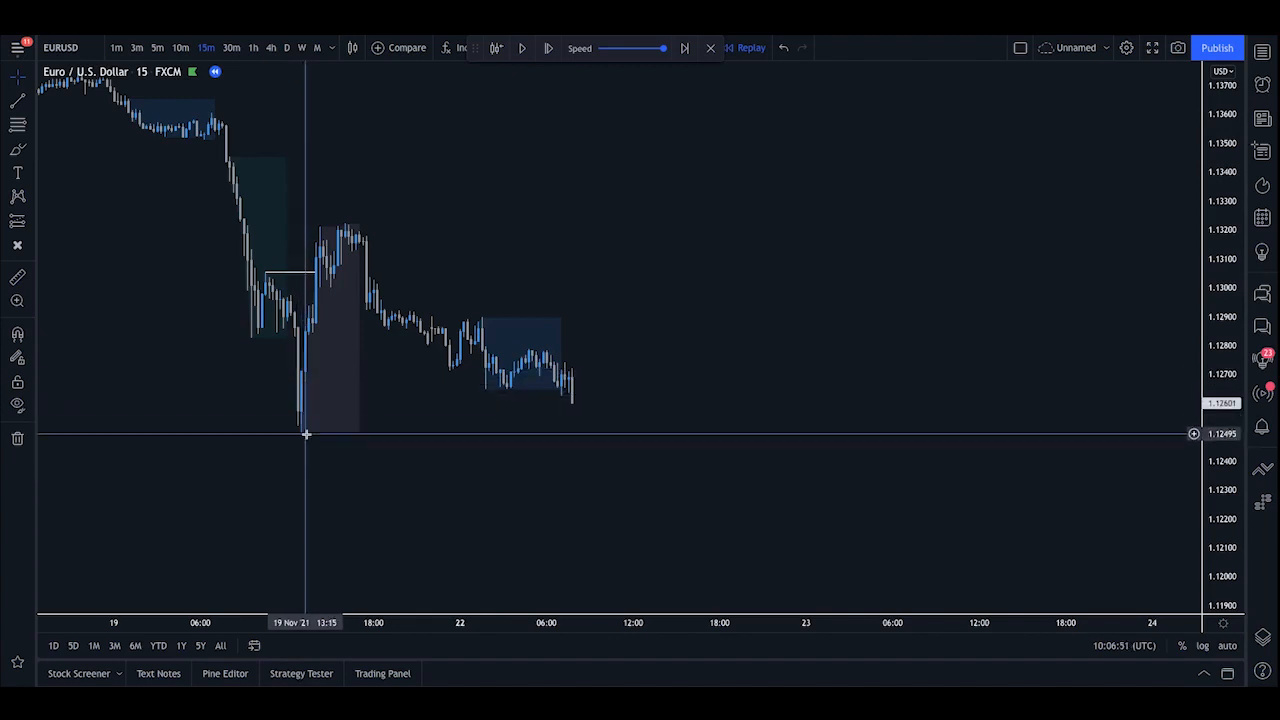
{"action": "mouse_move", "coordinate": [283, 388]}
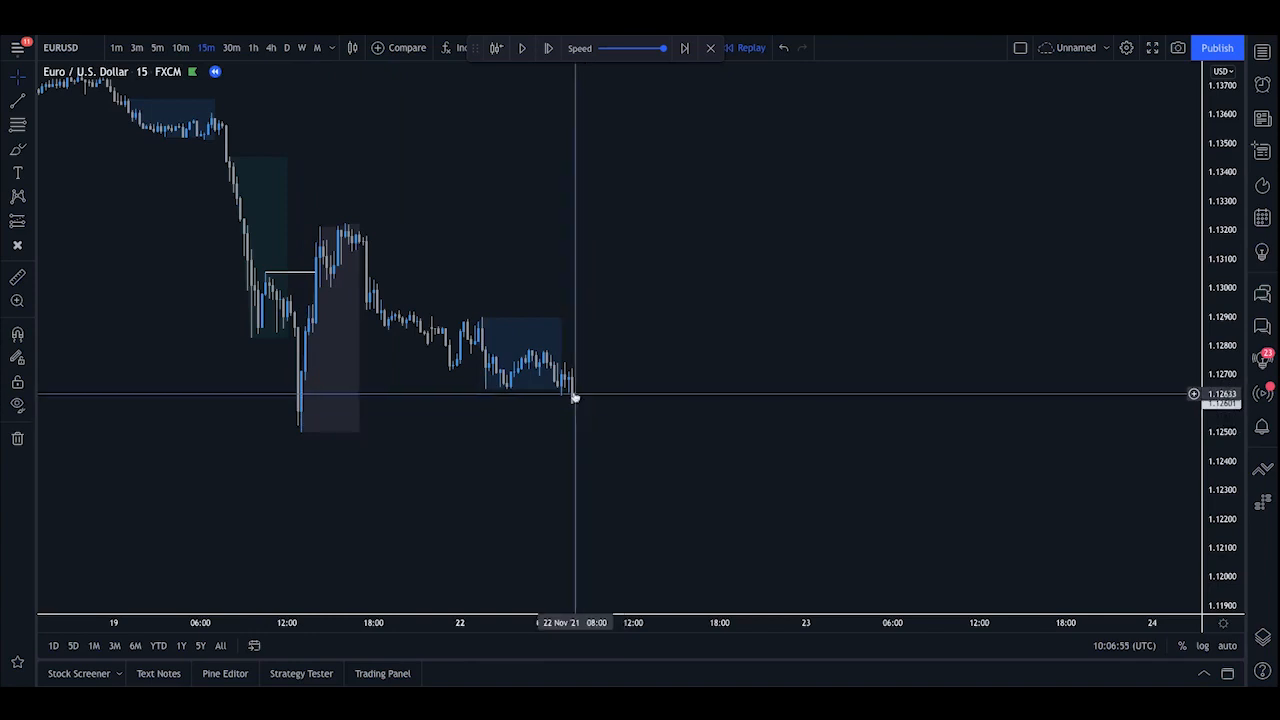
{"action": "mouse_move", "coordinate": [575, 367]}
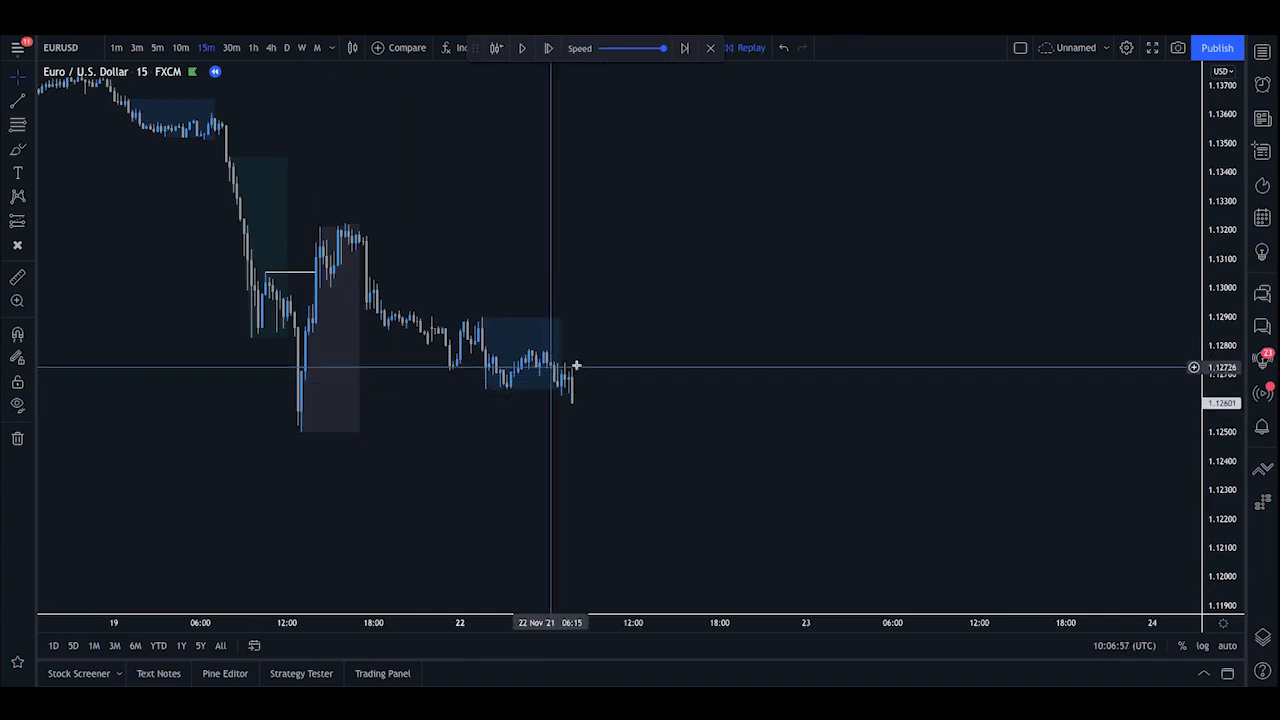
{"action": "left_click", "coordinate": [17, 101]}
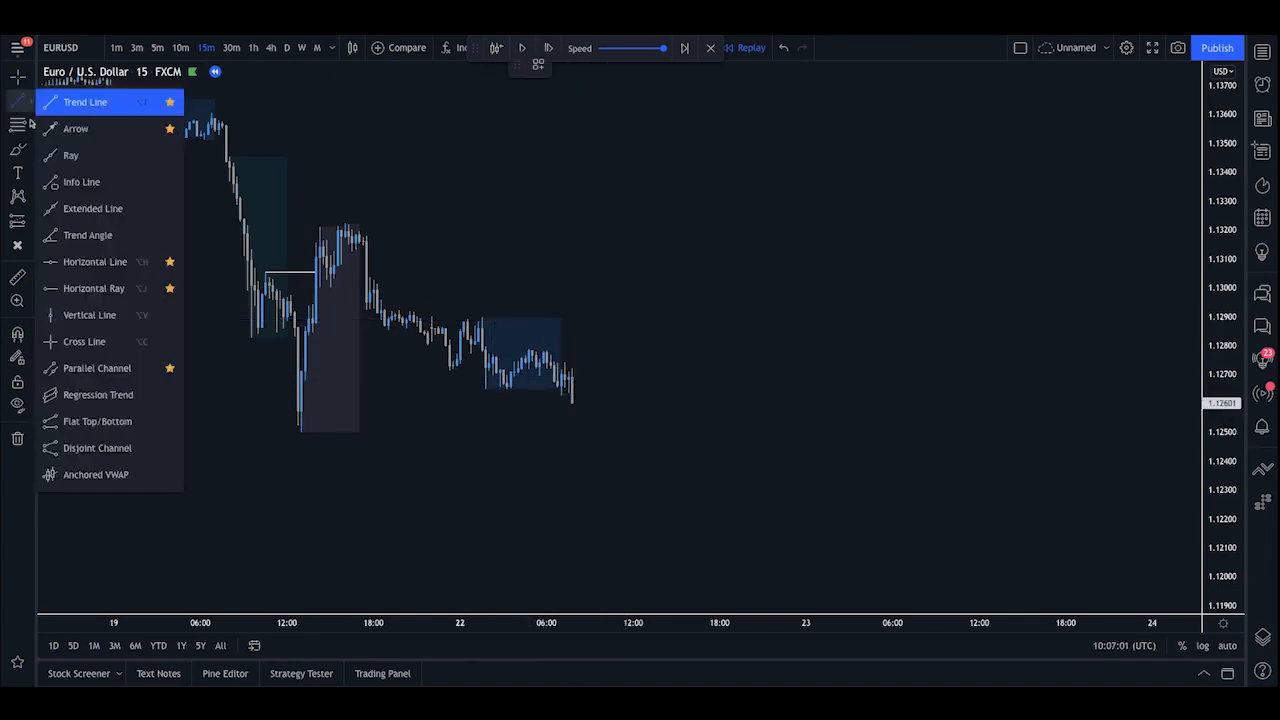
Step: Place a horizontal ray at the Asian range low and switch EUR/USD to 1-minute candles
{"action": "left_click", "coordinate": [468, 218]}
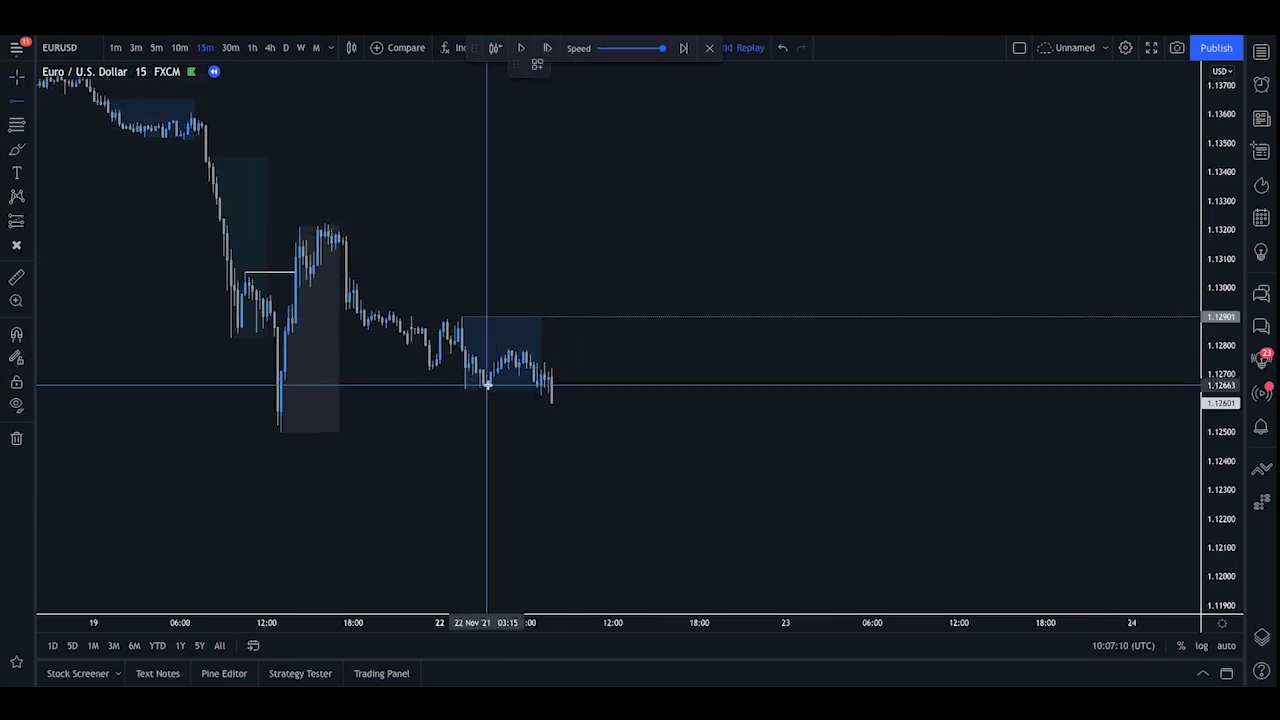
{"action": "left_click", "coordinate": [466, 404]}
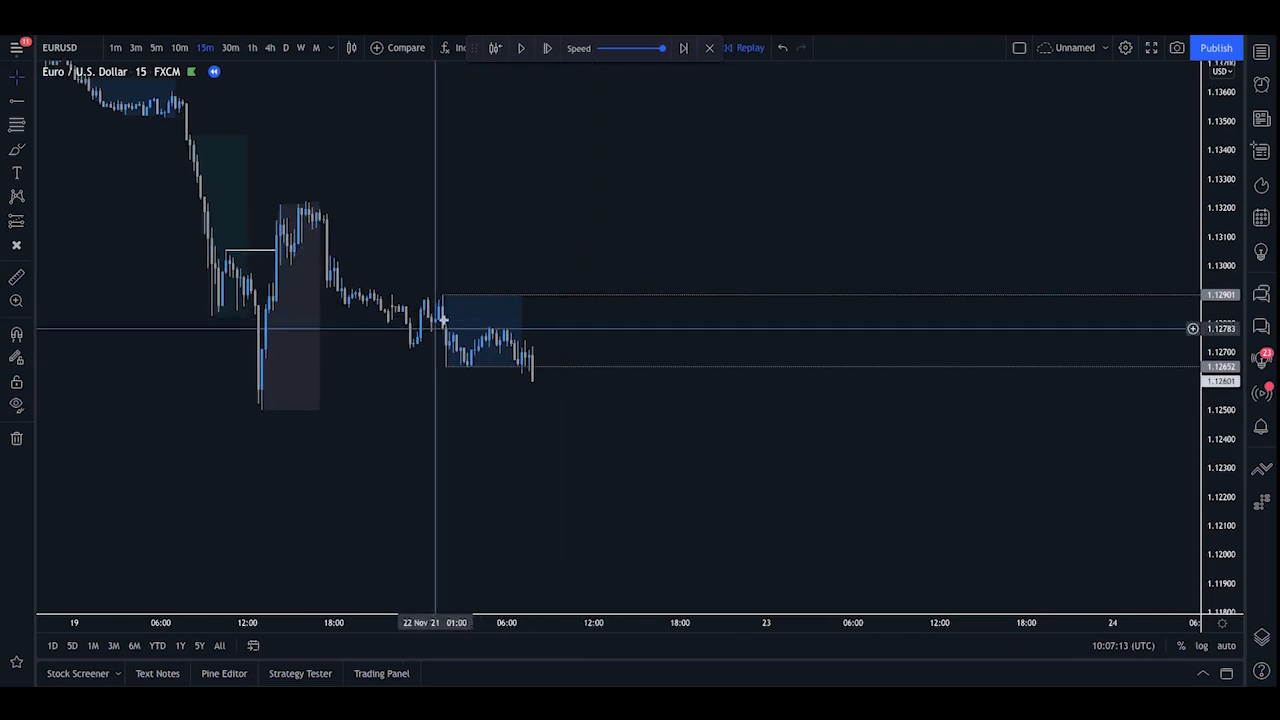
{"action": "mouse_move", "coordinate": [517, 351]}
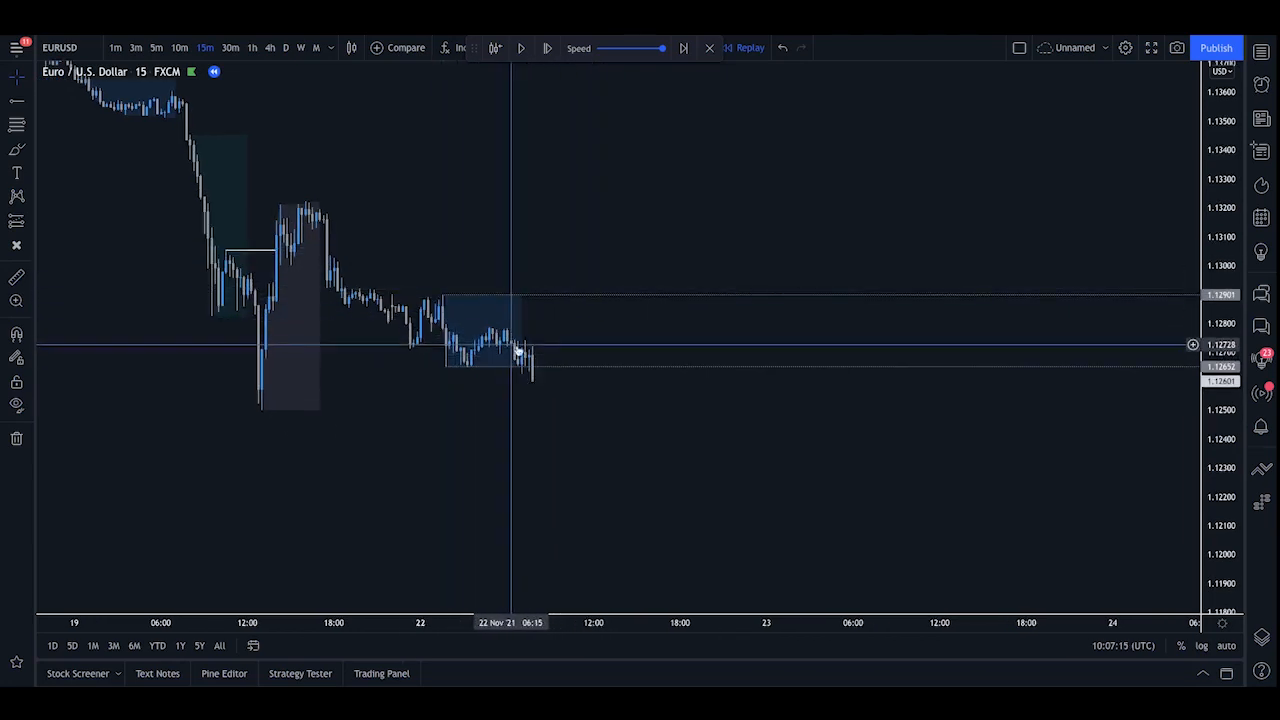
{"action": "mouse_move", "coordinate": [535, 357]}
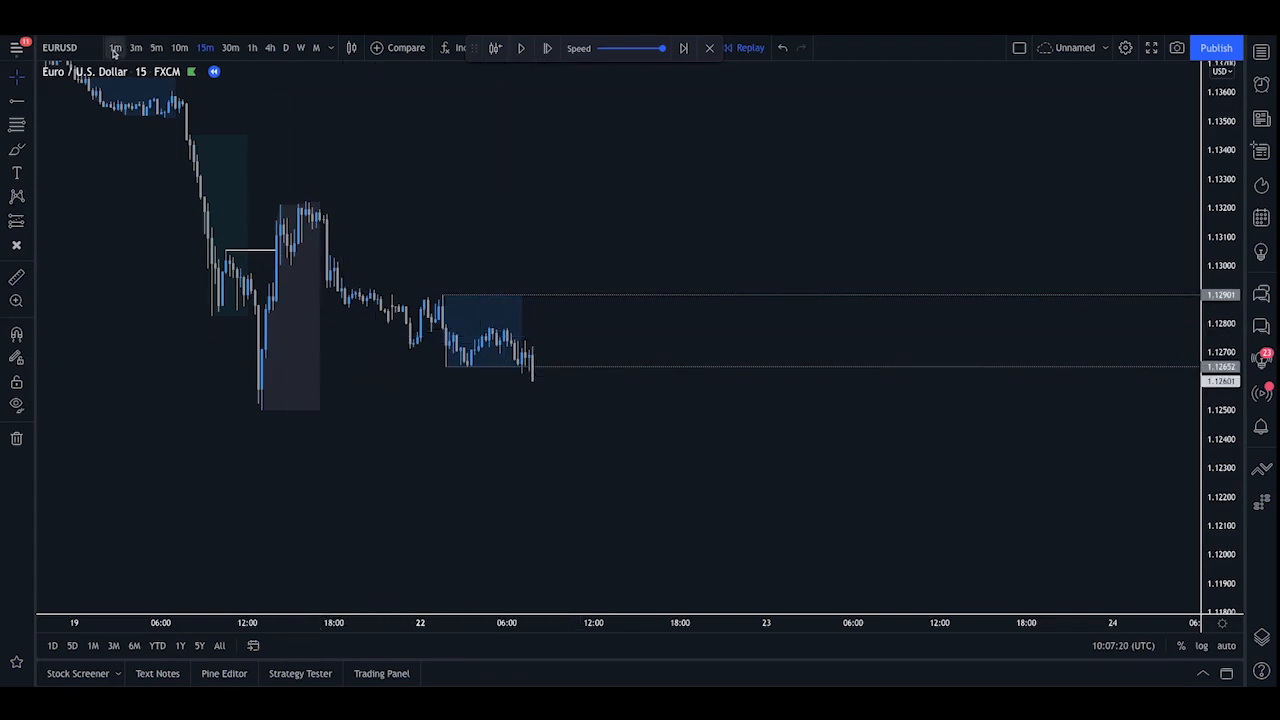
{"action": "left_click", "coordinate": [115, 47]}
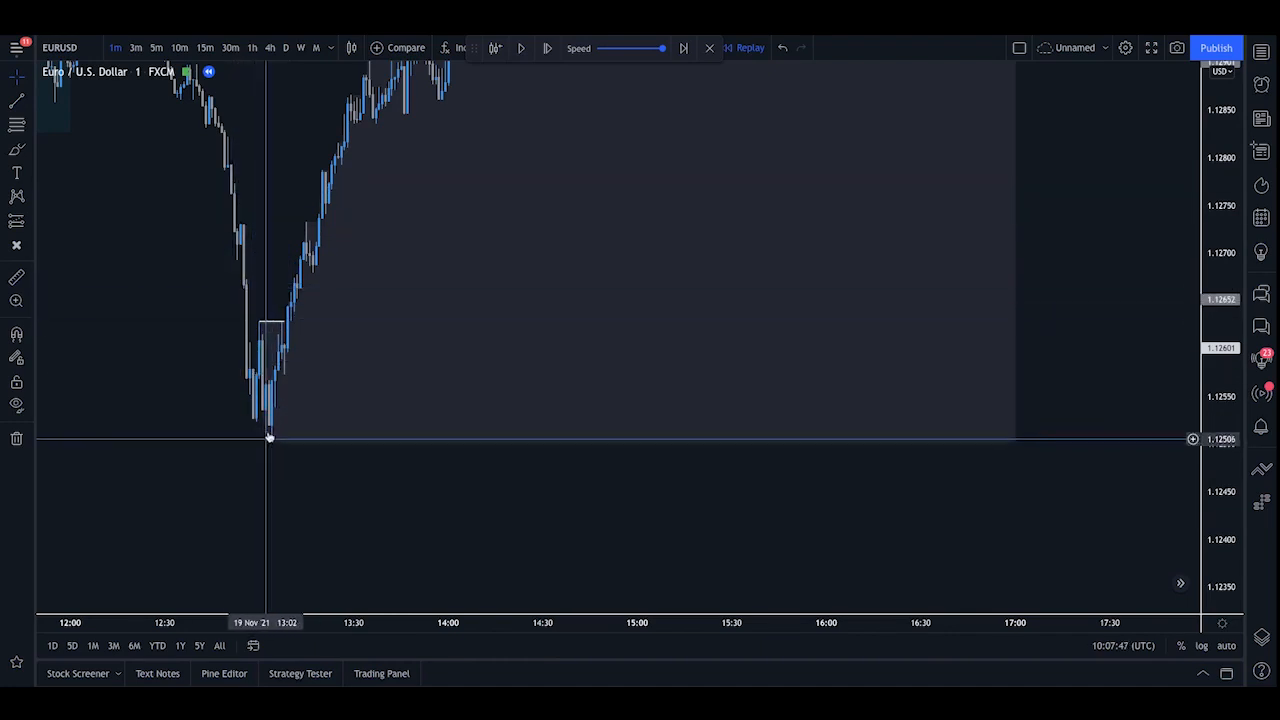
{"action": "mouse_move", "coordinate": [285, 360]}
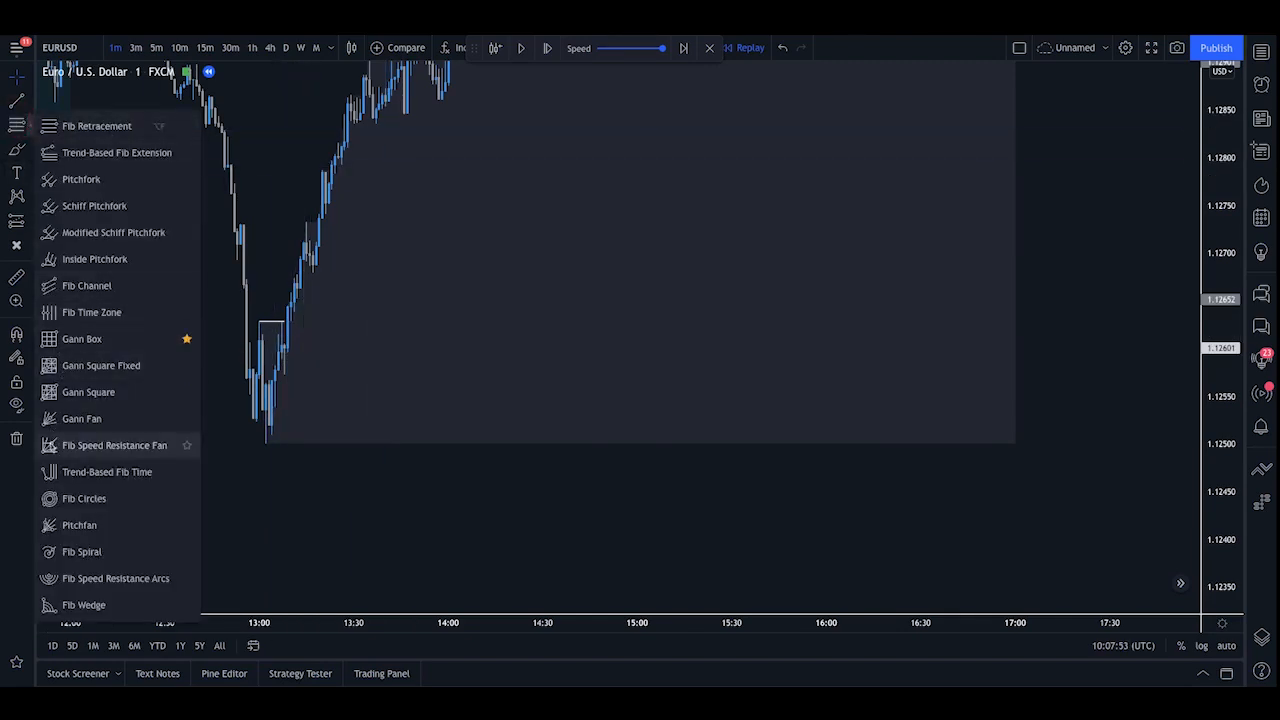
{"action": "mouse_move", "coordinate": [107, 472]}
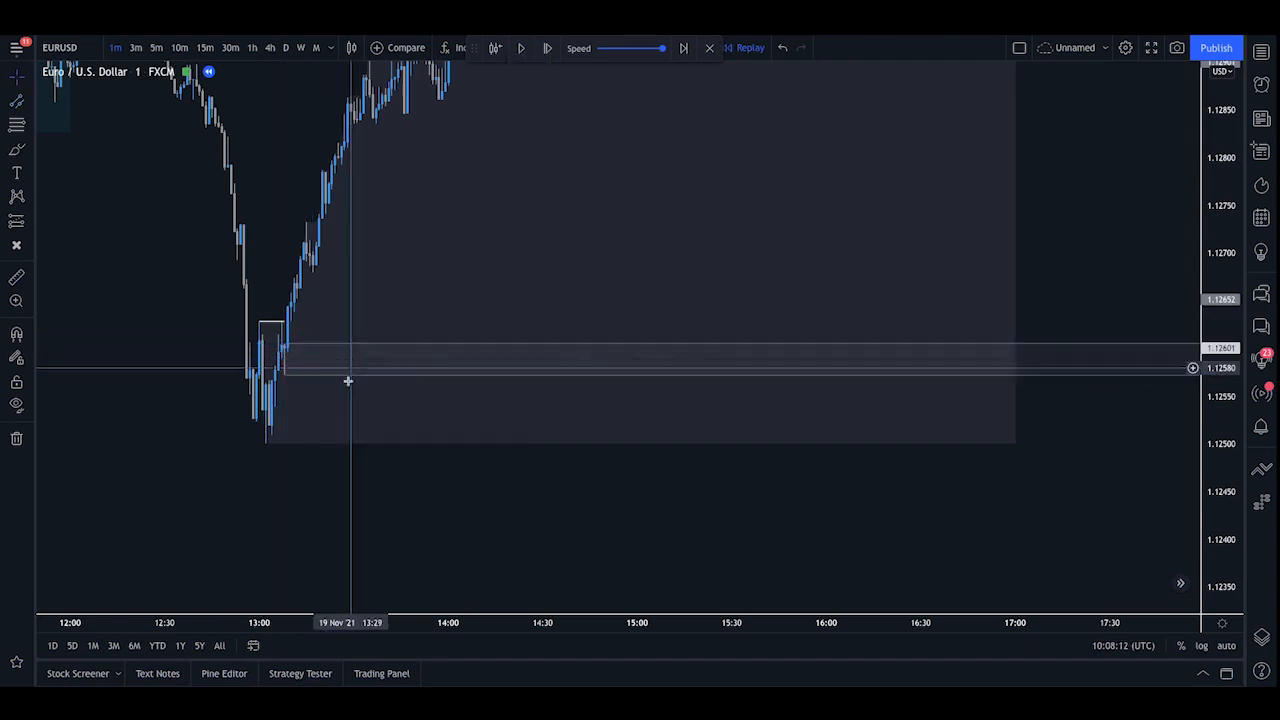
Step: Finish the thin demand band between 1.12601 and 1.12580 extending right from 13:00
{"action": "left_click", "coordinate": [350, 376]}
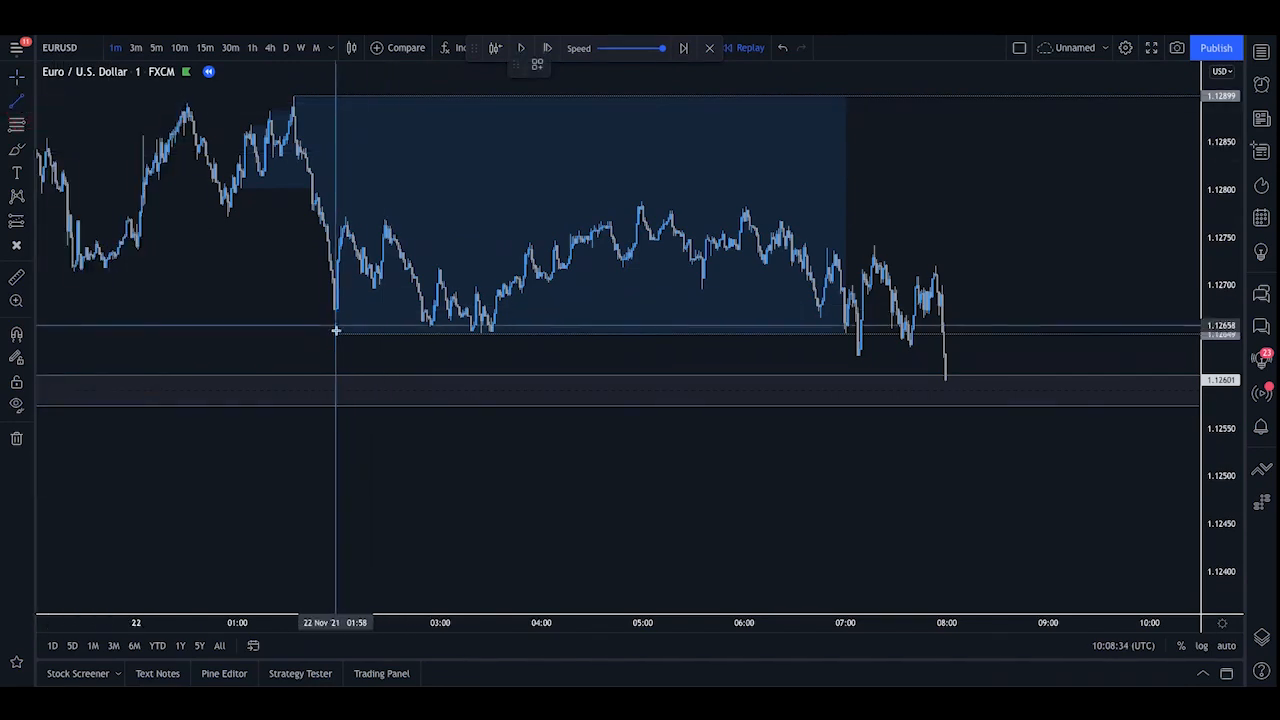
{"action": "mouse_move", "coordinate": [336, 337]}
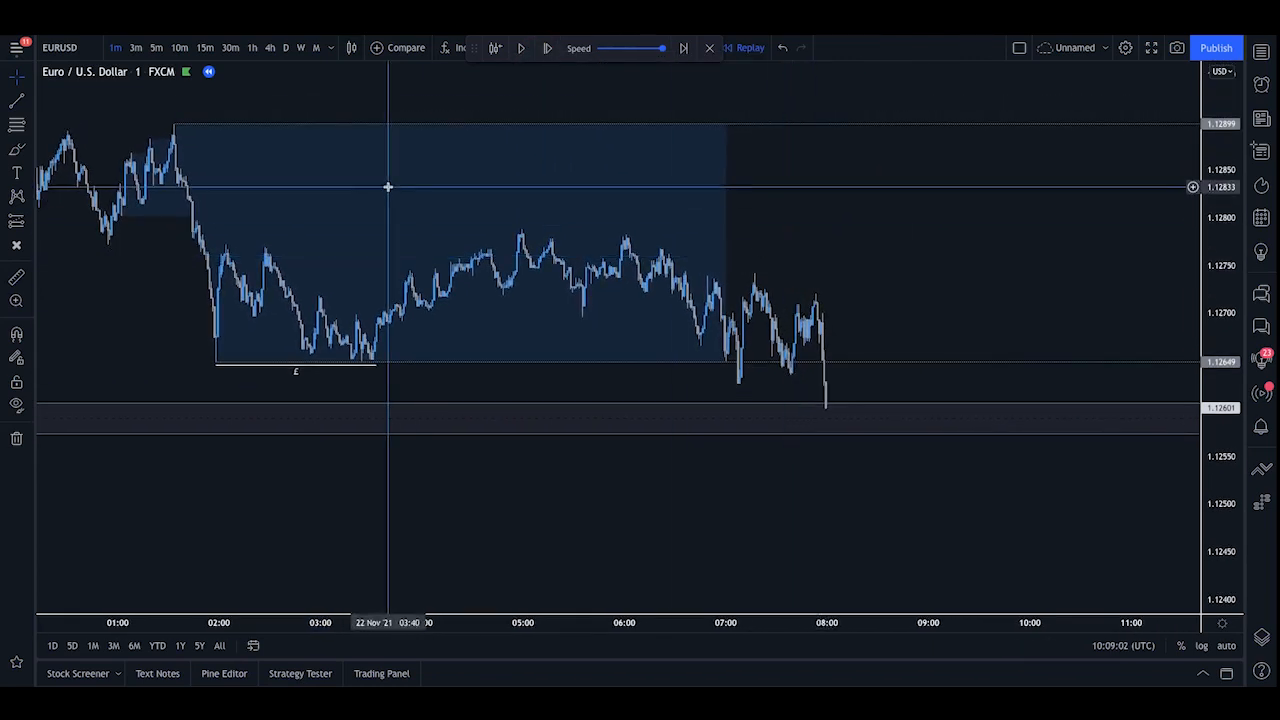
{"action": "mouse_move", "coordinate": [227, 289]}
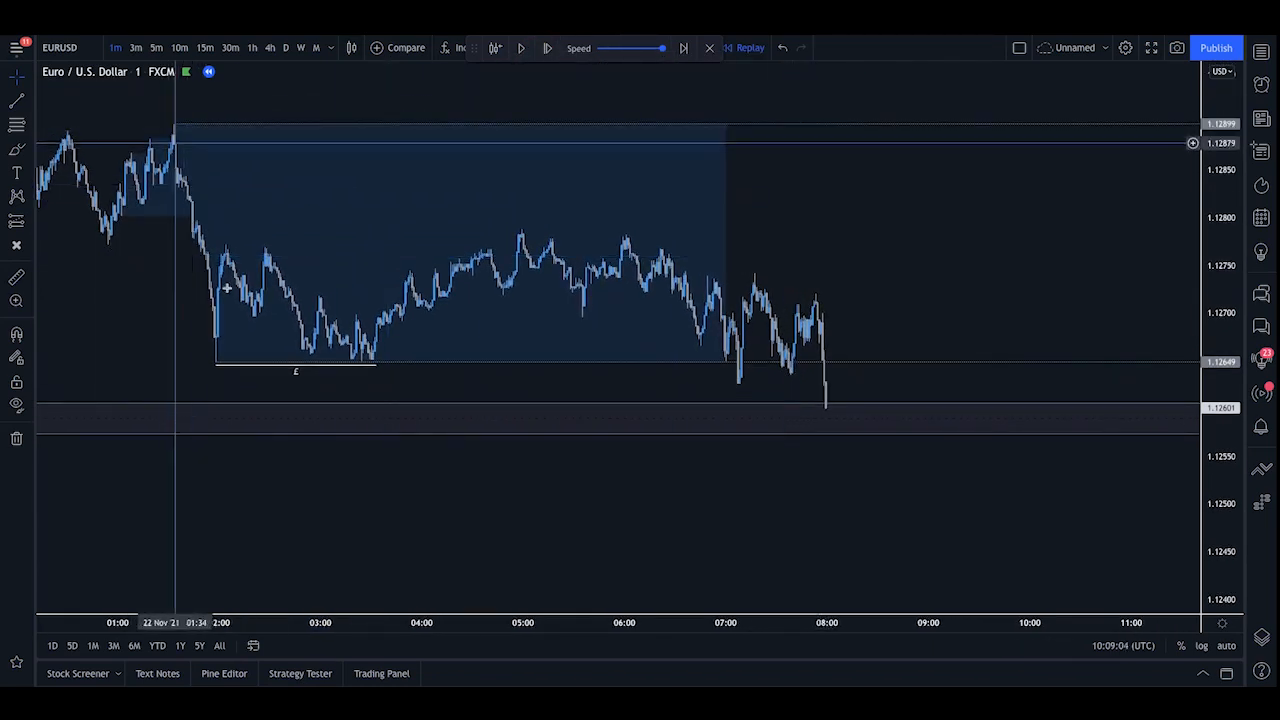
{"action": "mouse_move", "coordinate": [715, 330]}
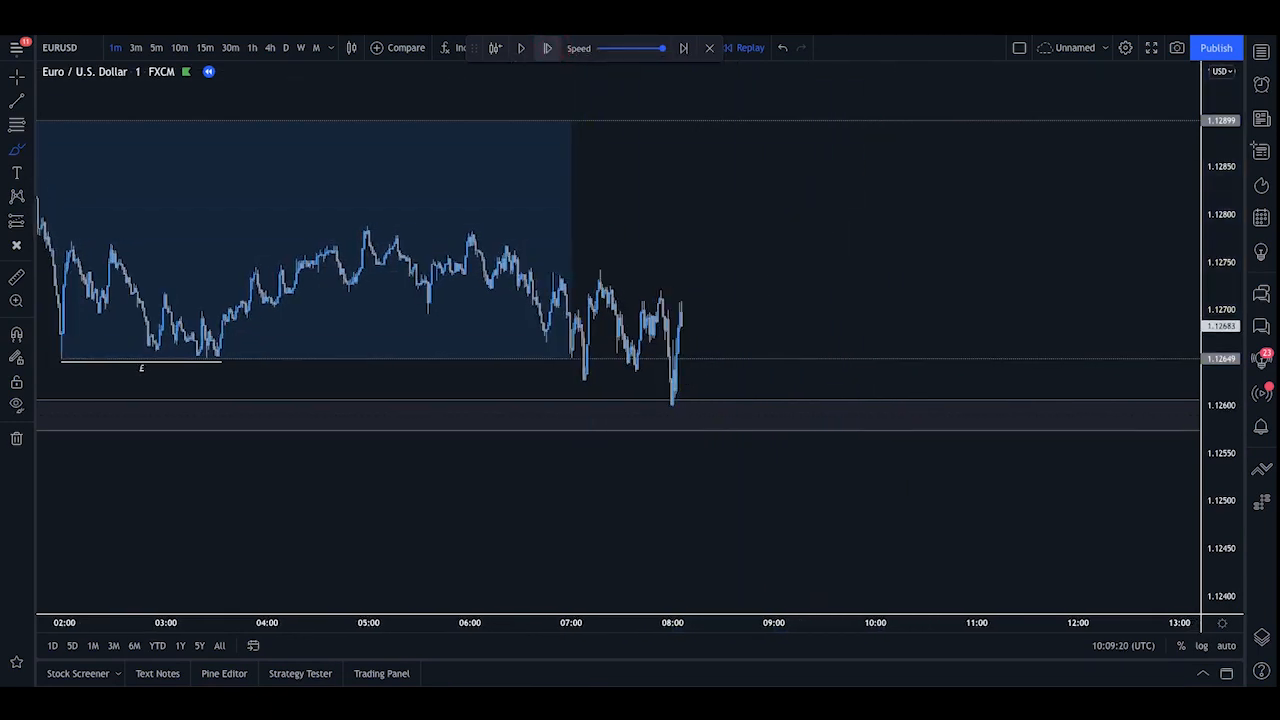
{"action": "mouse_move", "coordinate": [457, 521]}
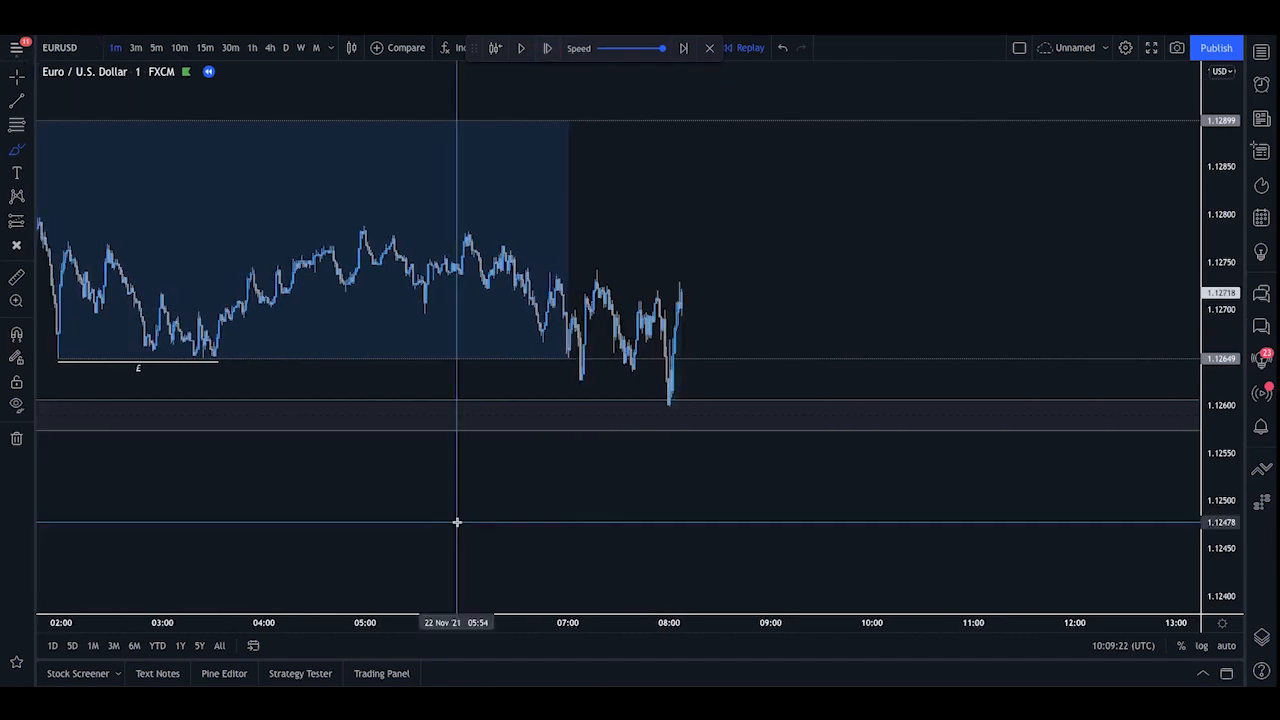
Step: Draw a short break-of-structure arrow at the 07:55 high and step the replay two candles
{"action": "left_click", "coordinate": [16, 125]}
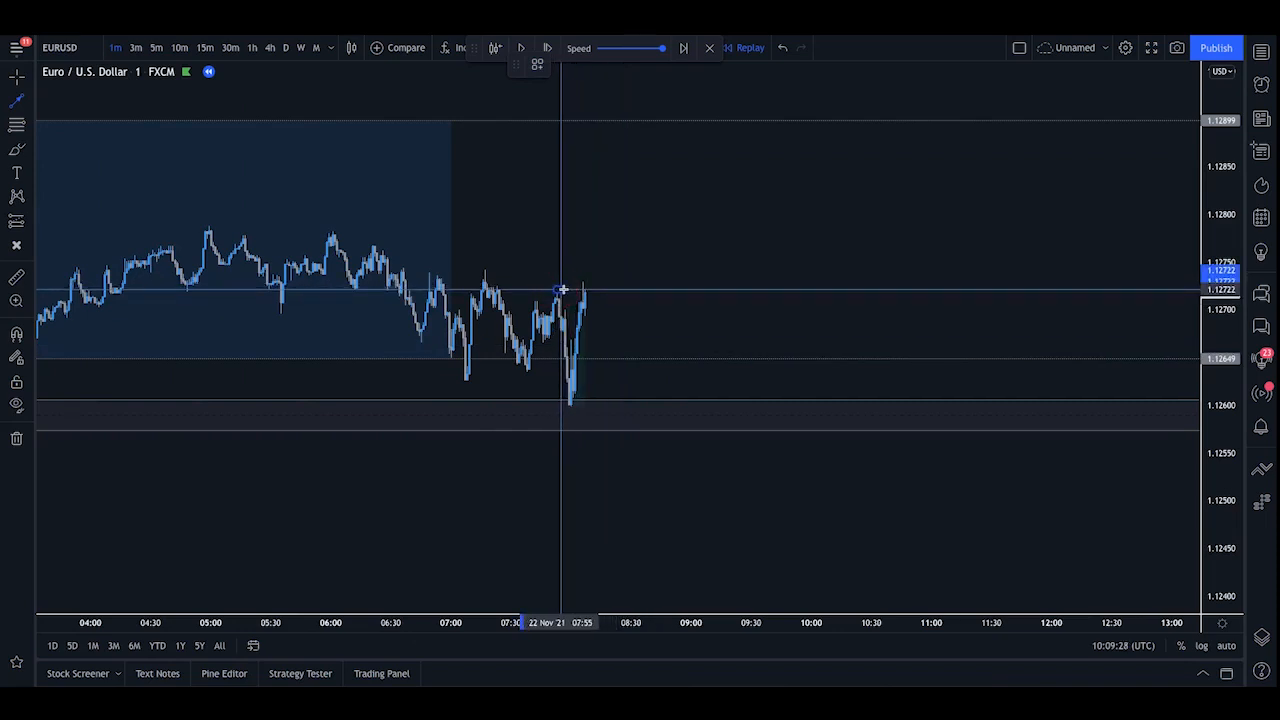
{"action": "mouse_move", "coordinate": [663, 311]}
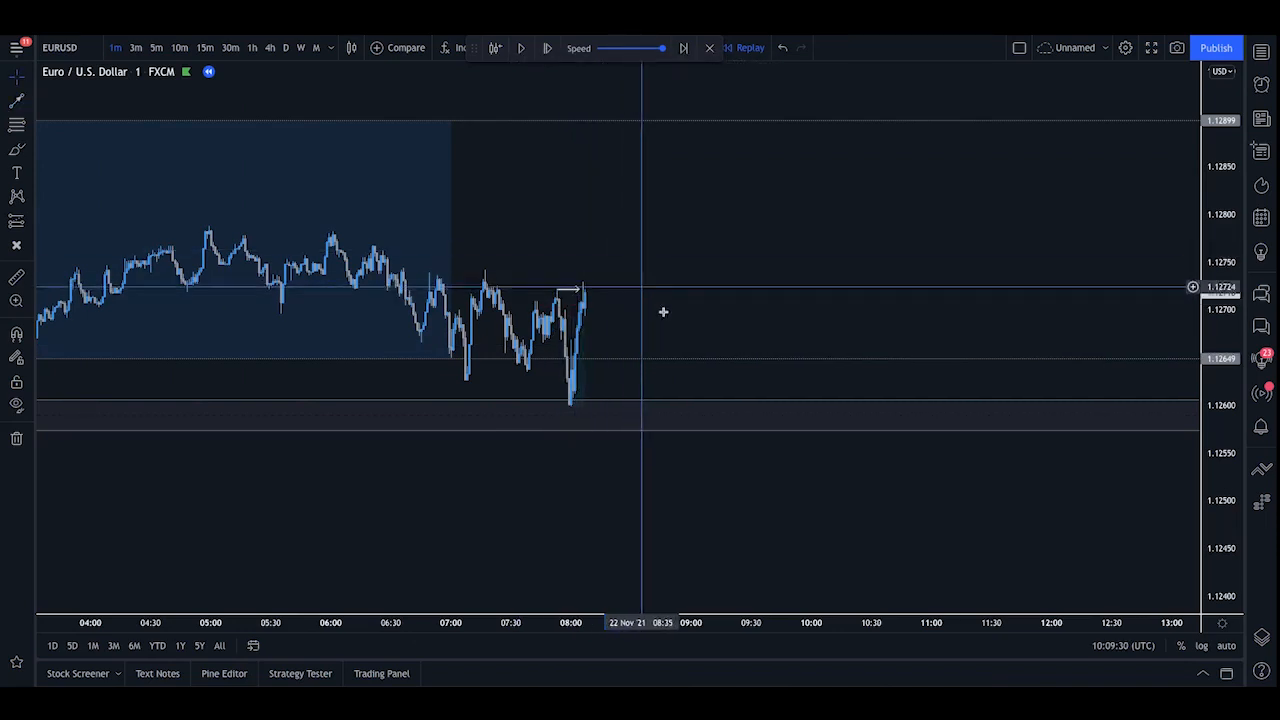
{"action": "mouse_move", "coordinate": [565, 382]}
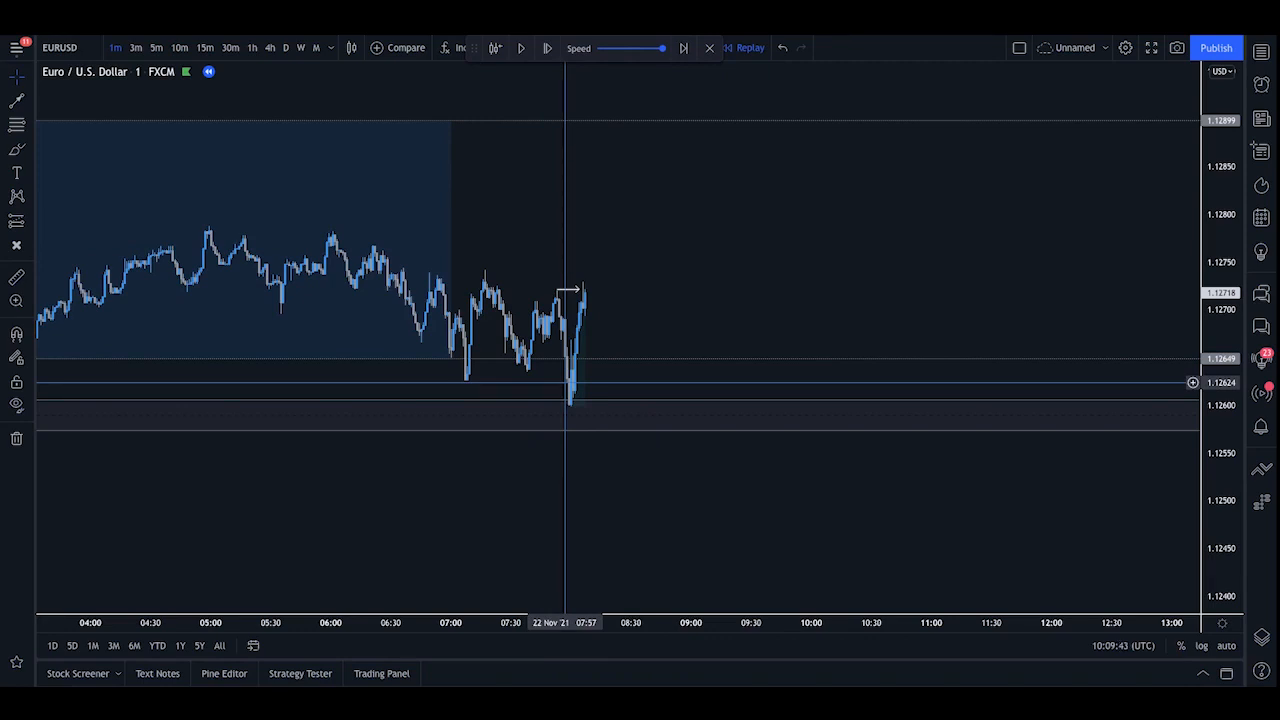
{"action": "mouse_move", "coordinate": [565, 407]}
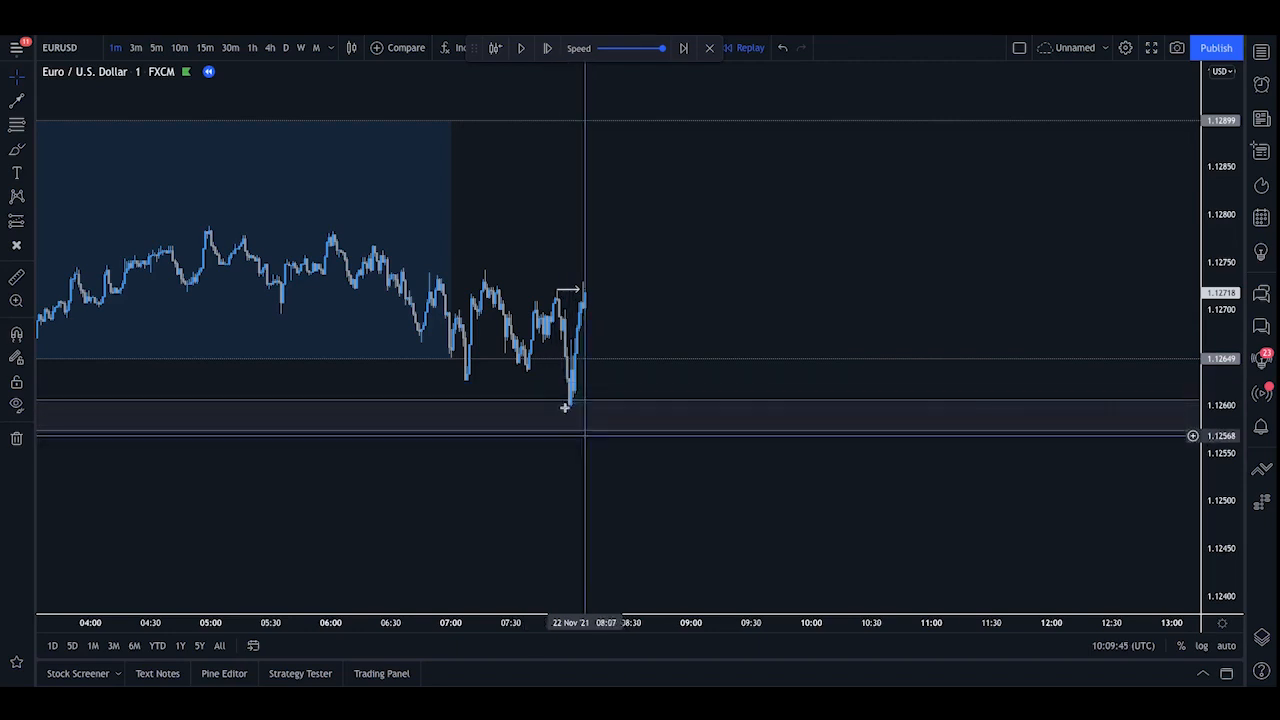
{"action": "mouse_move", "coordinate": [576, 425]}
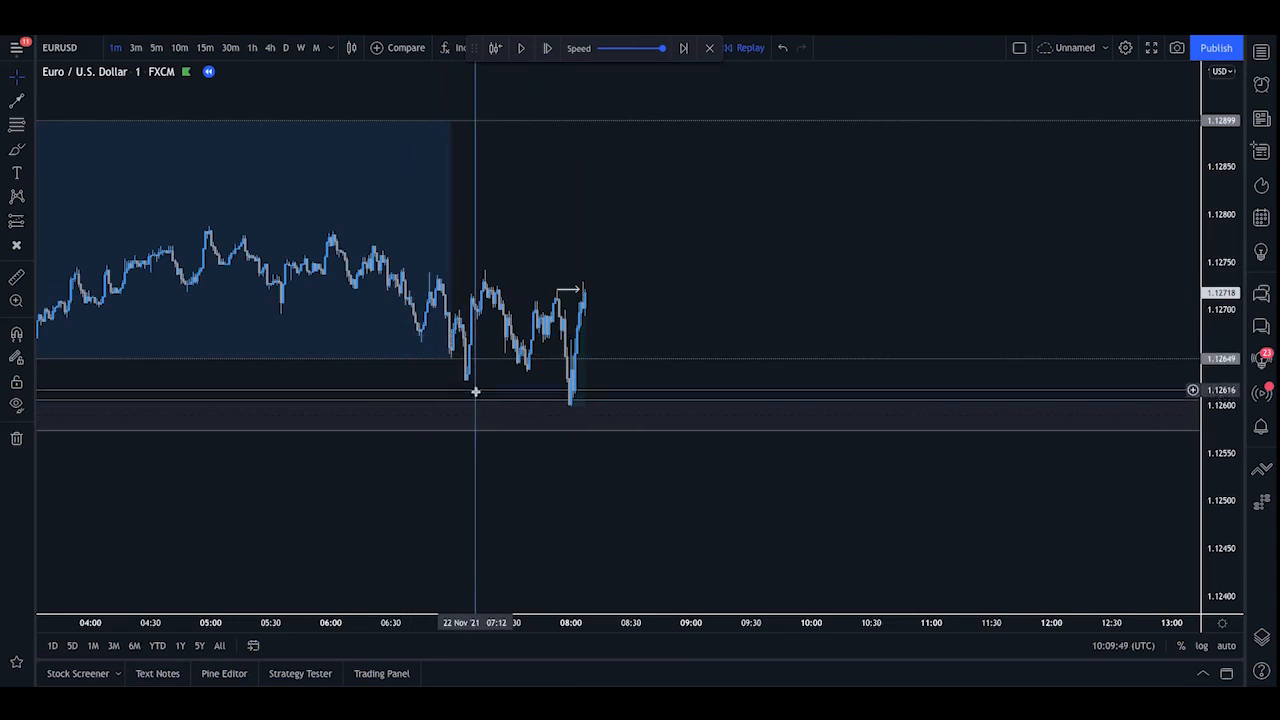
{"action": "mouse_move", "coordinate": [435, 287]}
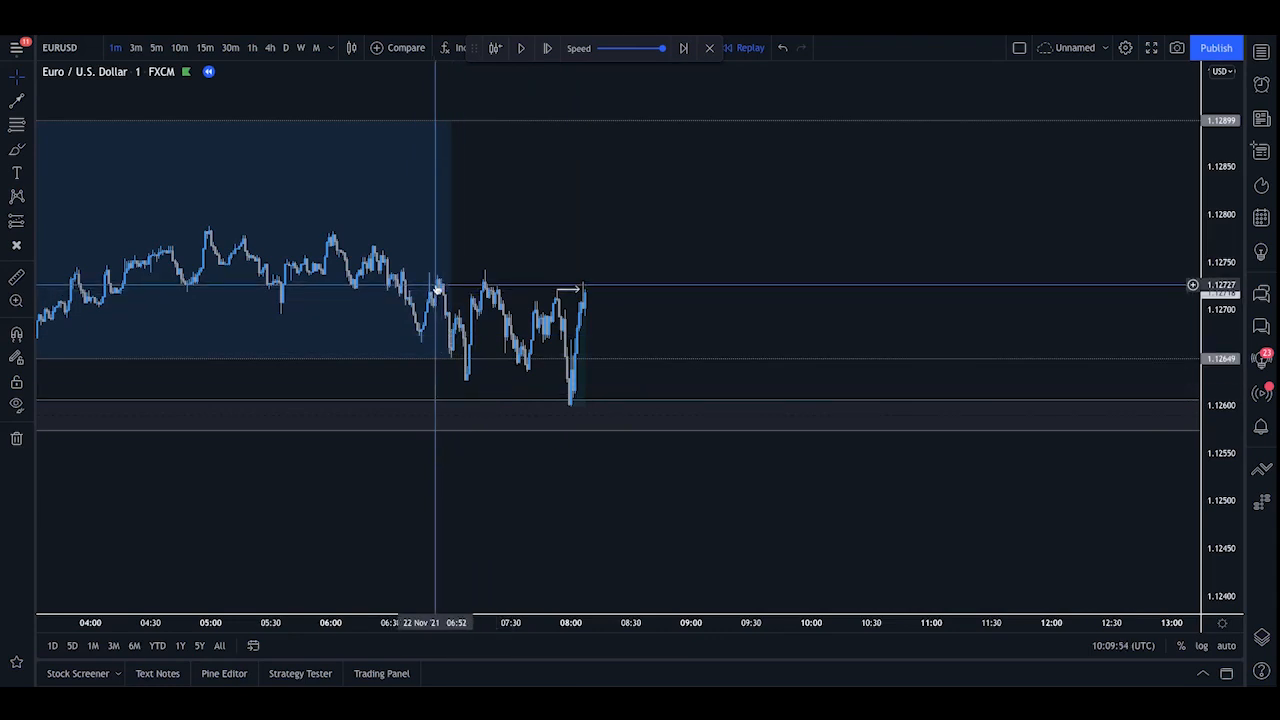
{"action": "mouse_move", "coordinate": [448, 315]}
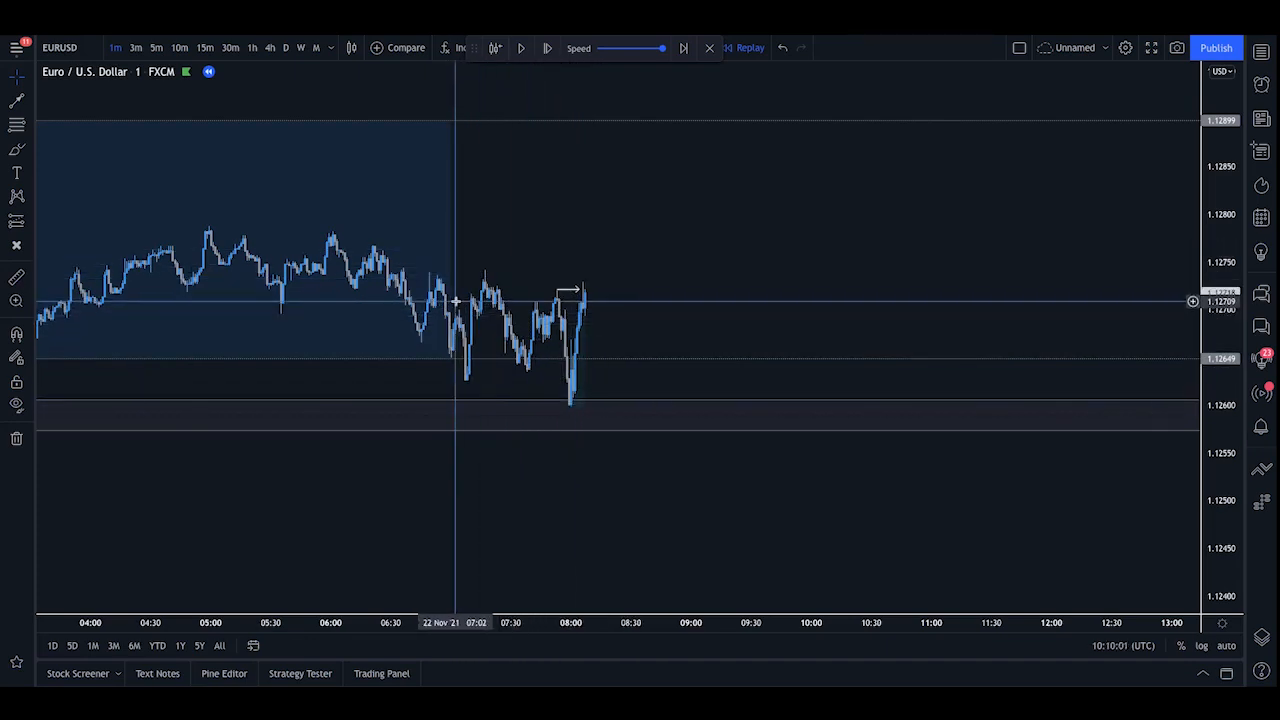
{"action": "mouse_move", "coordinate": [423, 334]}
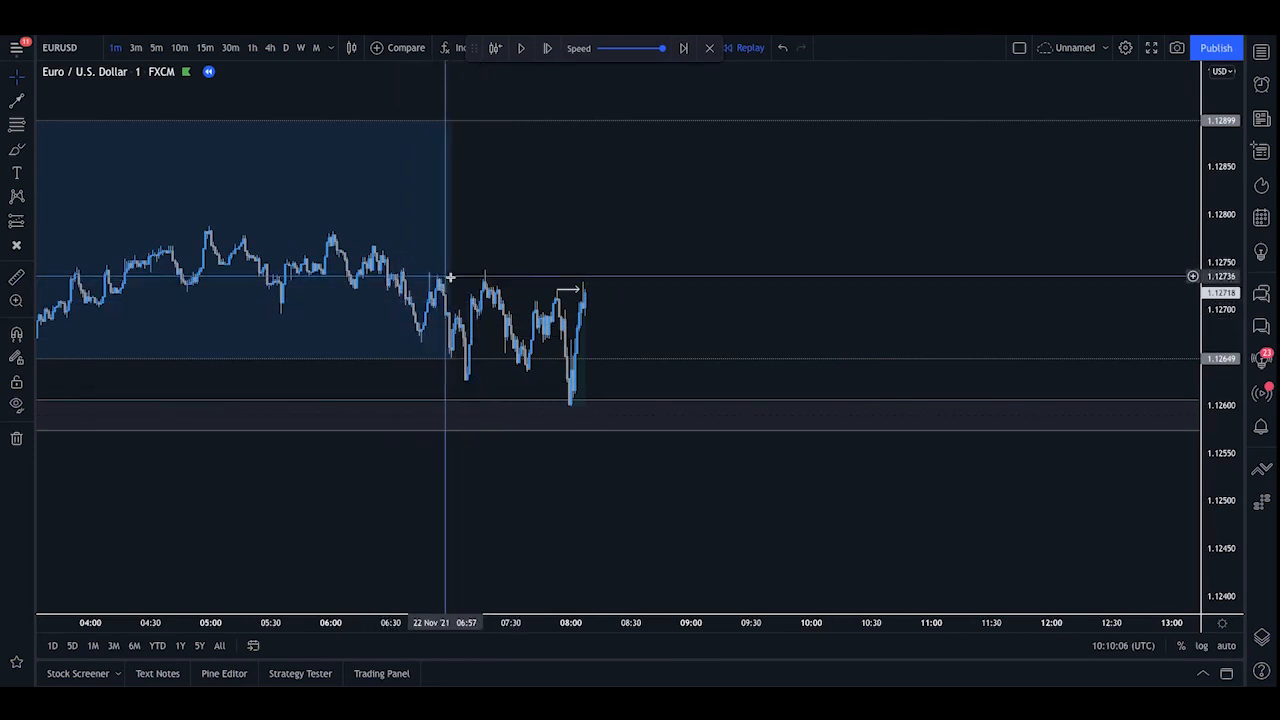
{"action": "mouse_move", "coordinate": [482, 278]}
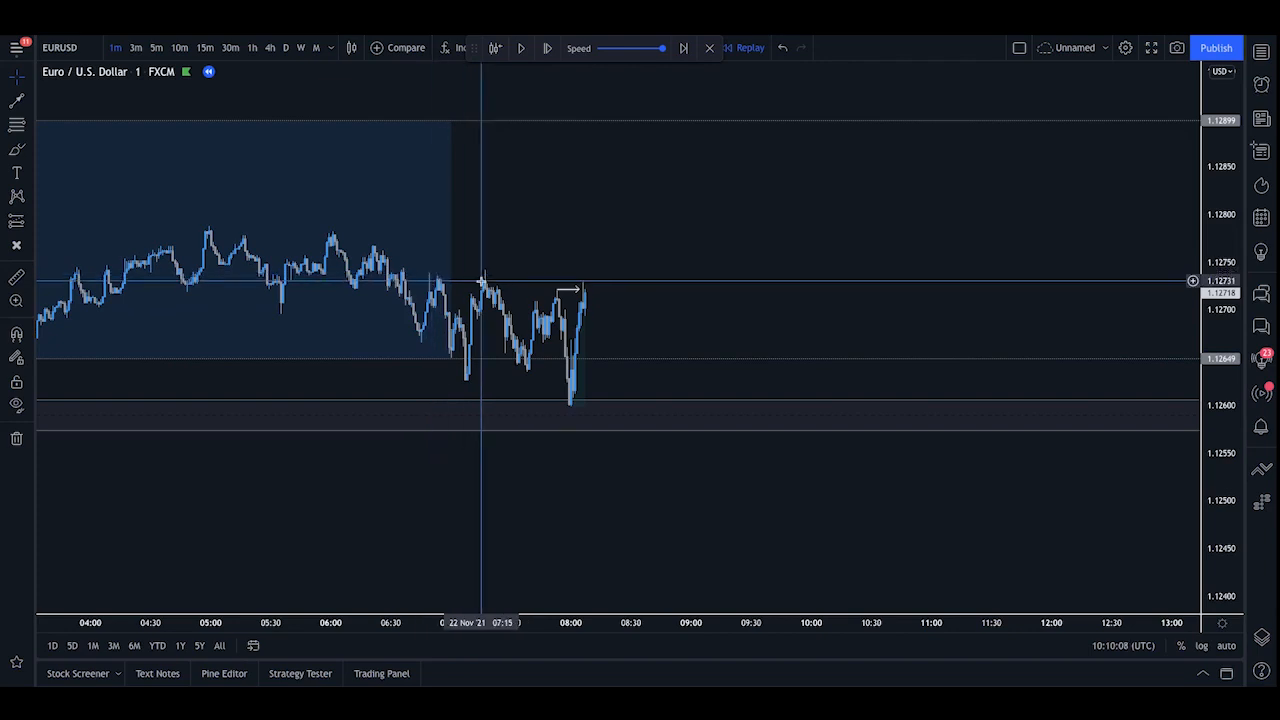
{"action": "mouse_move", "coordinate": [470, 307]}
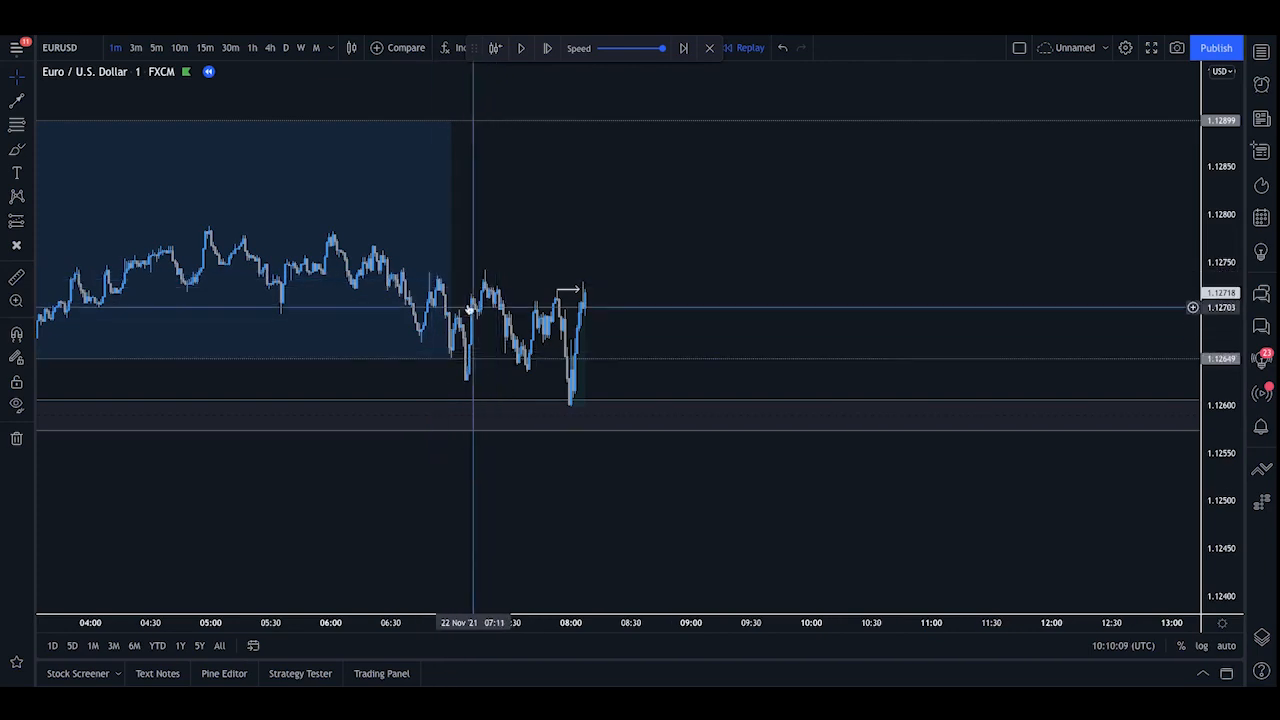
{"action": "mouse_move", "coordinate": [482, 267]}
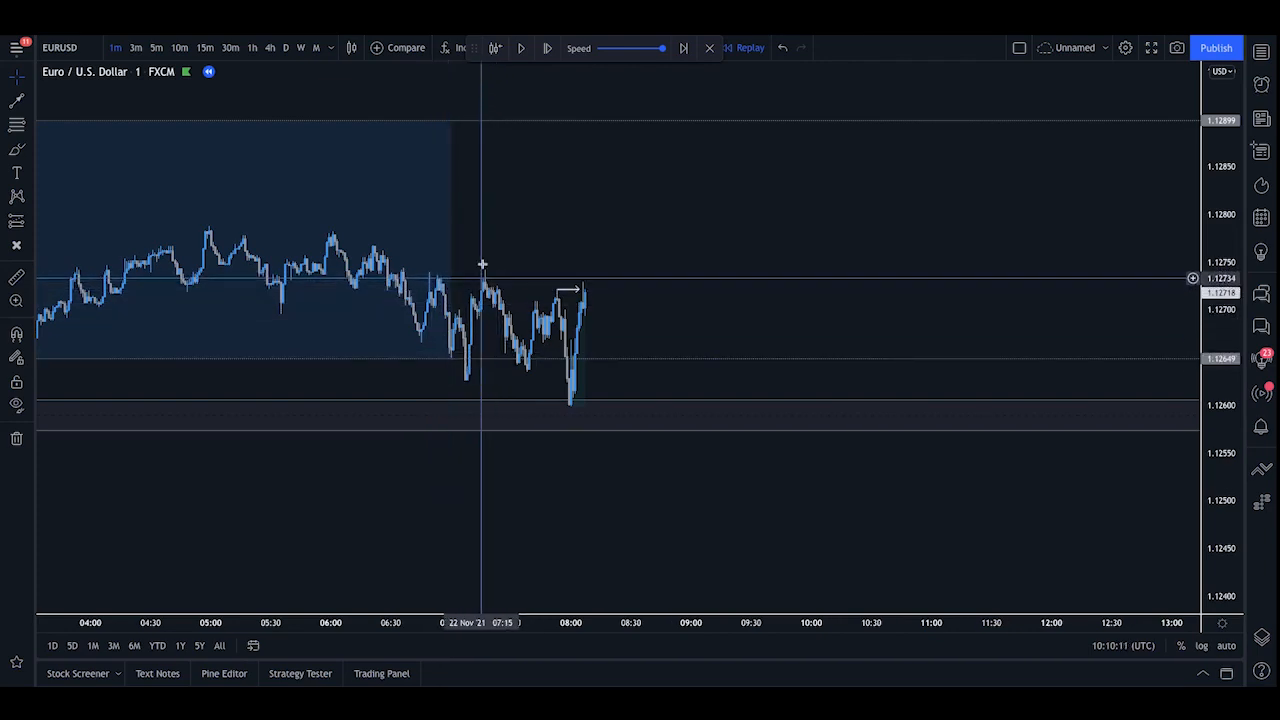
{"action": "mouse_move", "coordinate": [465, 385]}
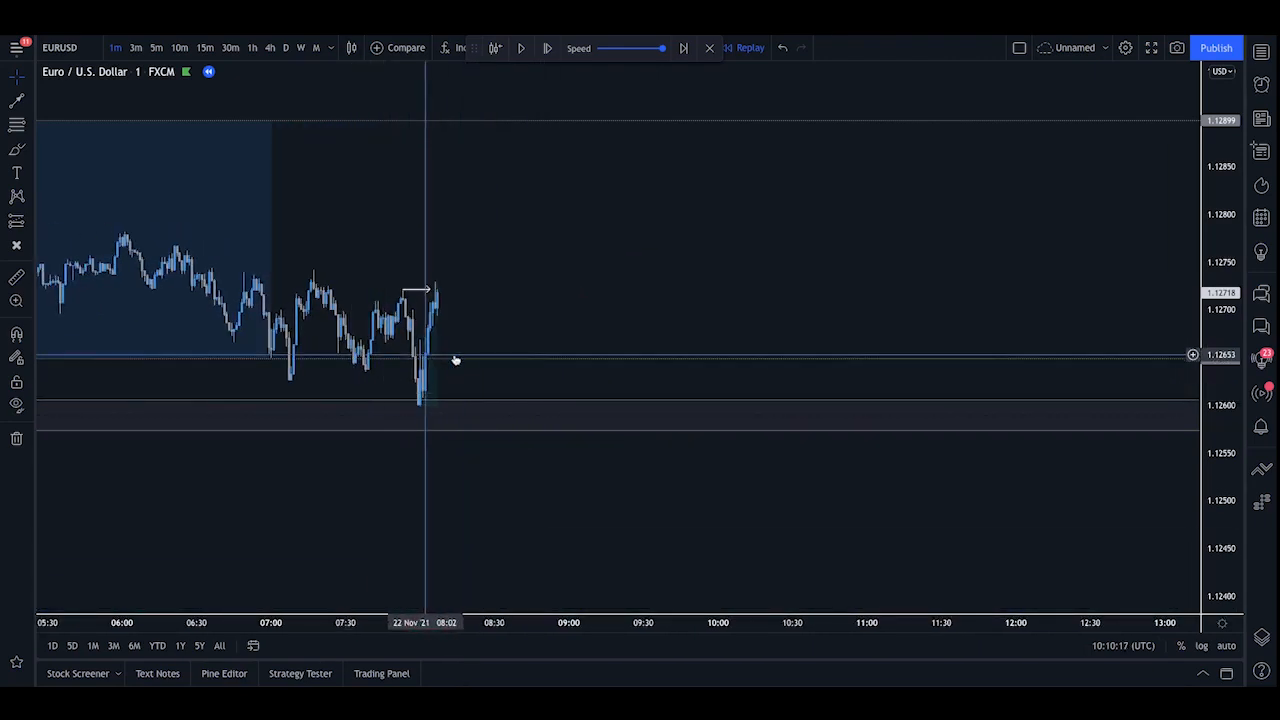
{"action": "left_click", "coordinate": [520, 48]}
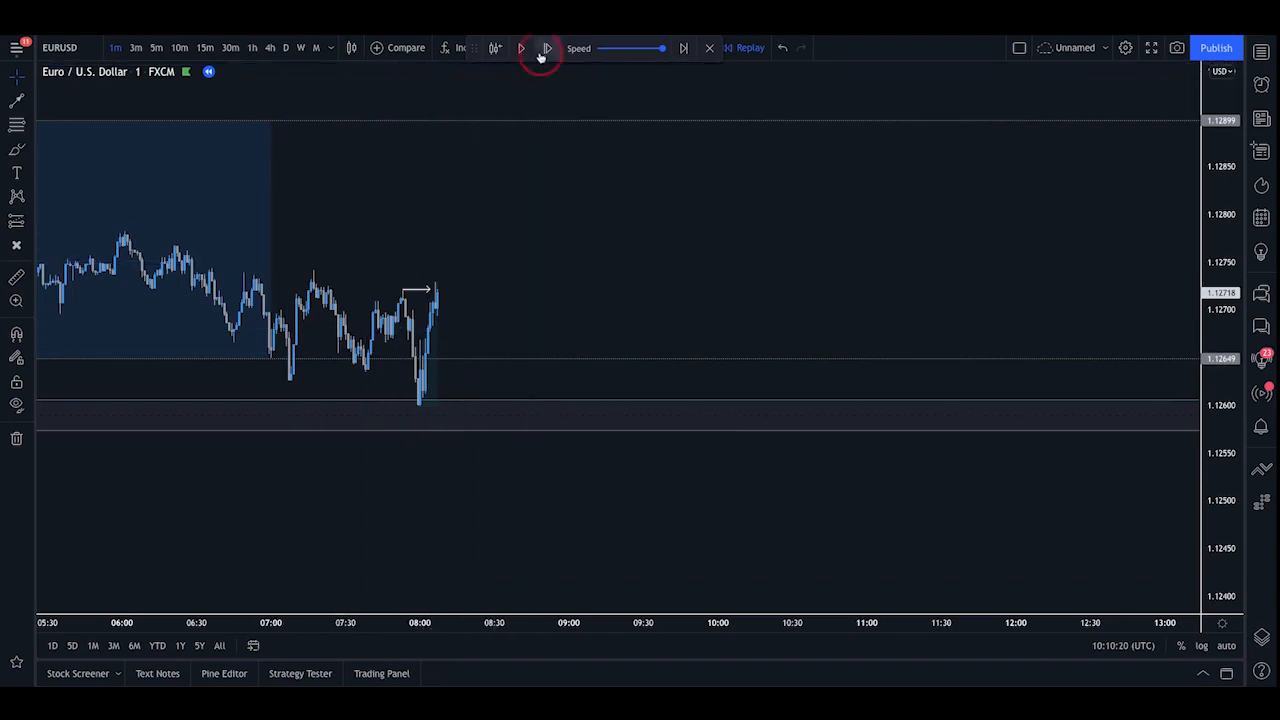
{"action": "left_click", "coordinate": [521, 48]}
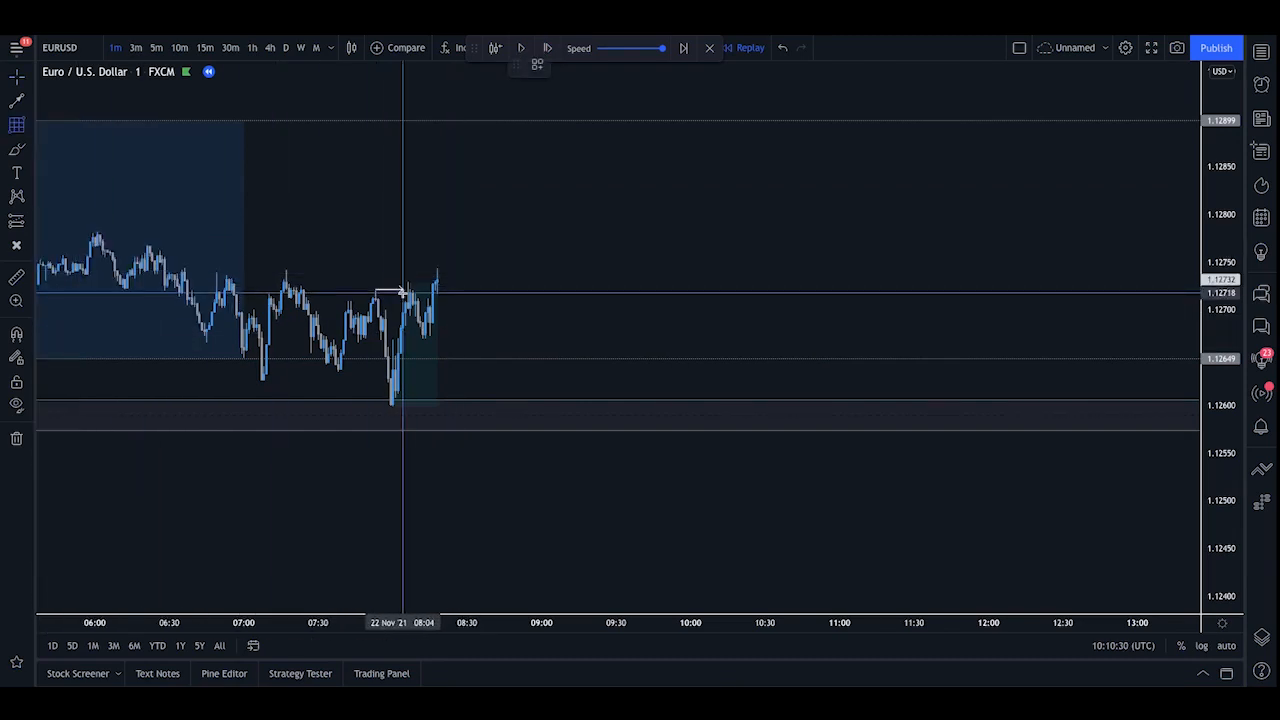
{"action": "mouse_move", "coordinate": [427, 330]}
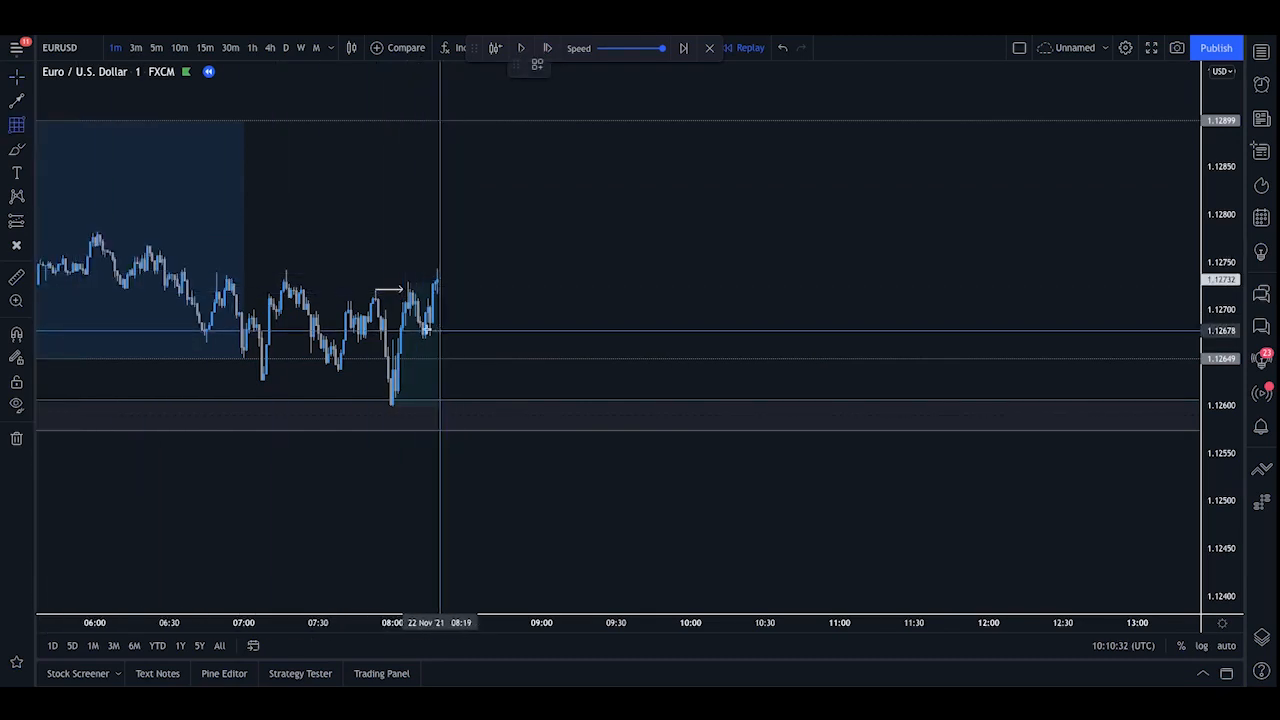
{"action": "mouse_move", "coordinate": [418, 305]}
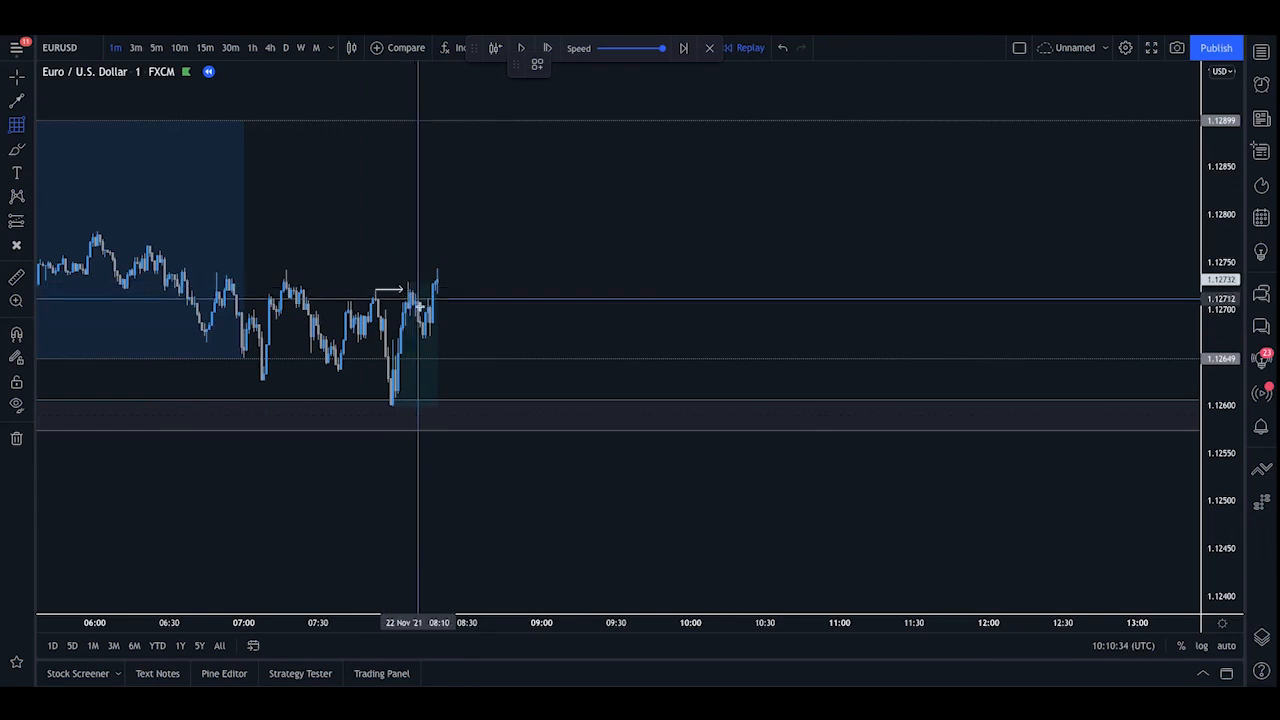
{"action": "mouse_move", "coordinate": [448, 287]}
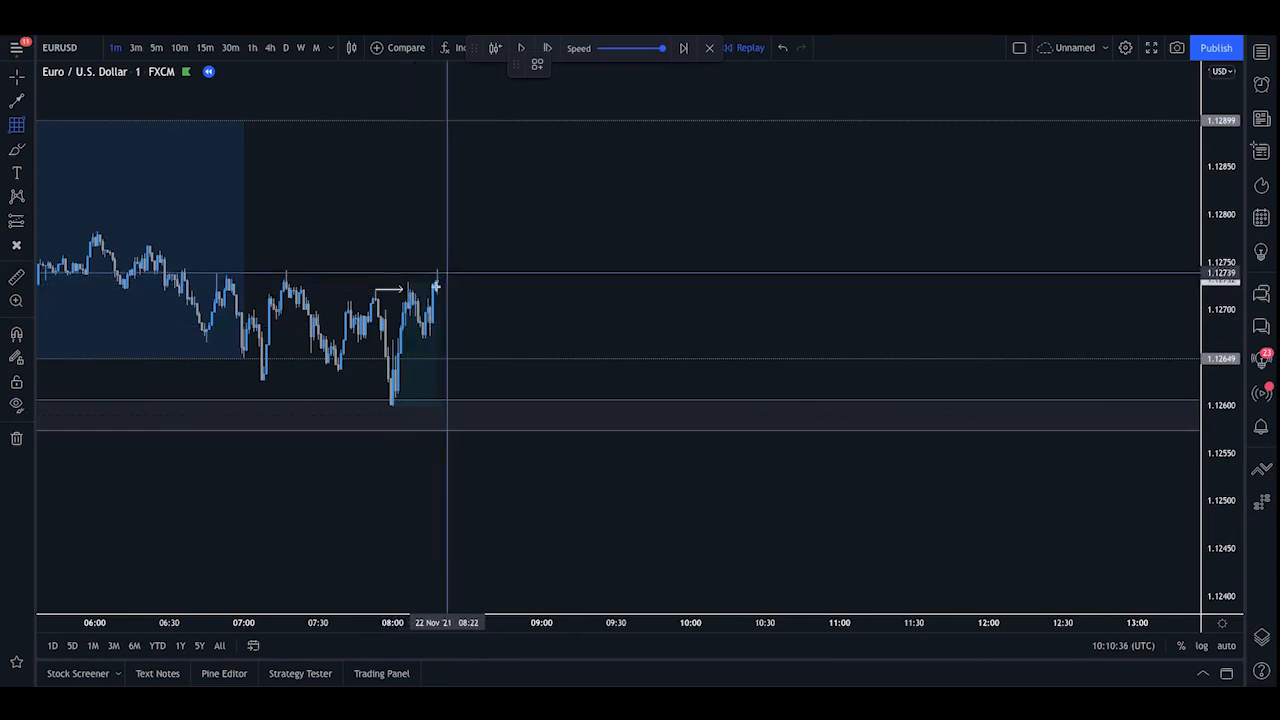
{"action": "mouse_move", "coordinate": [402, 370]}
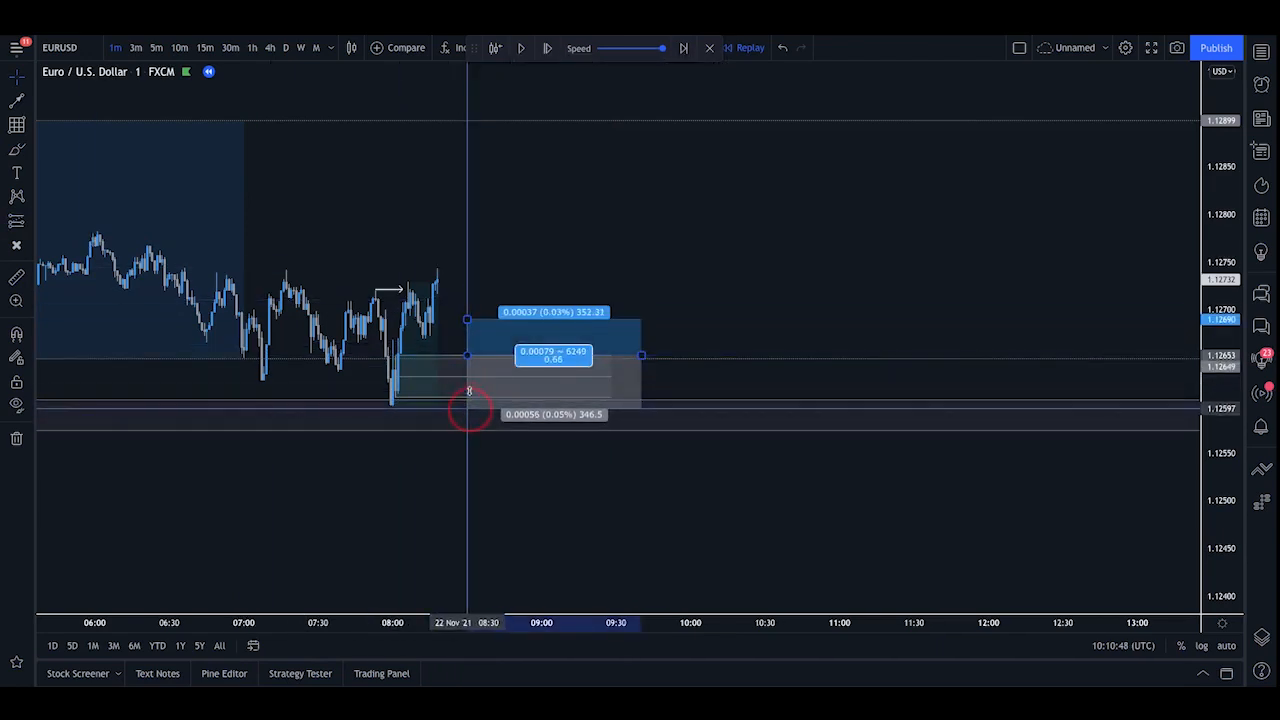
Step: Set the long position's stop below the demand zone and its target at the 1.1290 Asia high
{"action": "left_click_drag", "start_coordinate": [468, 320], "coordinate": [468, 295]}
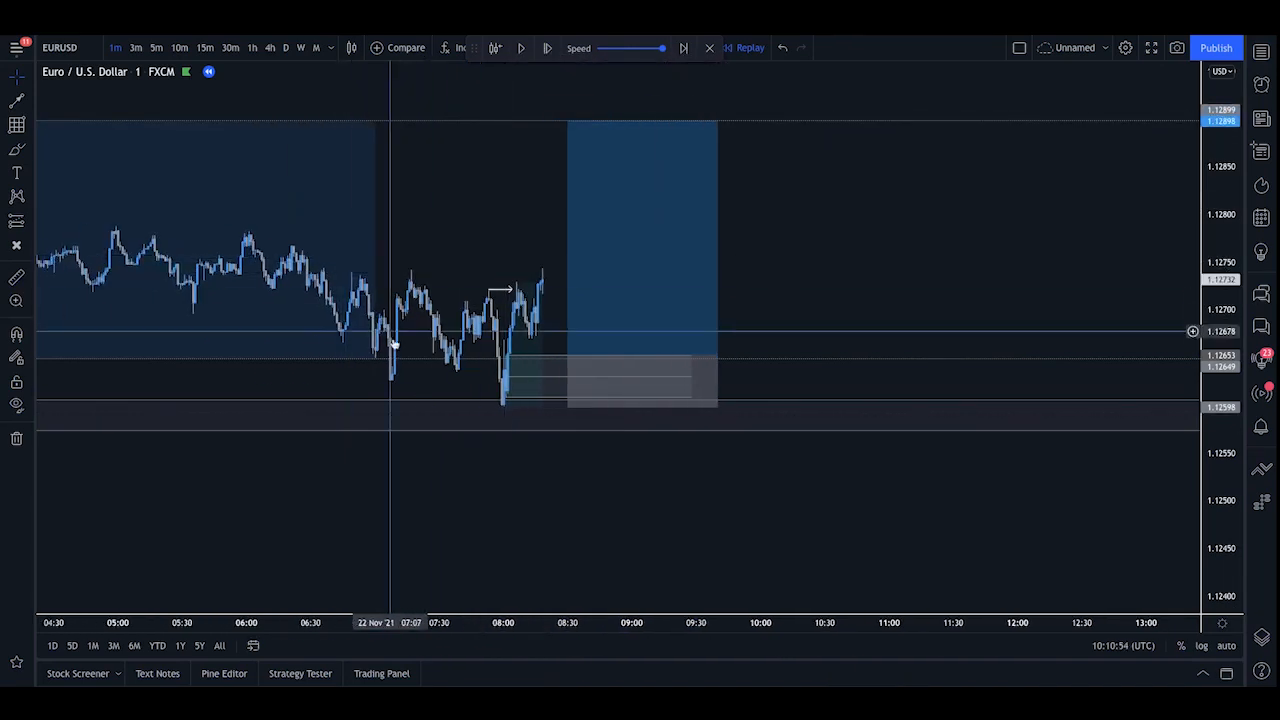
{"action": "mouse_move", "coordinate": [543, 270]}
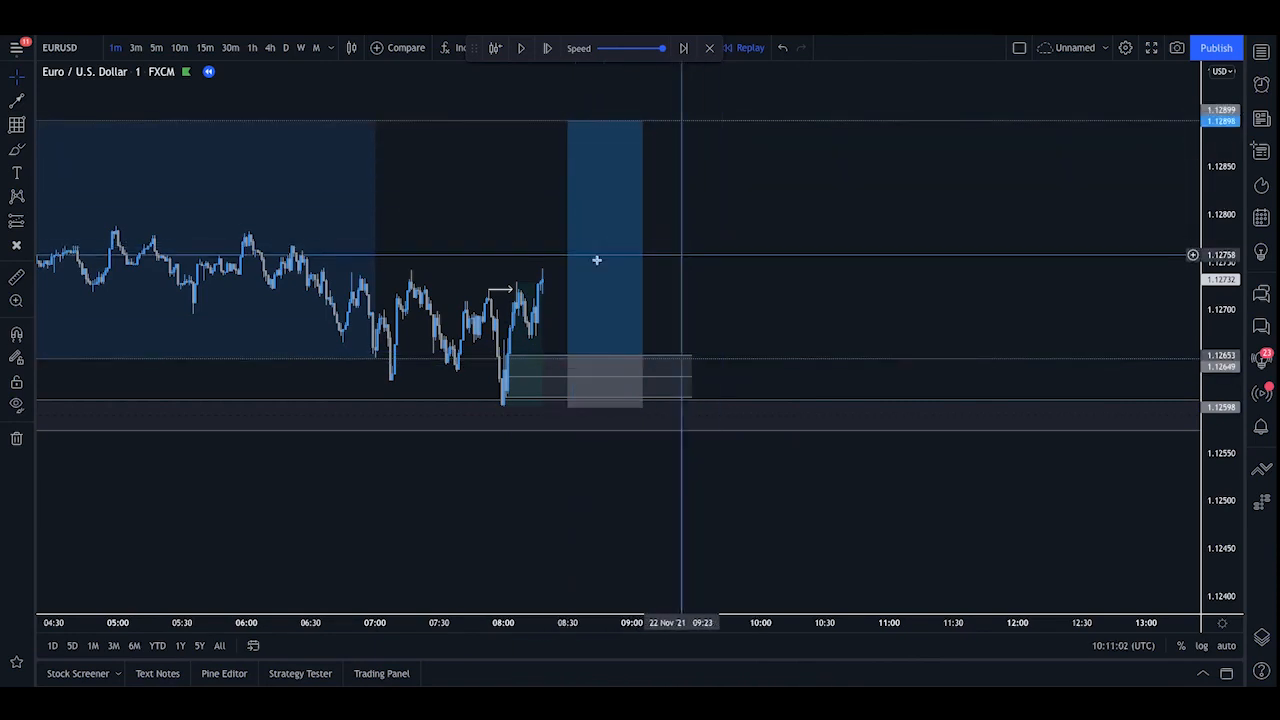
{"action": "mouse_move", "coordinate": [667, 250]}
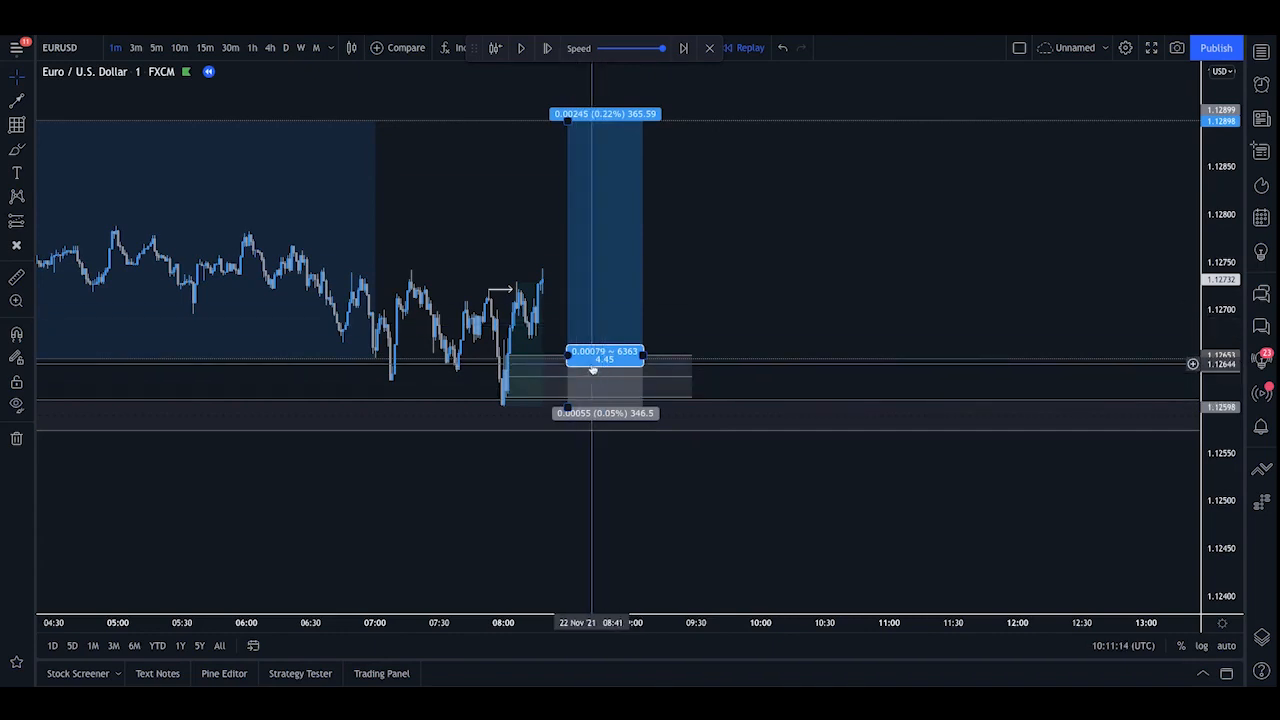
{"action": "mouse_move", "coordinate": [638, 173]}
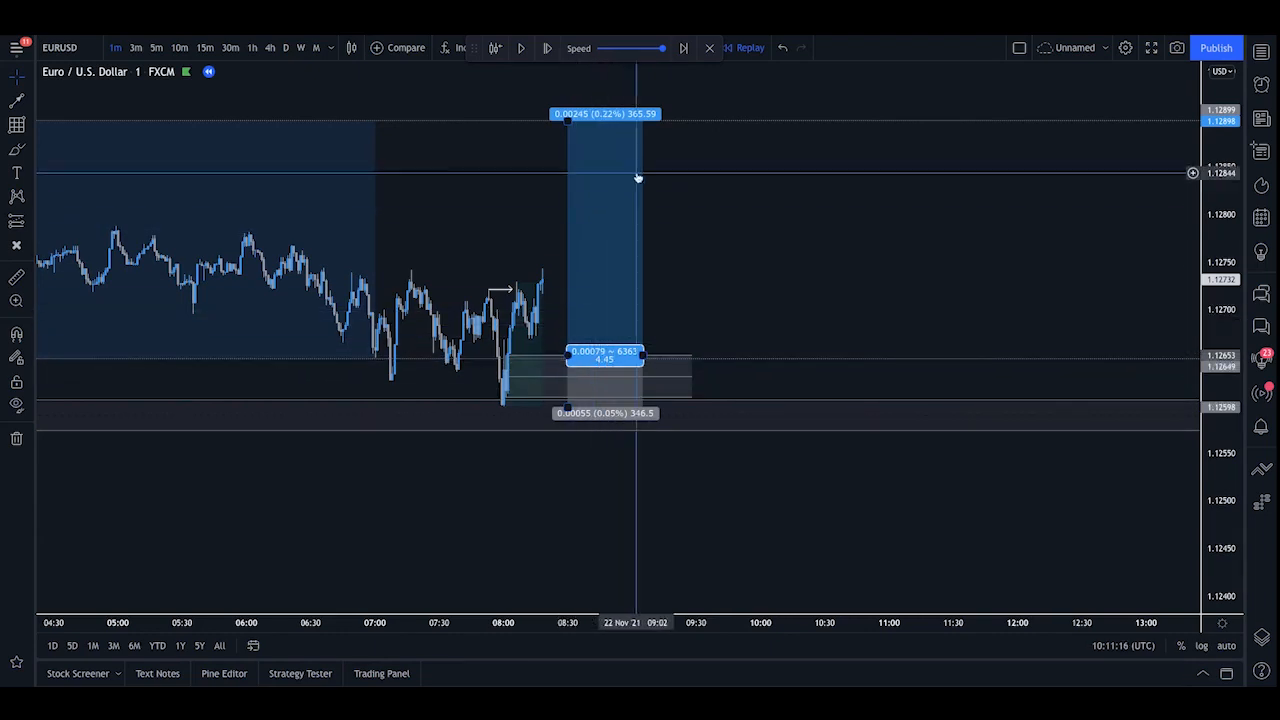
{"action": "left_click", "coordinate": [547, 47]}
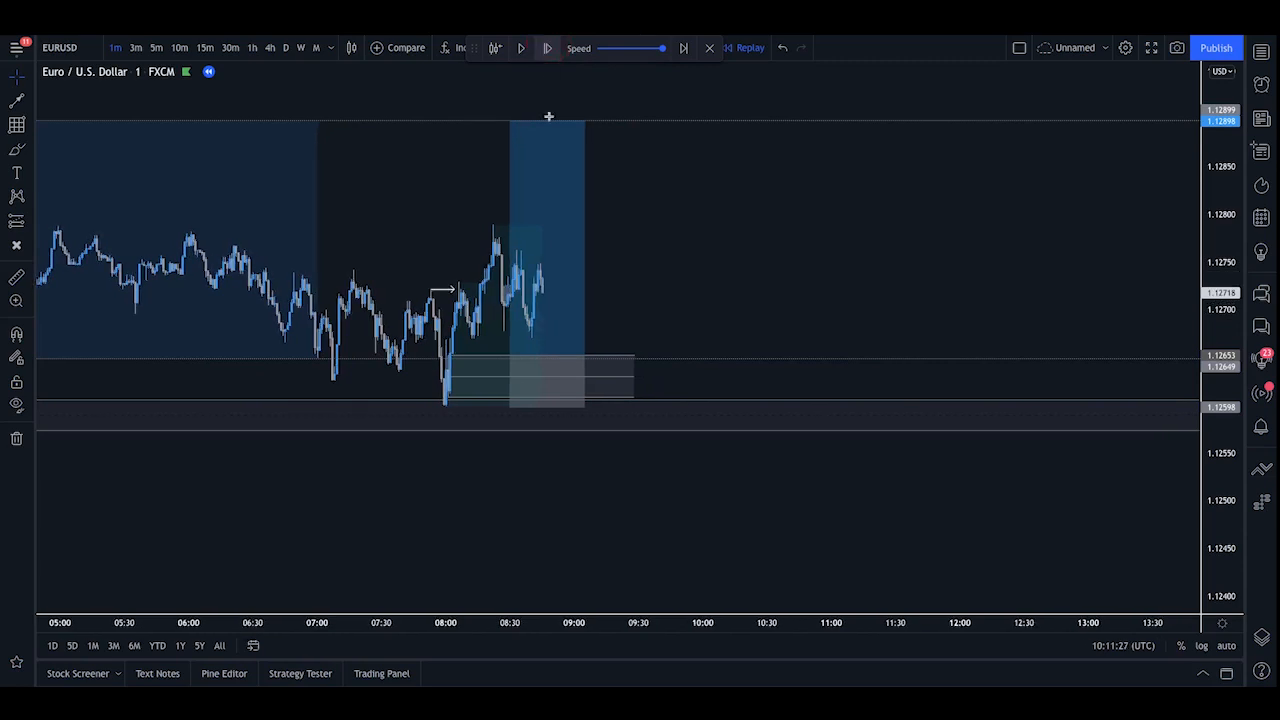
{"action": "mouse_move", "coordinate": [415, 300]}
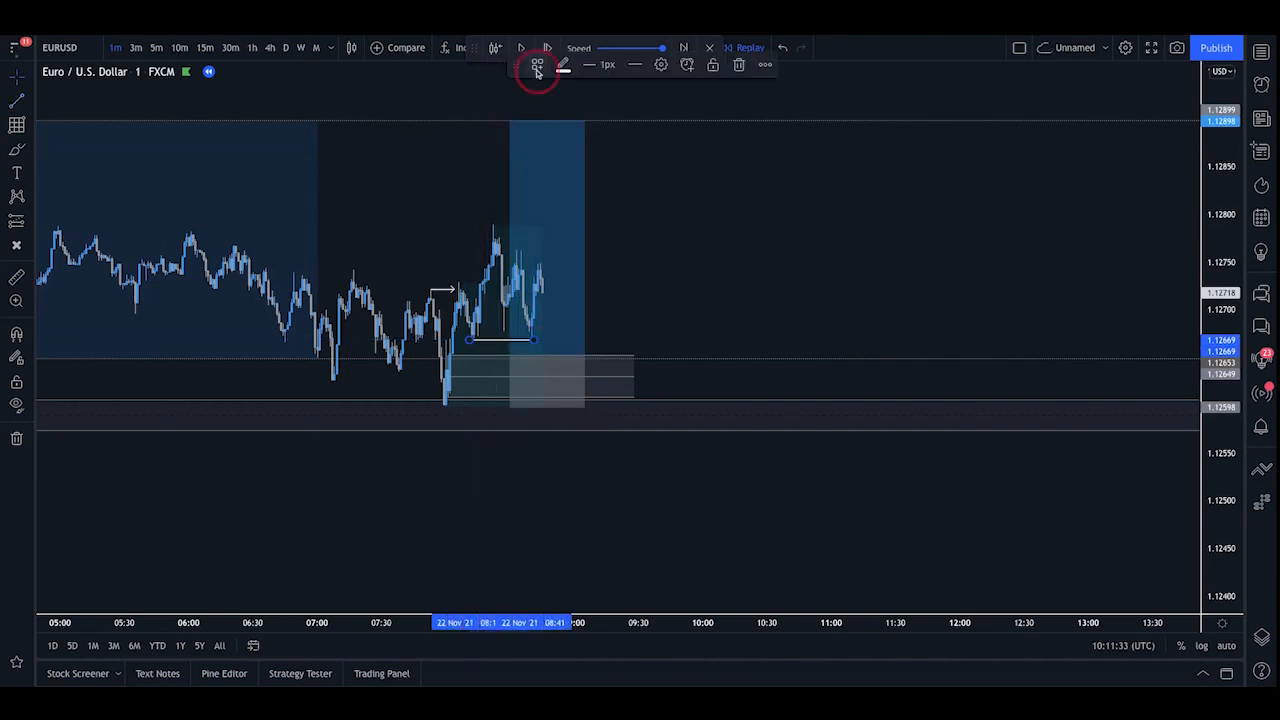
Step: Apply the liquidity template under the lows and advance the replay until price reaches 1.1290
{"action": "left_click", "coordinate": [537, 64]}
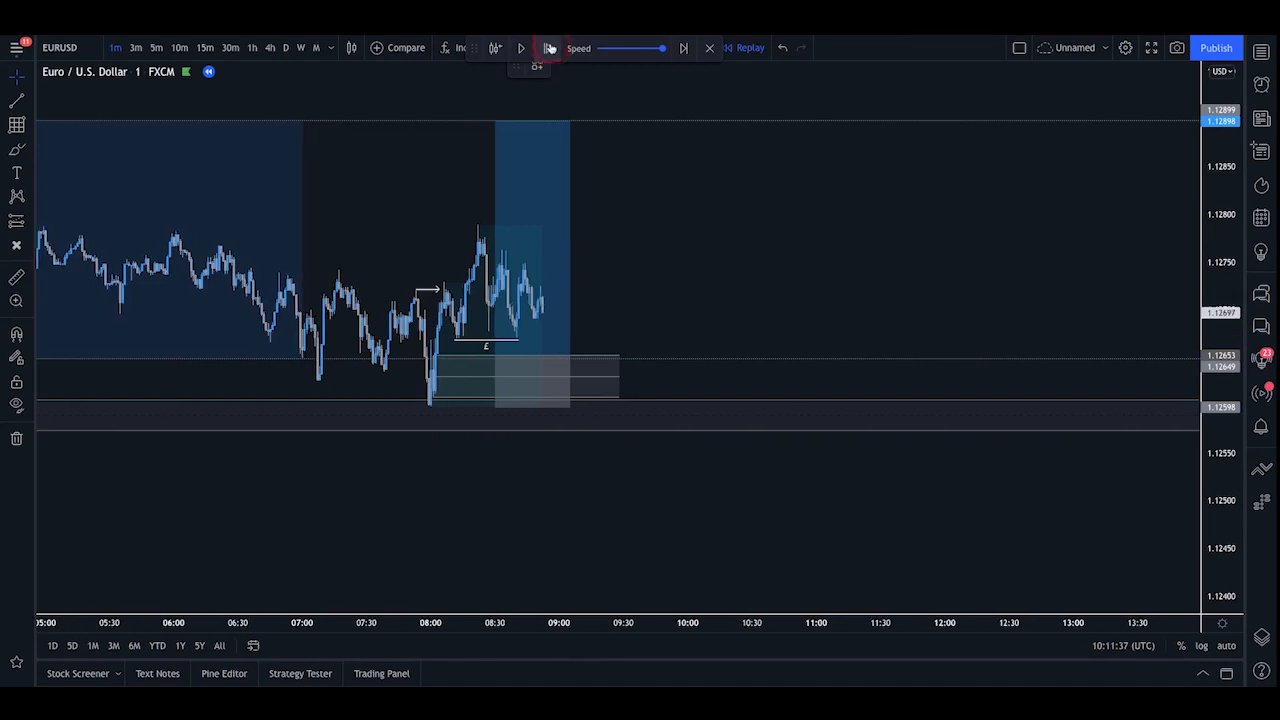
{"action": "left_click", "coordinate": [547, 48]}
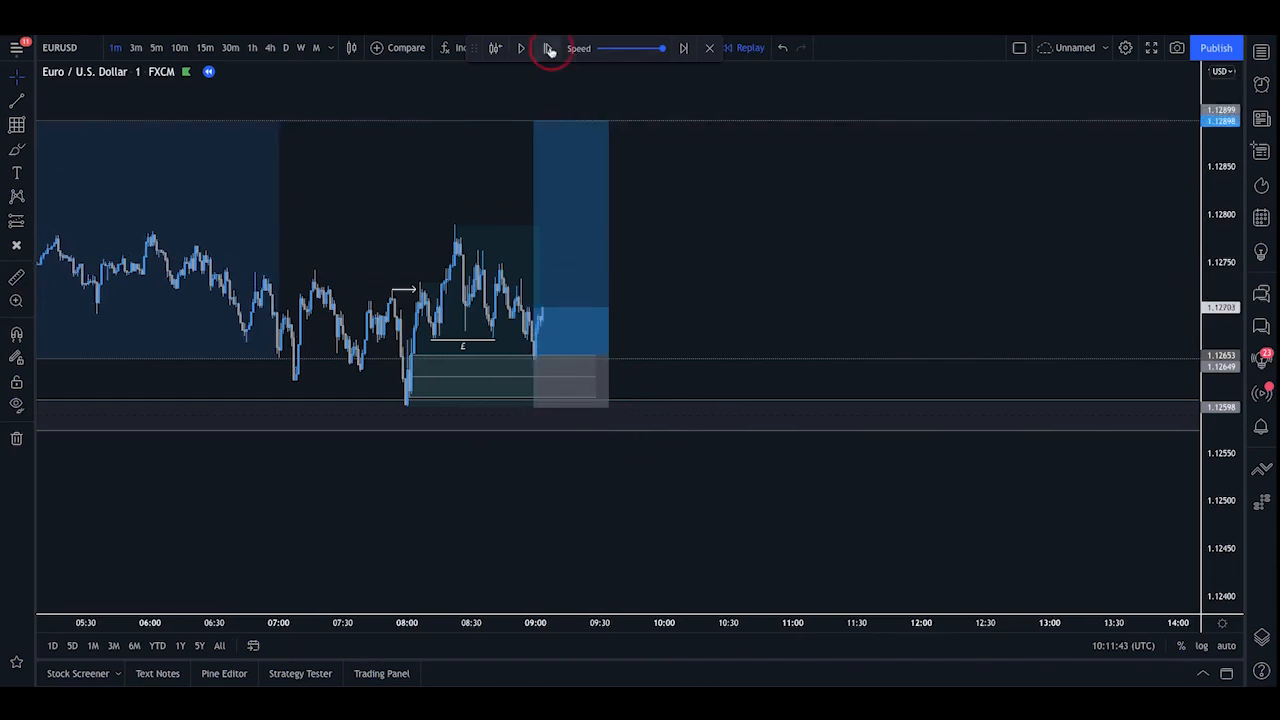
{"action": "left_click", "coordinate": [547, 48]}
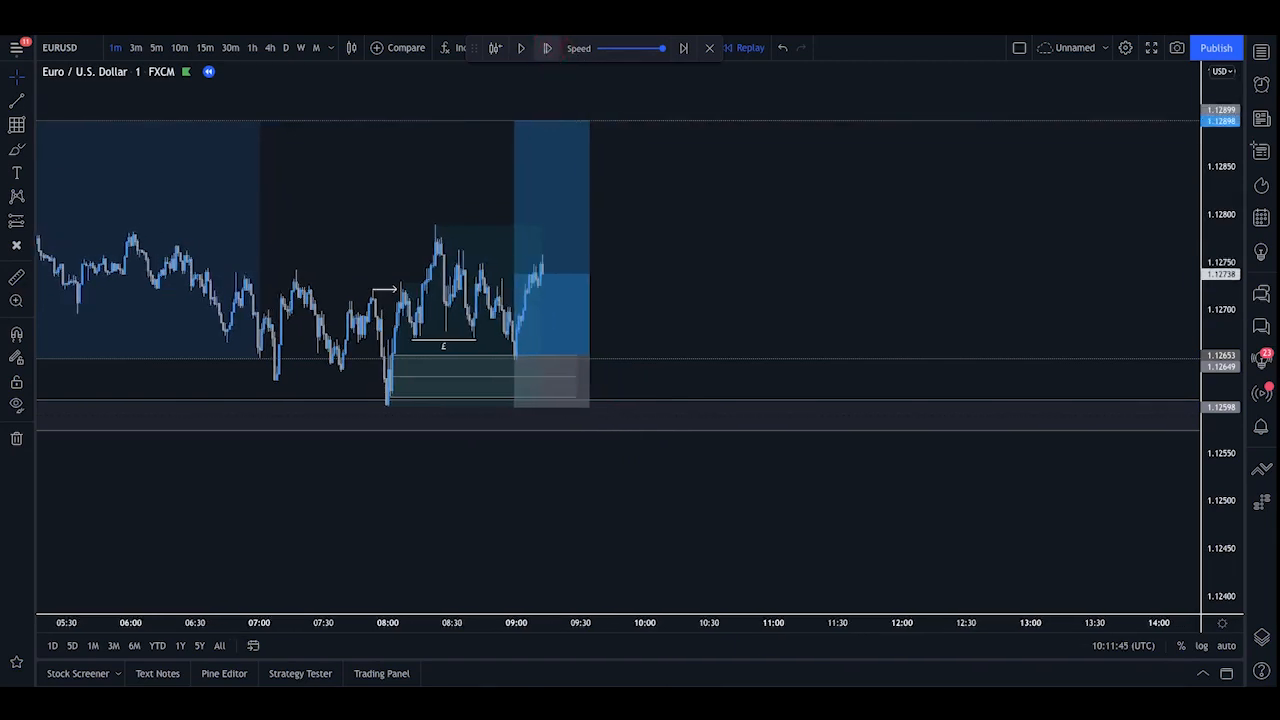
{"action": "left_click", "coordinate": [547, 48]}
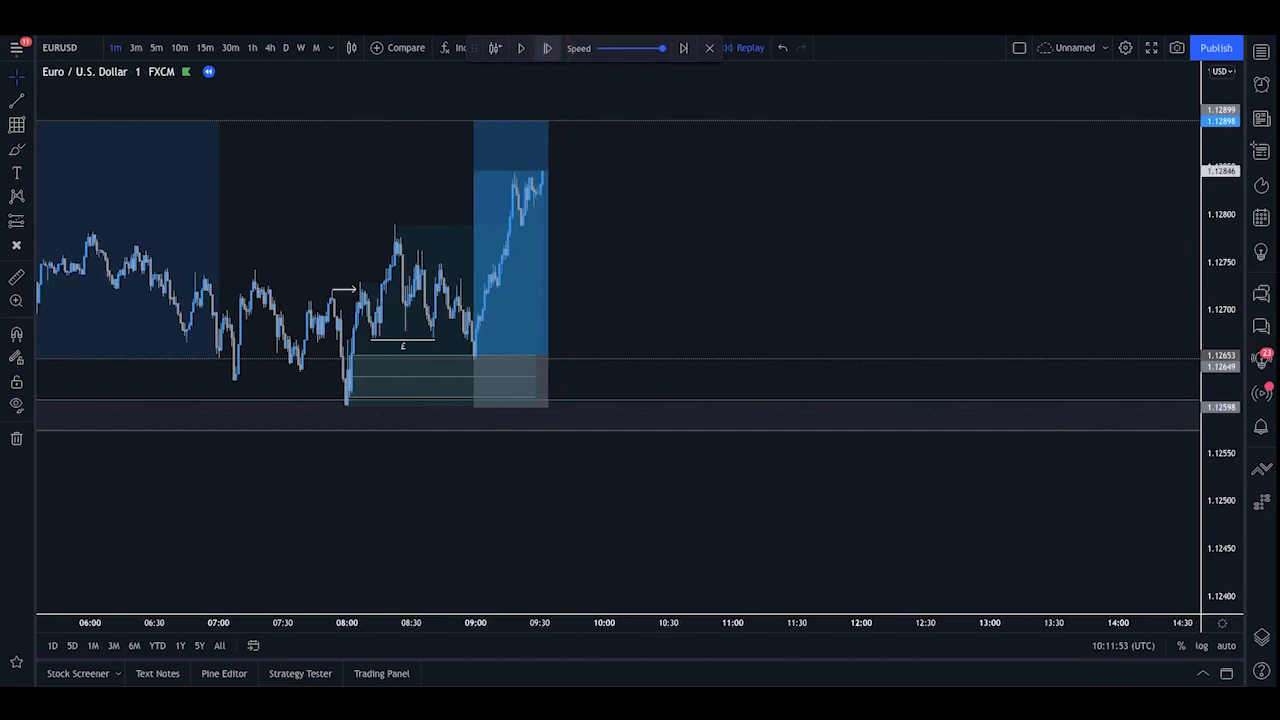
{"action": "left_click", "coordinate": [547, 48]}
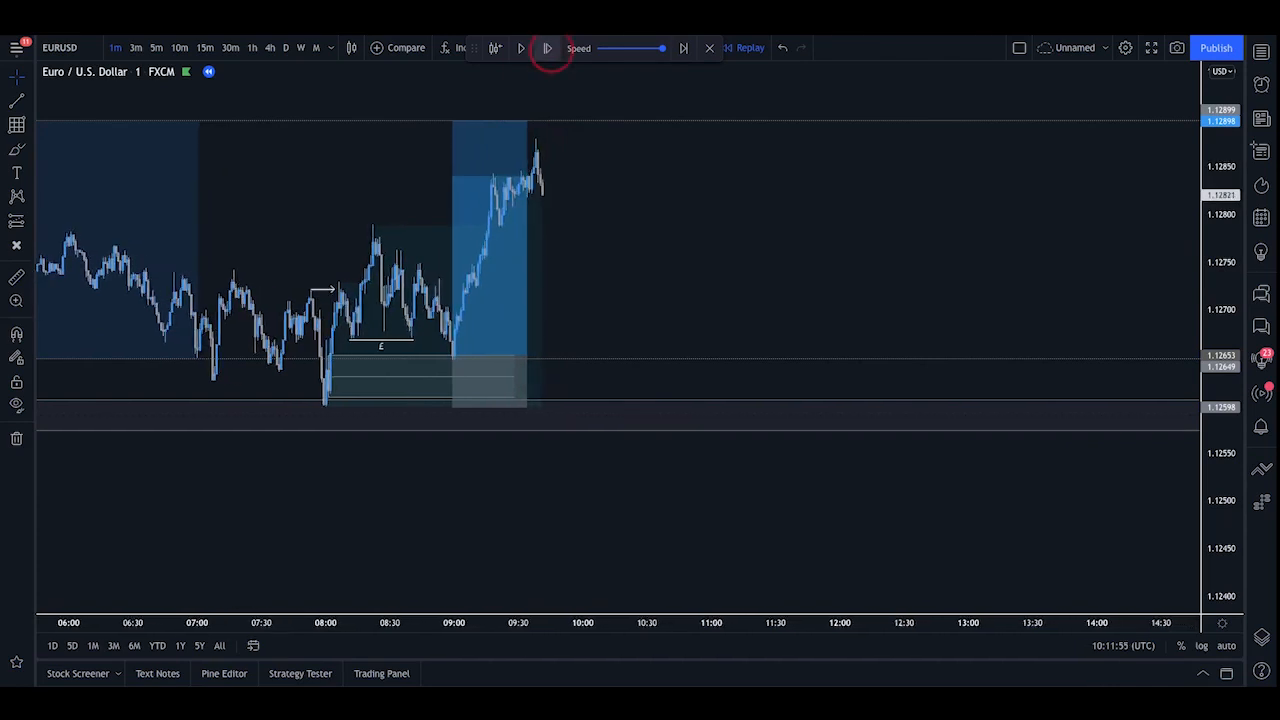
{"action": "left_click", "coordinate": [547, 48]}
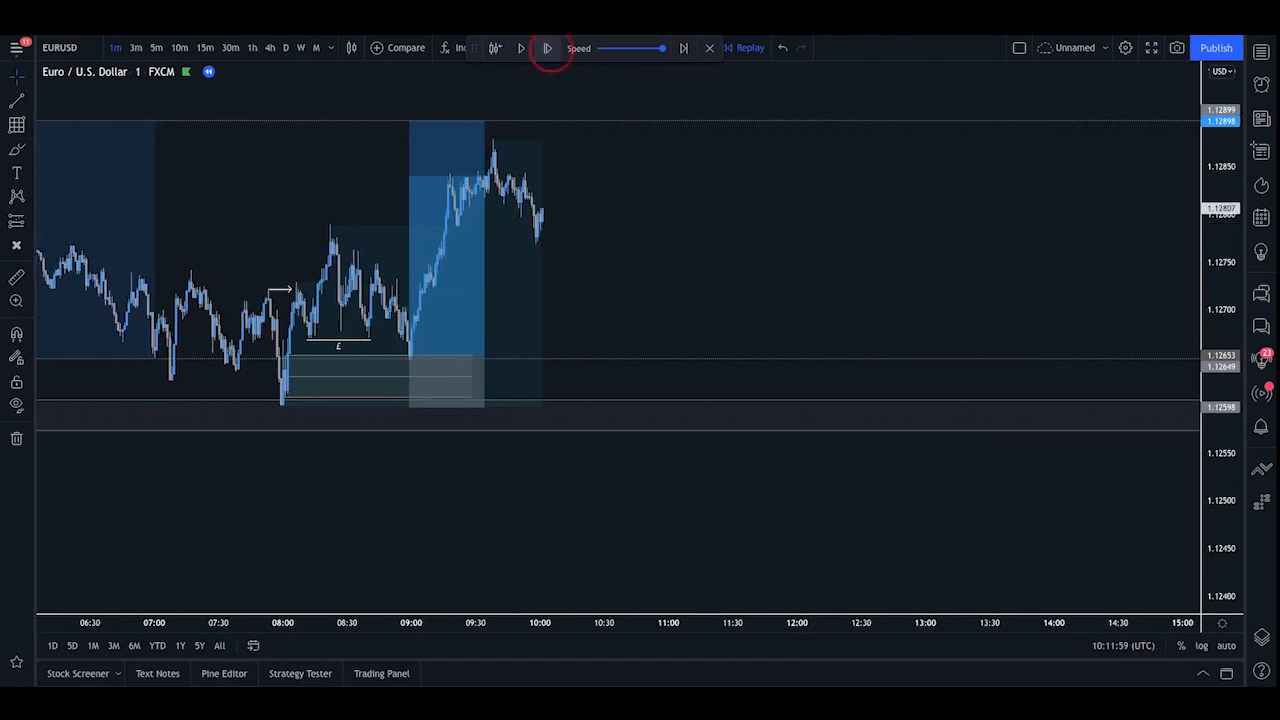
{"action": "left_click", "coordinate": [547, 48]}
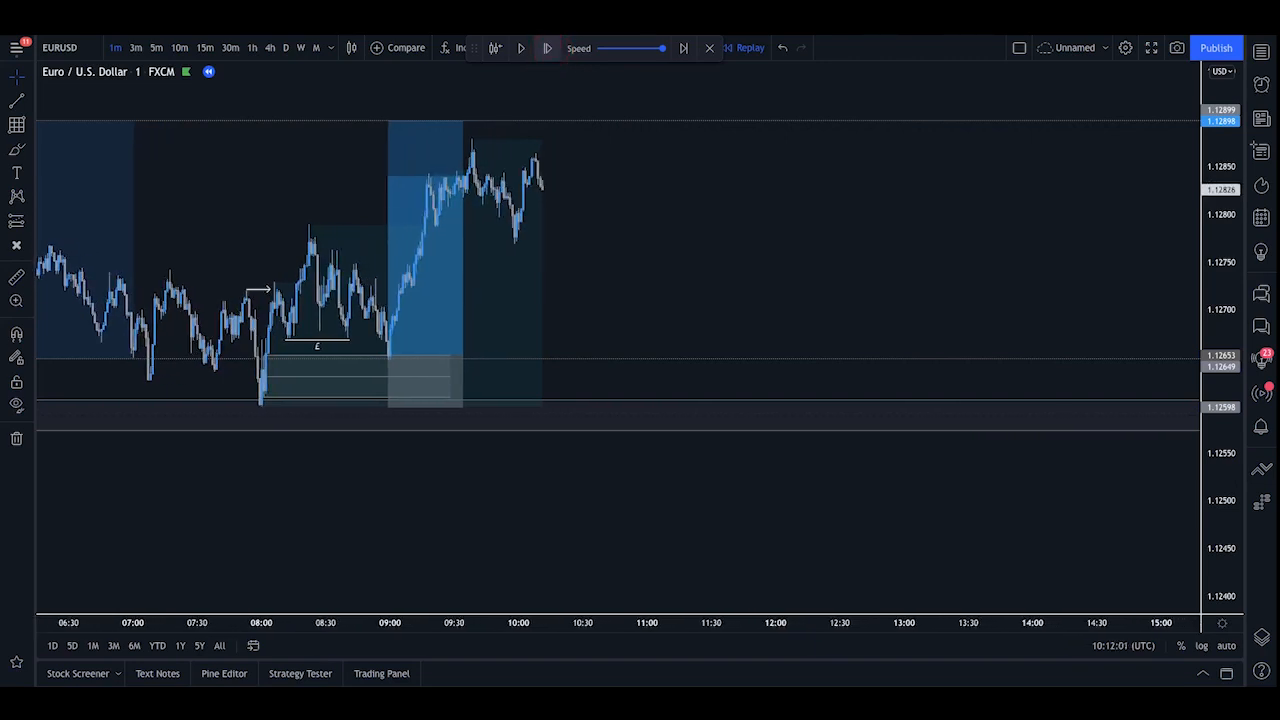
{"action": "left_click", "coordinate": [547, 48]}
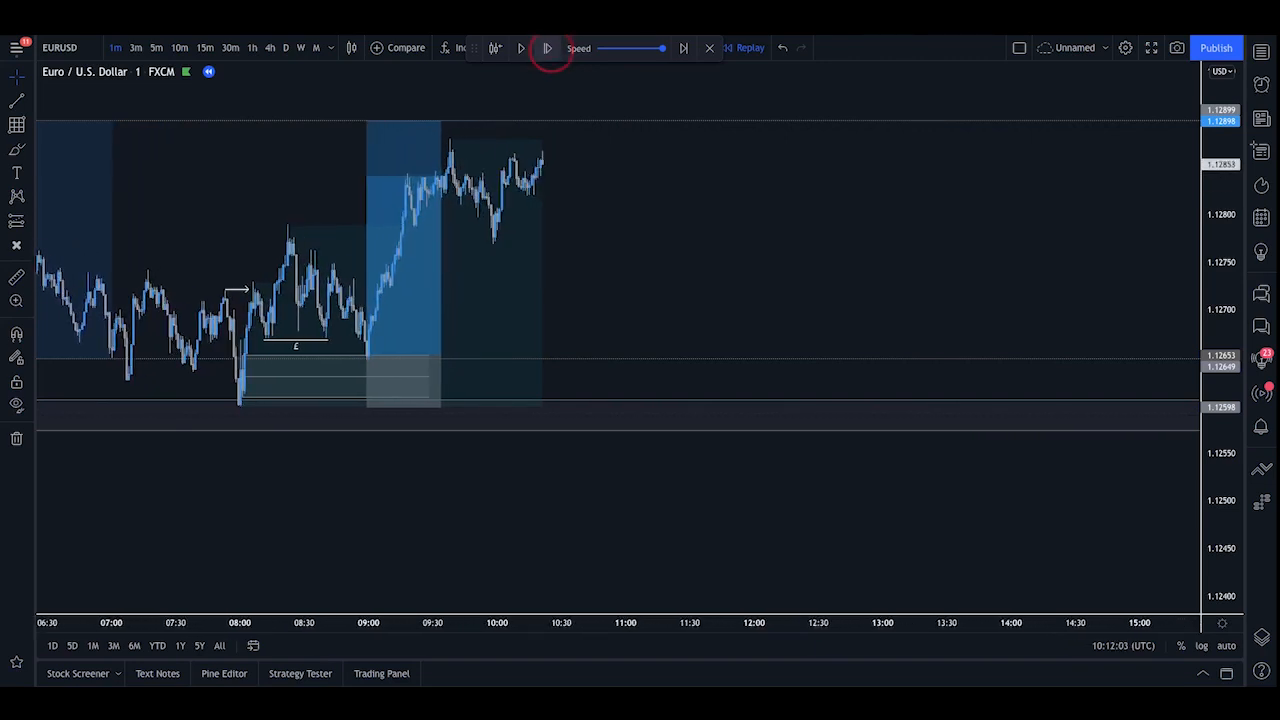
{"action": "left_click", "coordinate": [547, 48]}
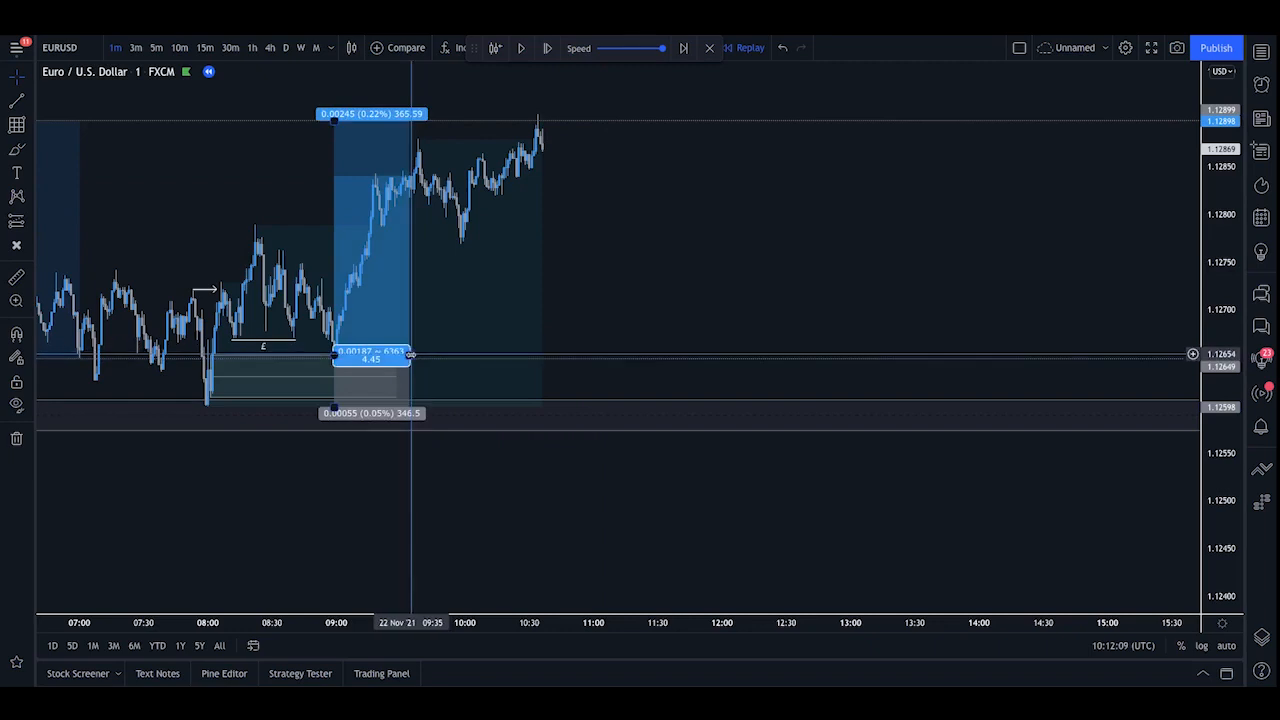
Step: Extend the long position's right edge across the later rally to the target candle
{"action": "left_click_drag", "start_coordinate": [410, 354], "coordinate": [535, 354]}
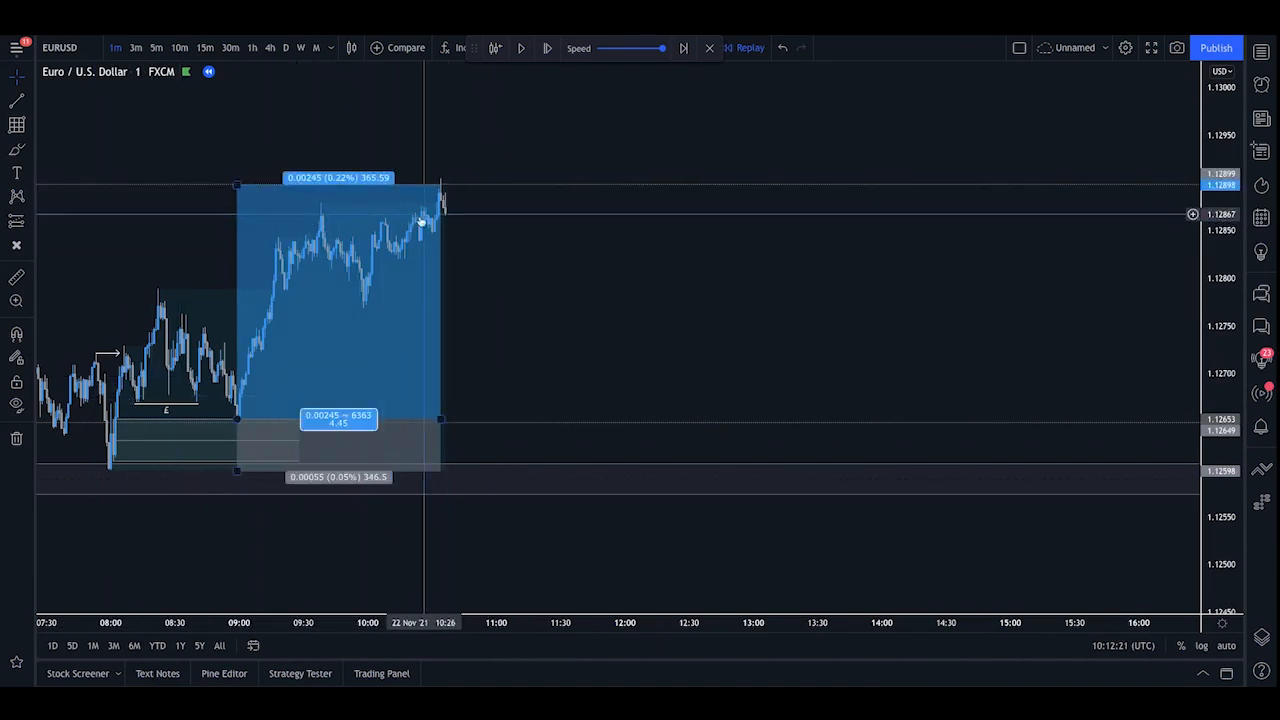
{"action": "mouse_move", "coordinate": [435, 440]}
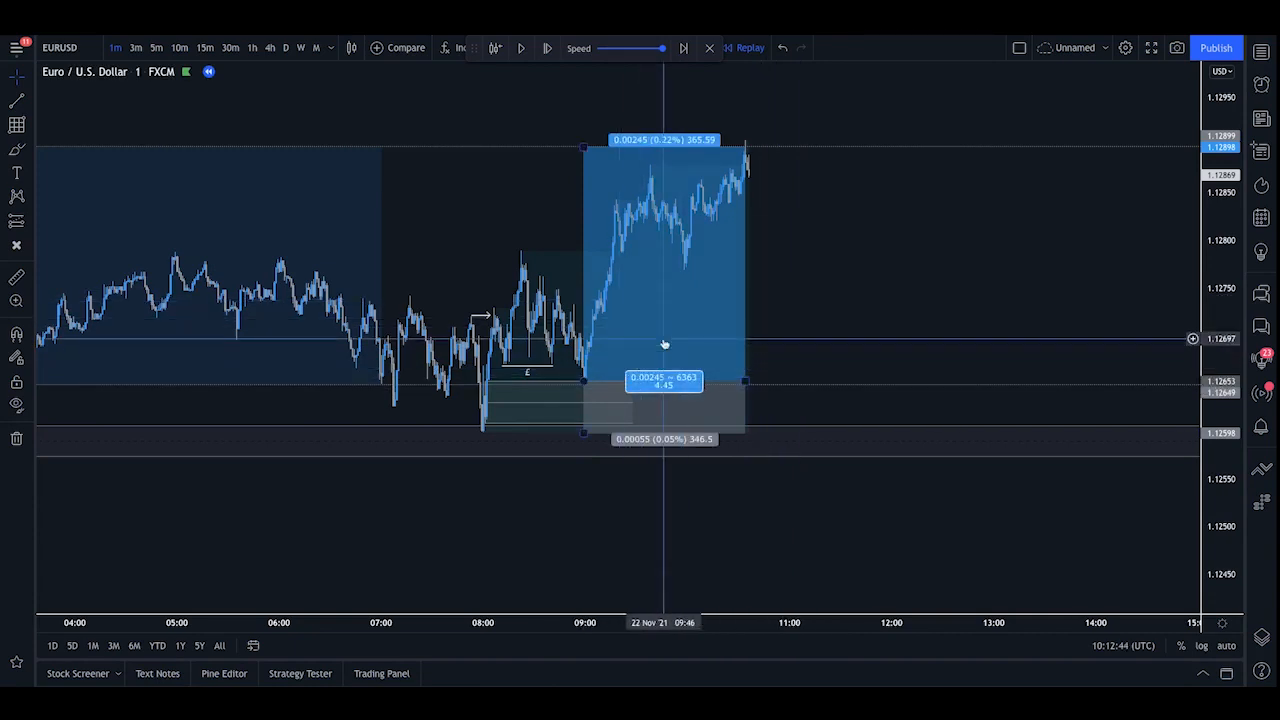
{"action": "mouse_move", "coordinate": [740, 310]}
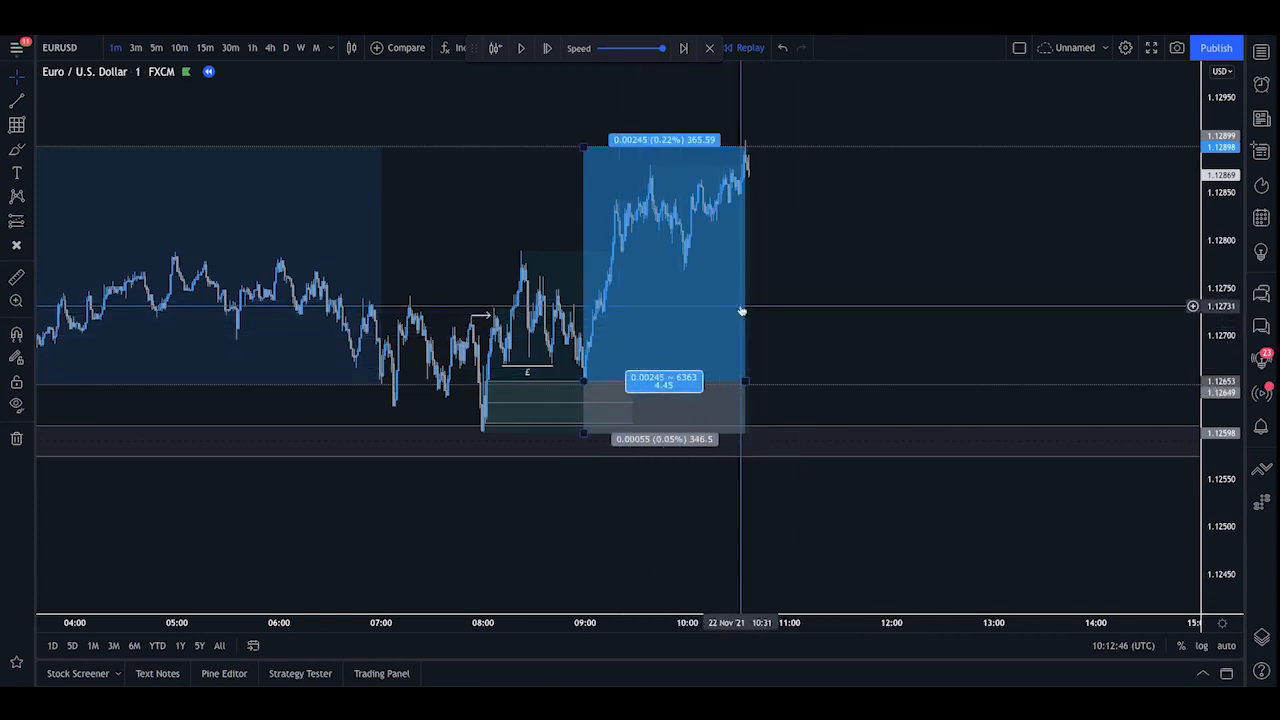
{"action": "mouse_move", "coordinate": [562, 195]}
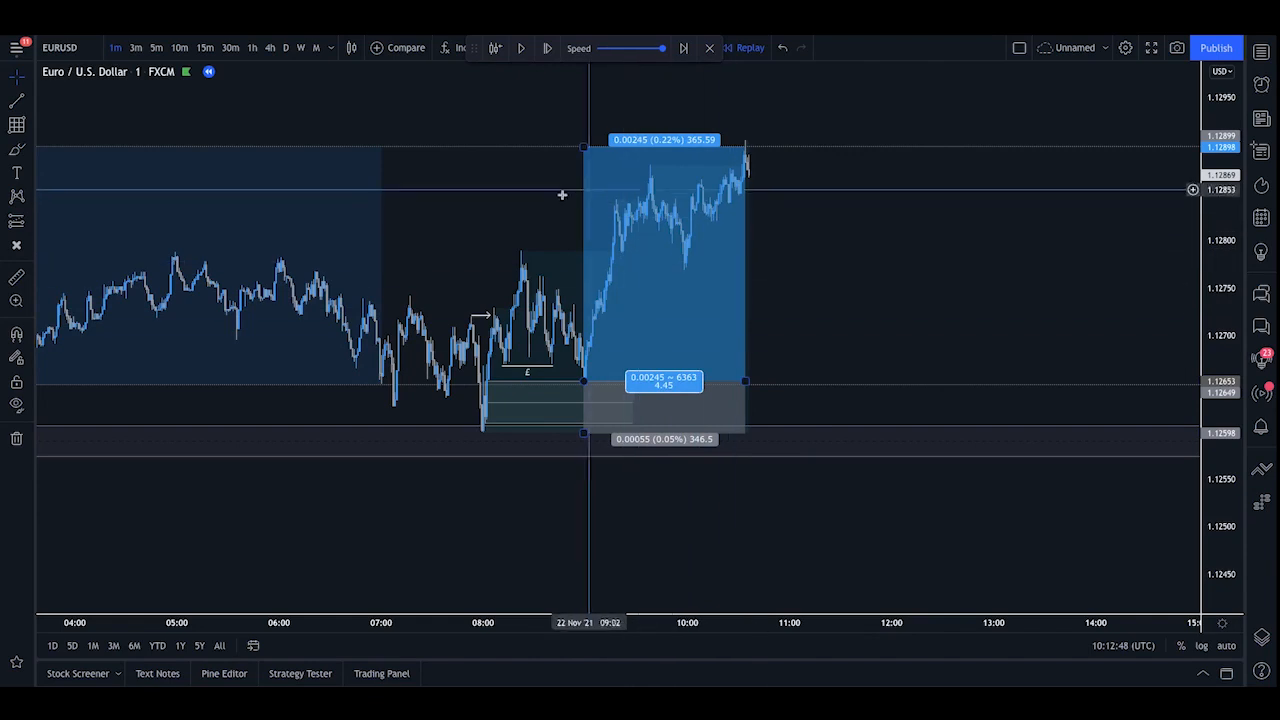
{"action": "mouse_move", "coordinate": [614, 290]}
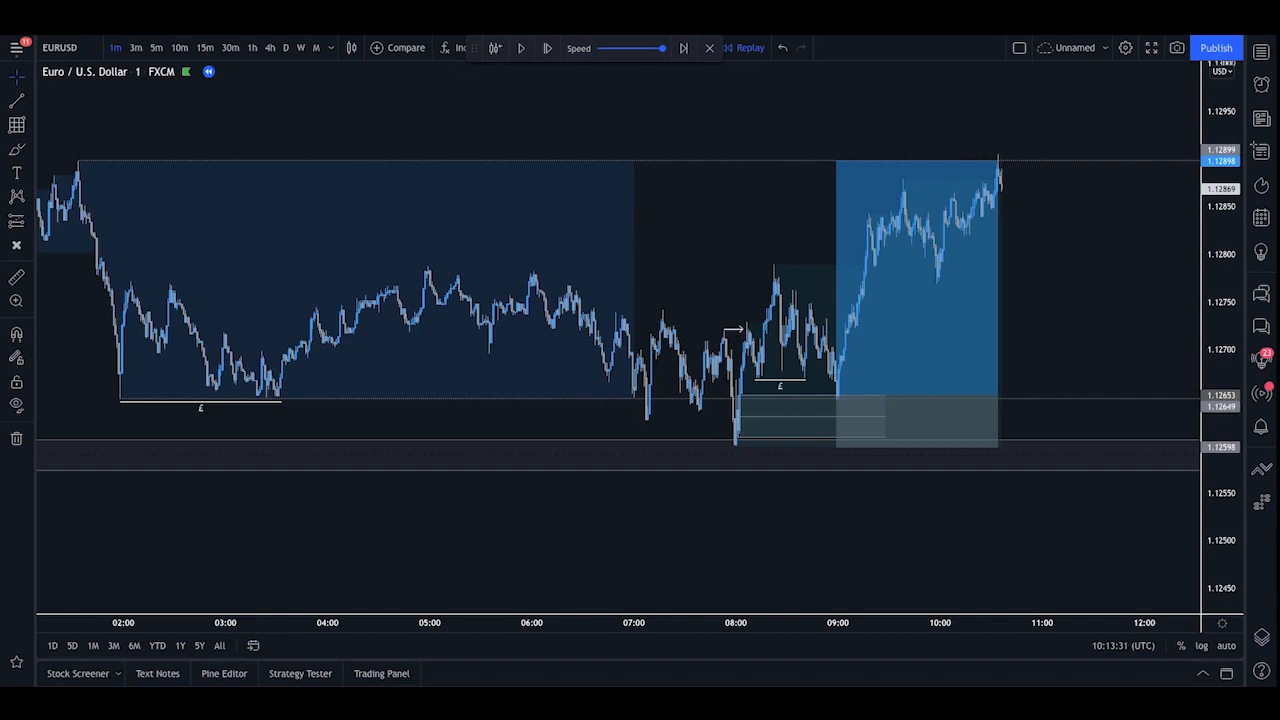
{"action": "mouse_move", "coordinate": [663, 317]}
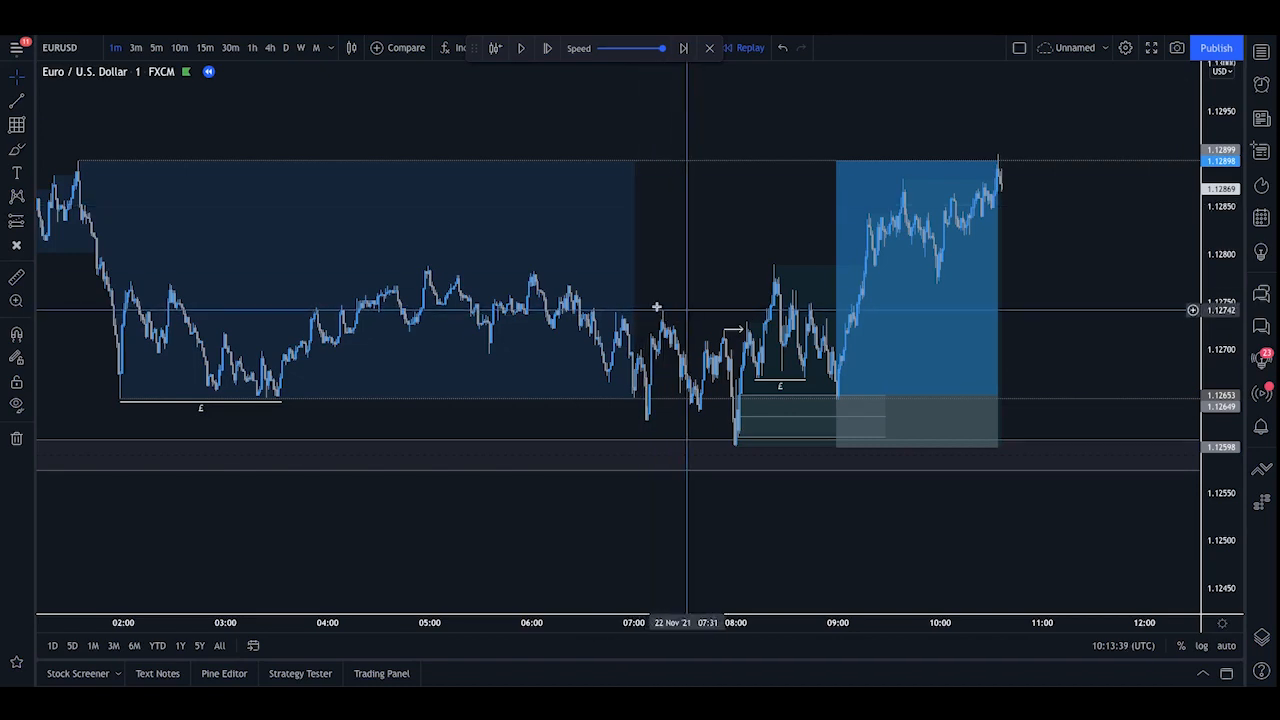
{"action": "mouse_move", "coordinate": [750, 388]}
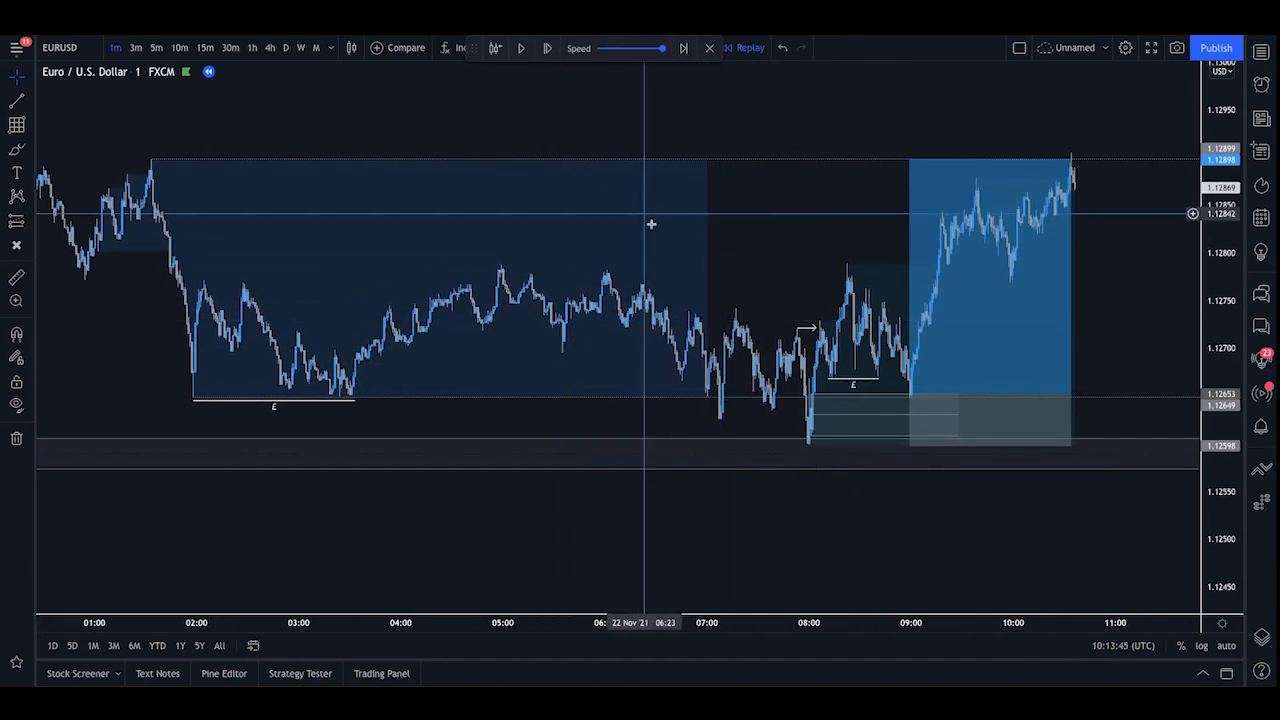
{"action": "mouse_move", "coordinate": [228, 343]}
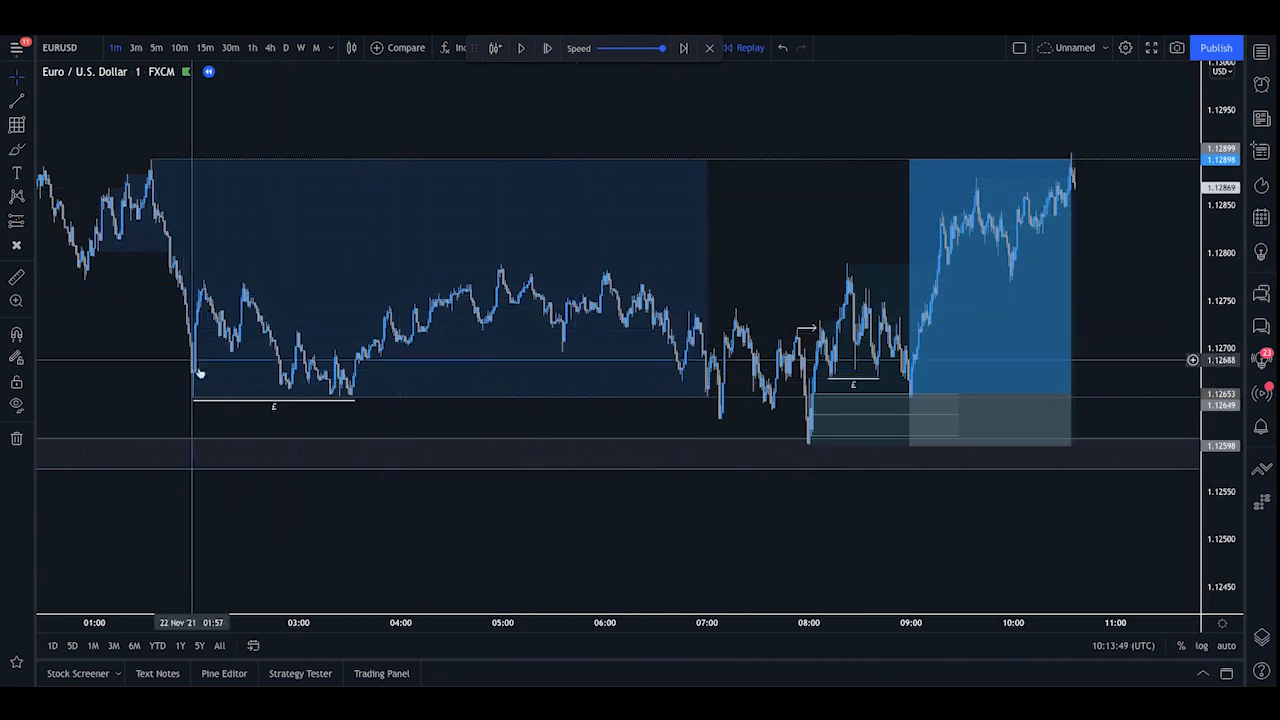
{"action": "mouse_move", "coordinate": [670, 338]}
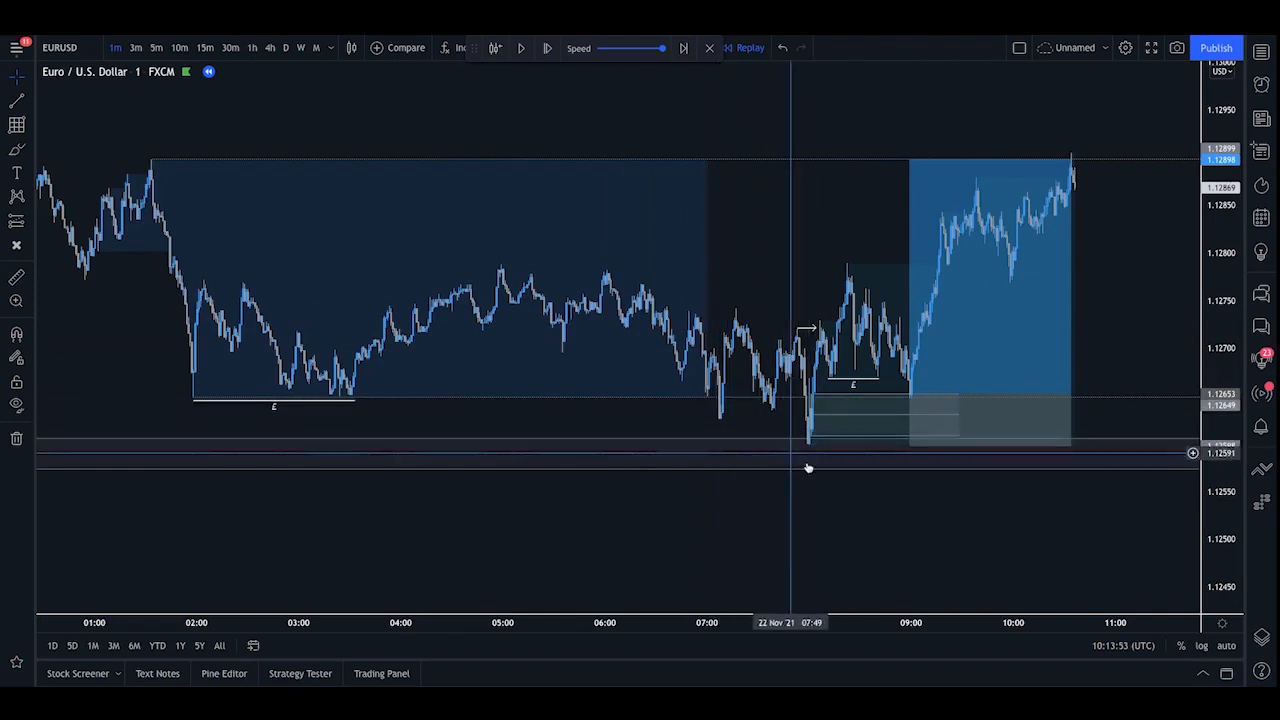
{"action": "mouse_move", "coordinate": [855, 268]}
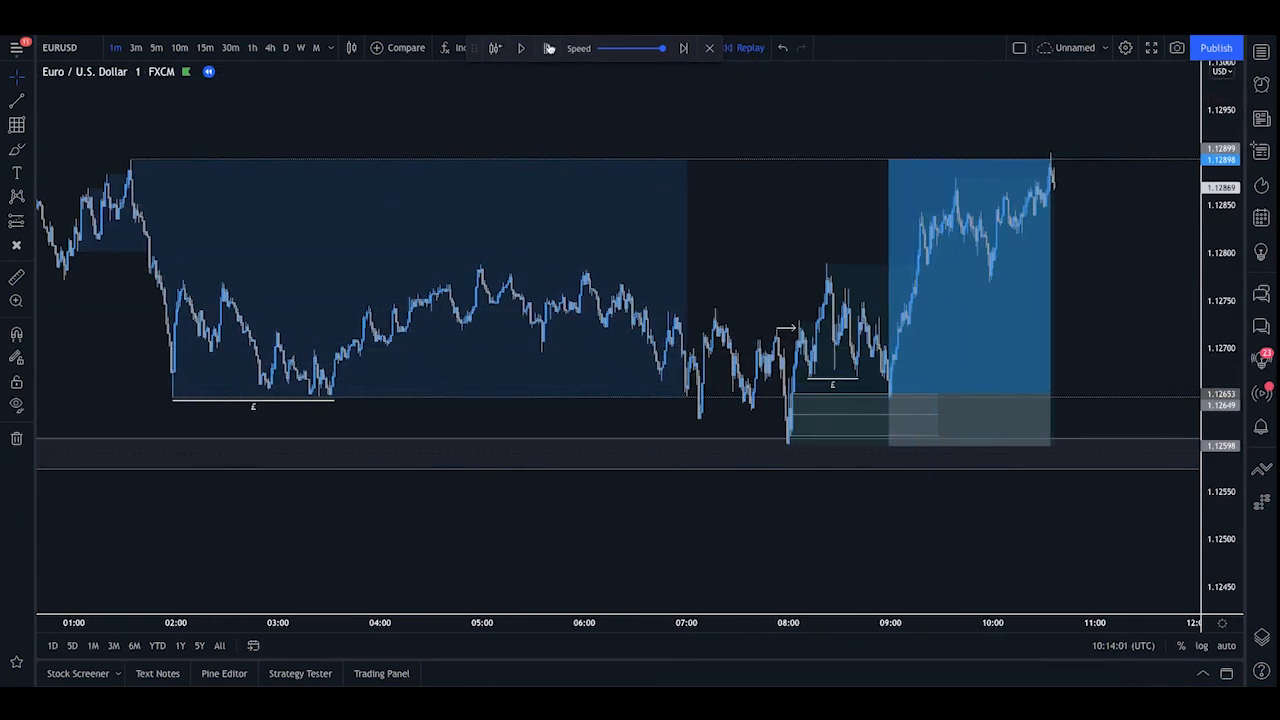
Step: Play the replay past the 1.1290 target to reveal the later pullback
{"action": "left_click", "coordinate": [520, 48]}
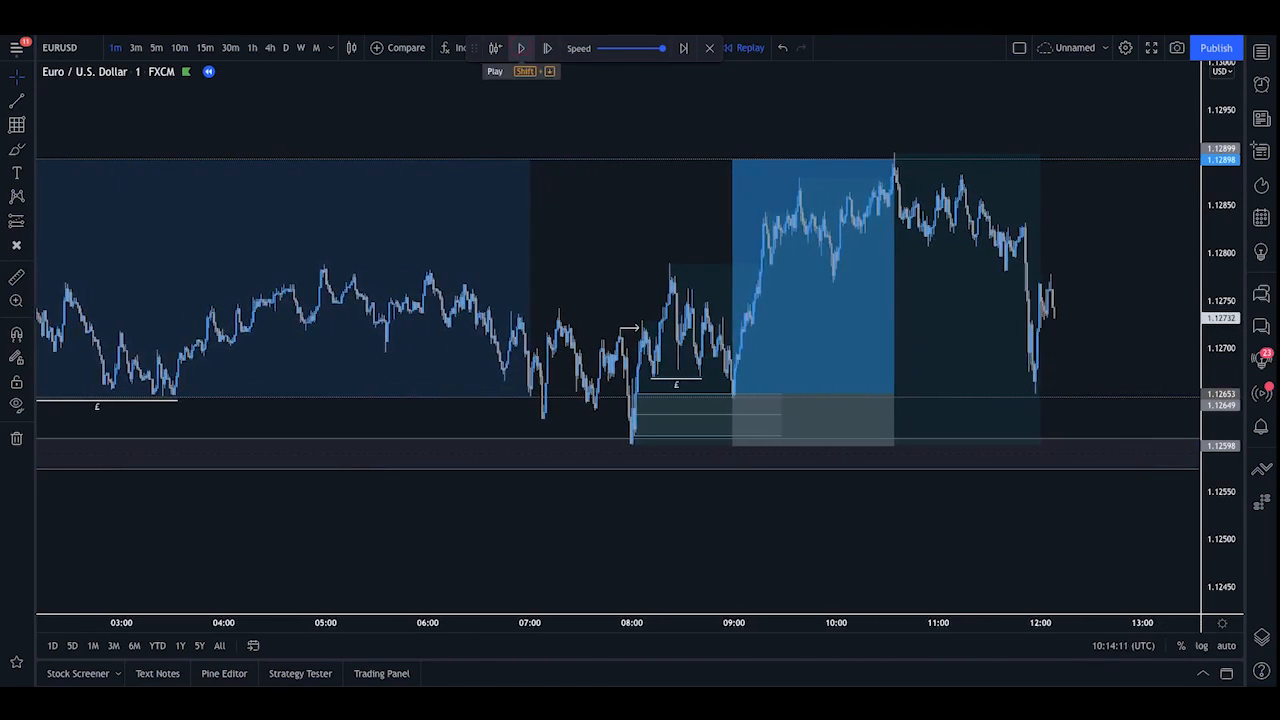
{"action": "mouse_move", "coordinate": [890, 152]}
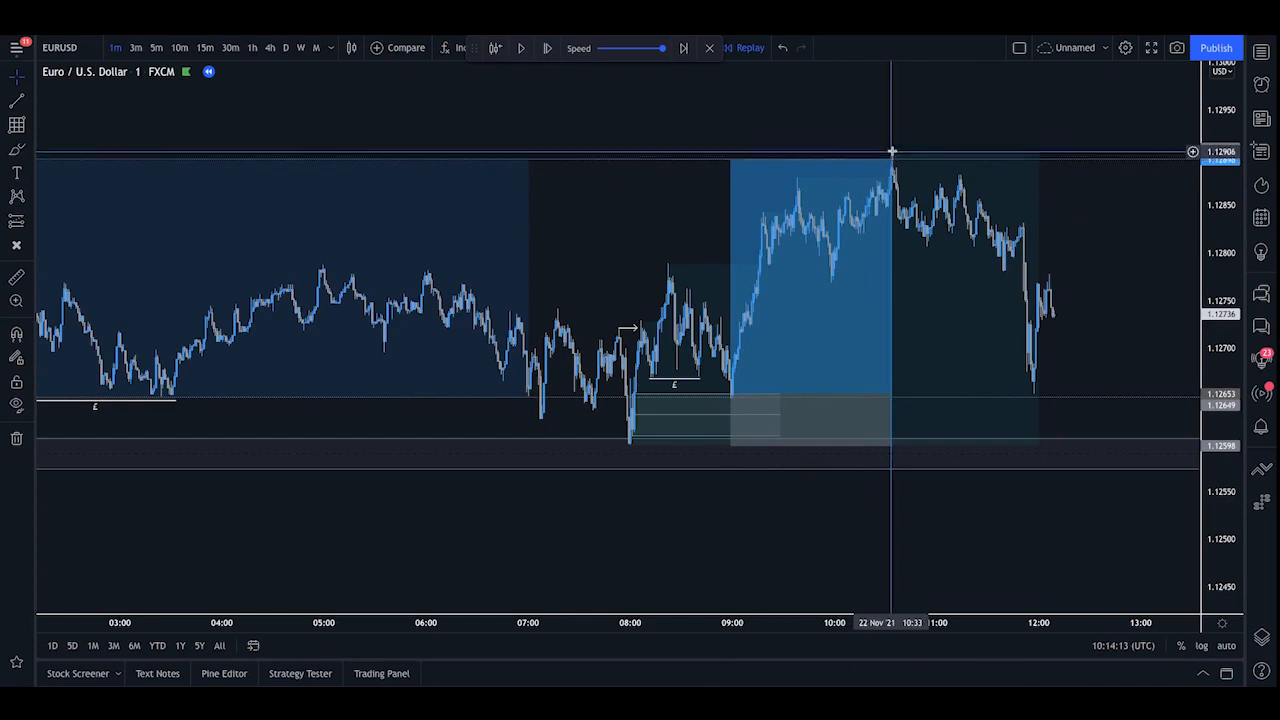
{"action": "mouse_move", "coordinate": [896, 150]}
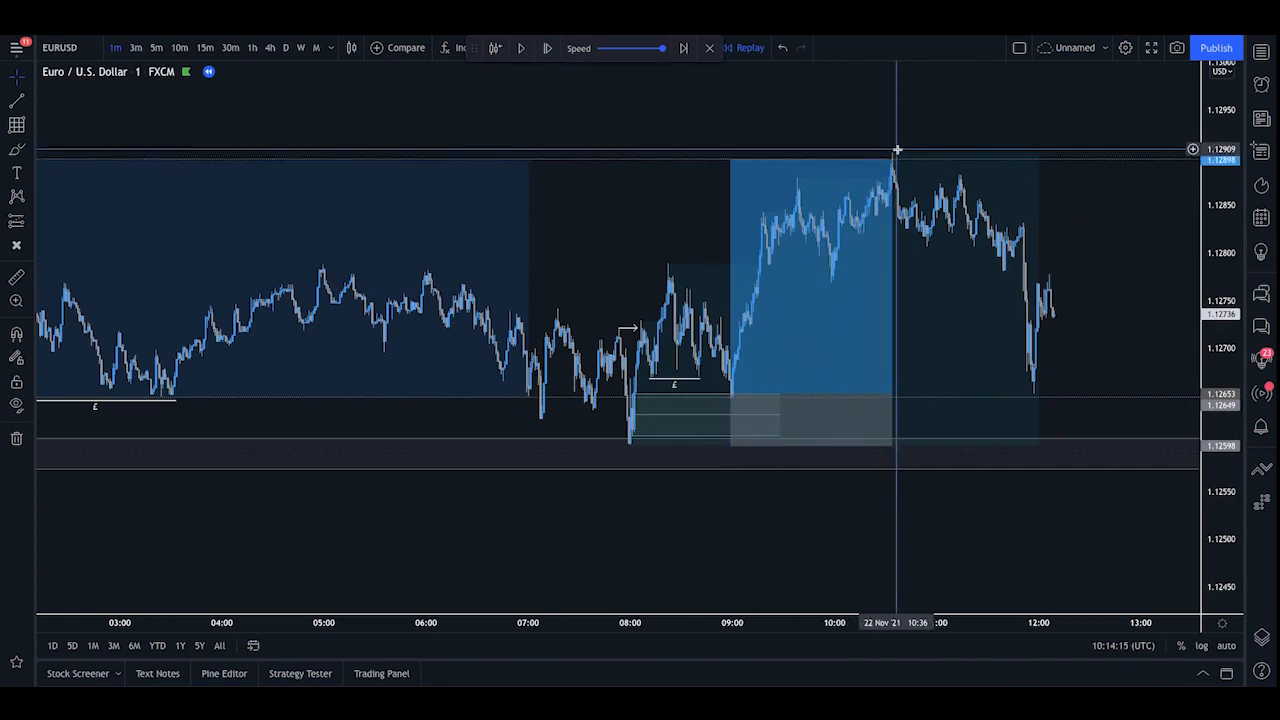
{"action": "mouse_move", "coordinate": [1035, 402]}
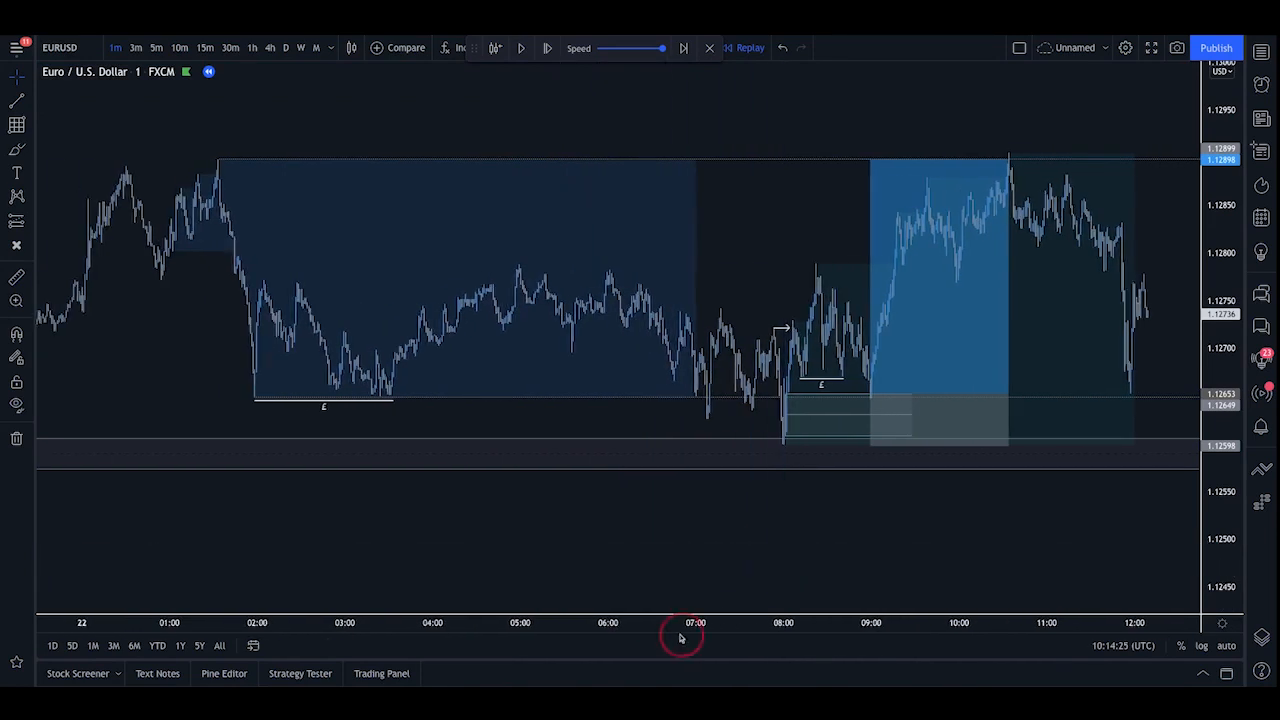
{"action": "scroll", "scroll_direction": "left", "scroll_amount": 3}
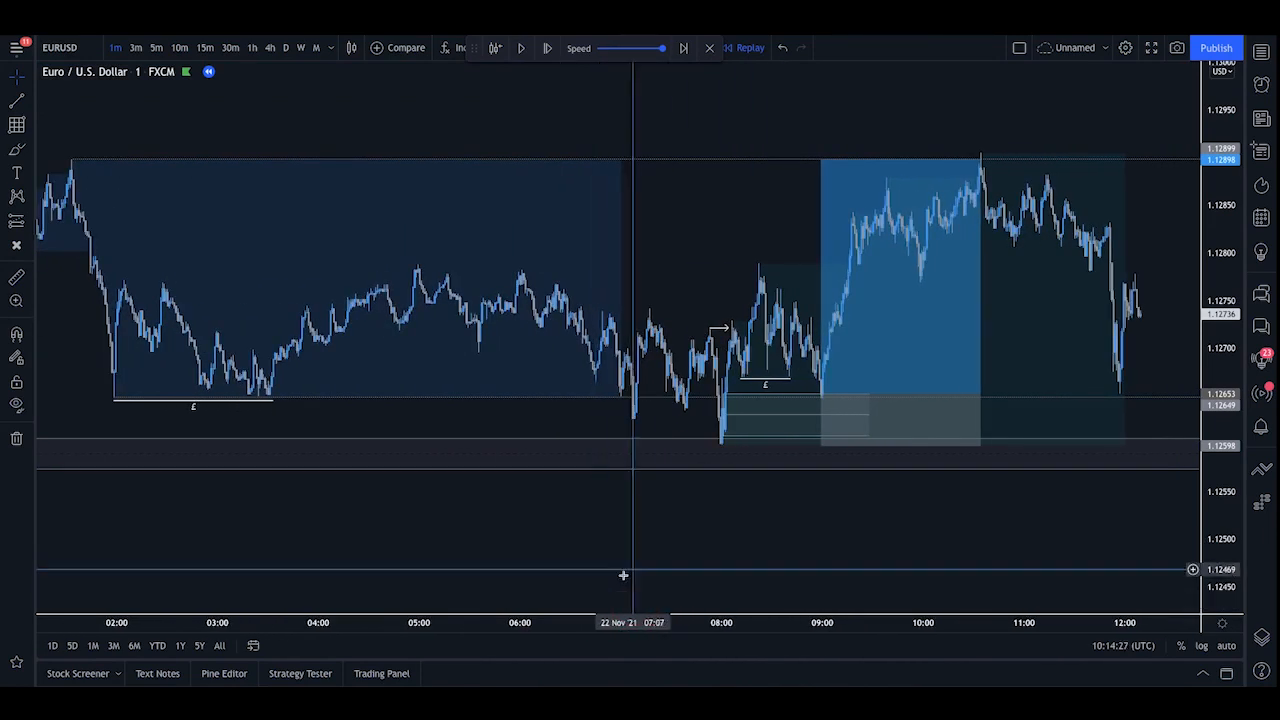